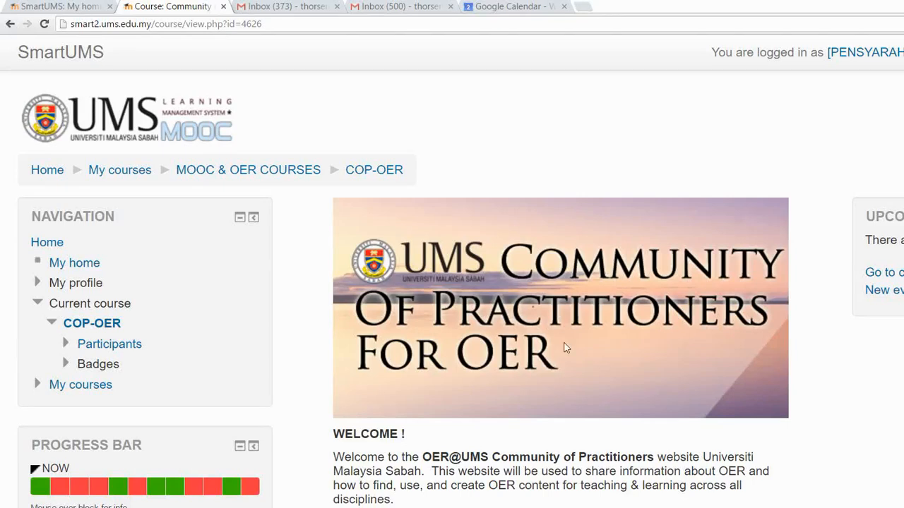
{"action": "mouse_move", "coordinate": [605, 387]}
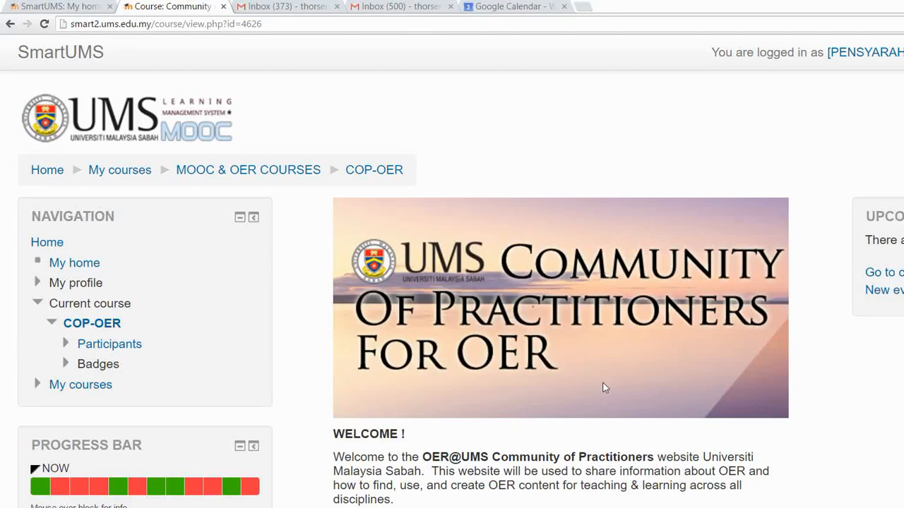
- Scroll down the COP-OER course page through its OER welcome text
{"action": "scroll", "scroll_direction": "down", "scroll_amount": 3}
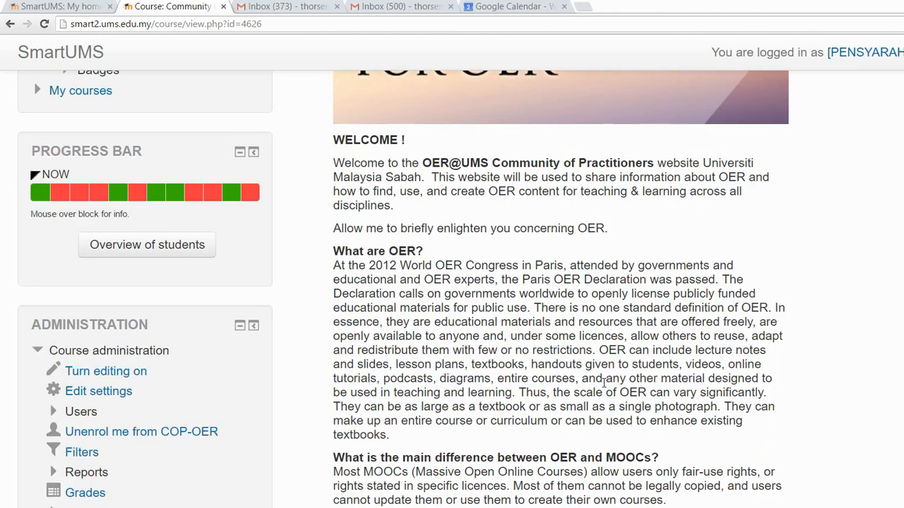
{"action": "scroll", "scroll_direction": "down", "scroll_amount": 3}
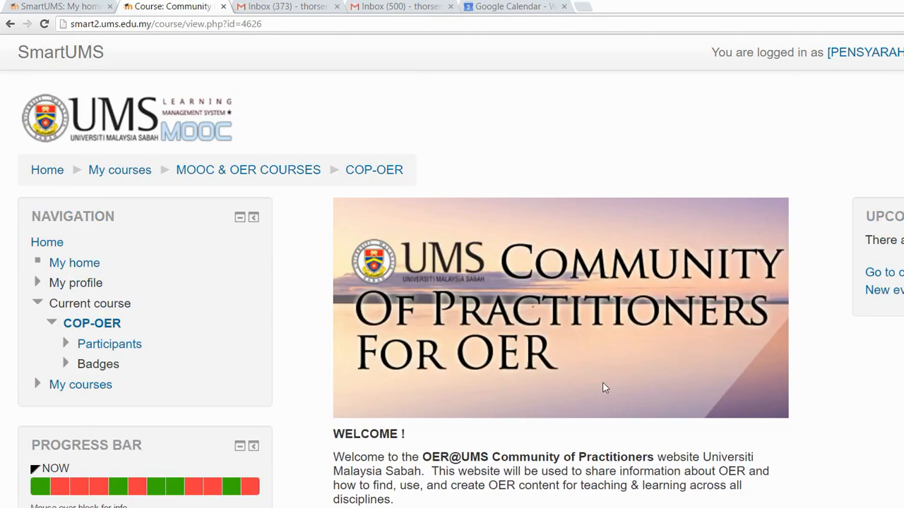
{"action": "mouse_move", "coordinate": [561, 230]}
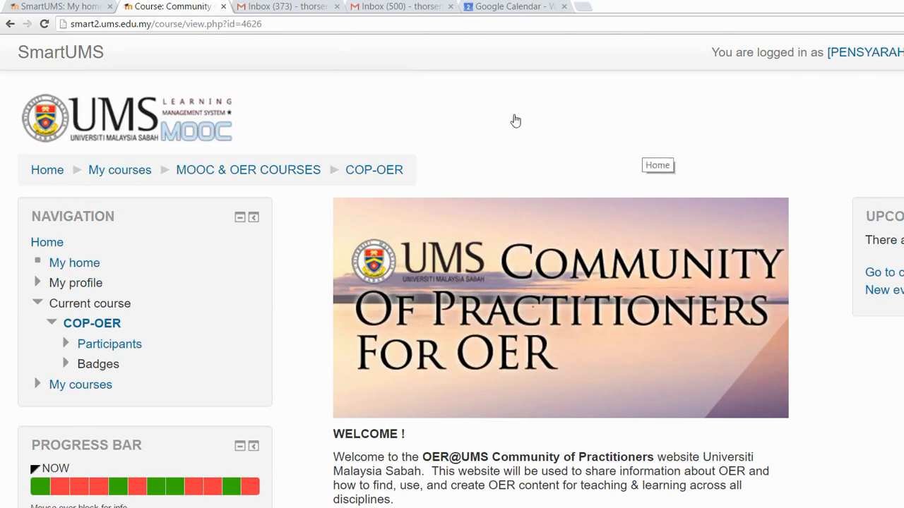
{"action": "mouse_move", "coordinate": [663, 180]}
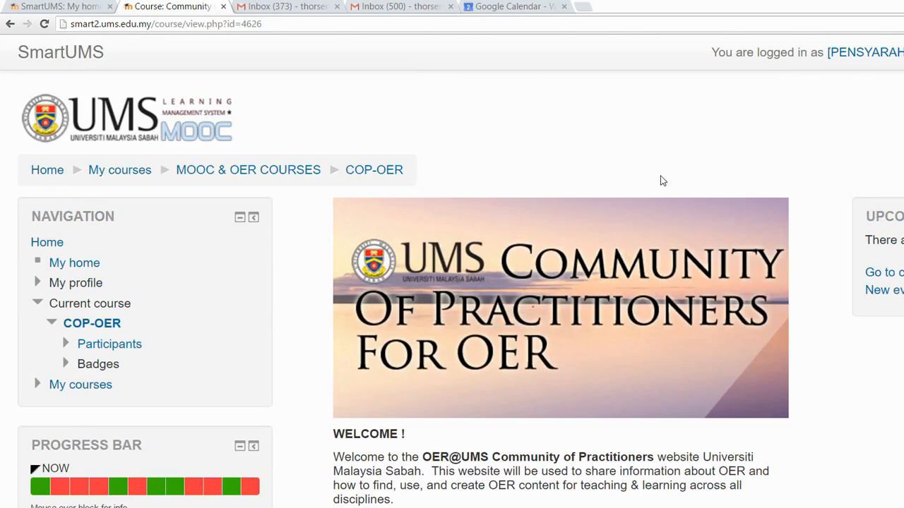
{"action": "mouse_move", "coordinate": [713, 172]}
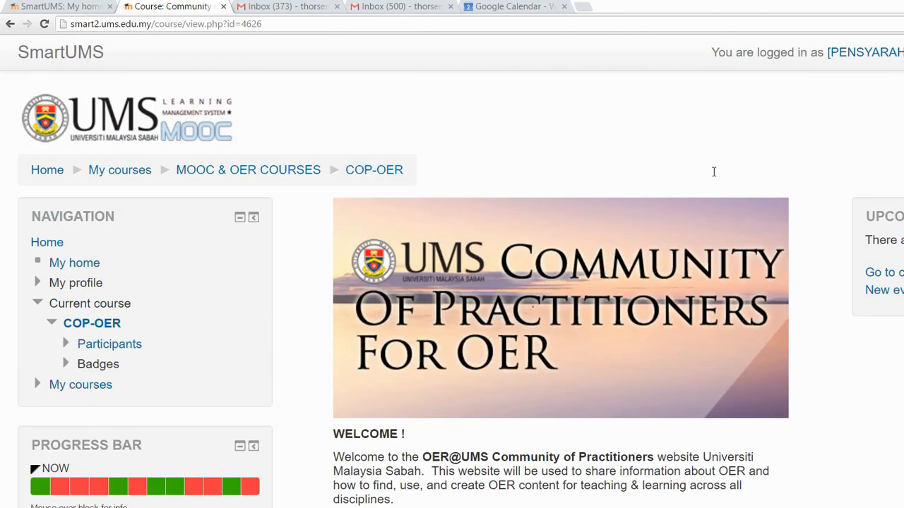
{"action": "mouse_move", "coordinate": [810, 116]}
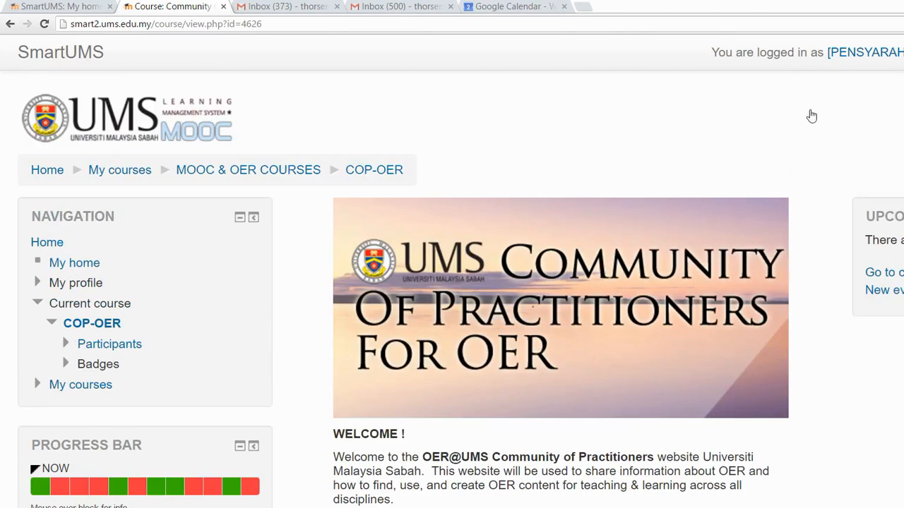
{"action": "mouse_move", "coordinate": [837, 173]}
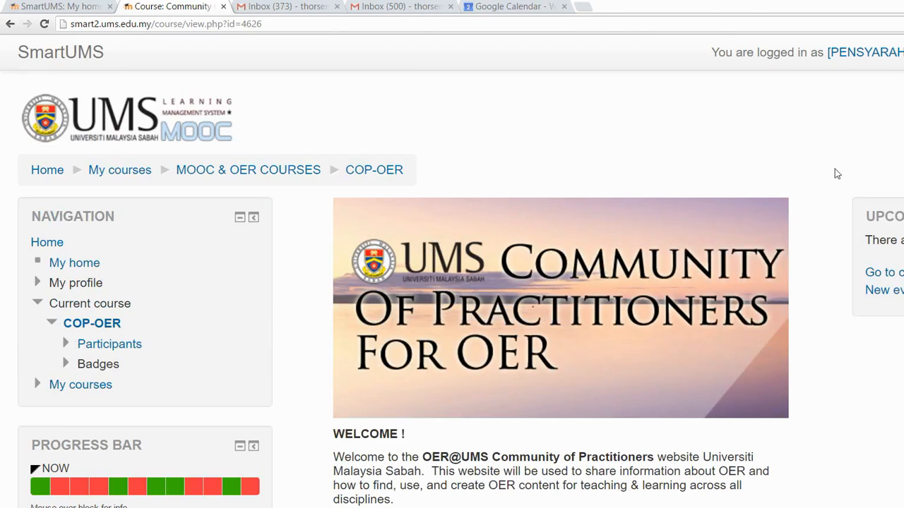
{"action": "mouse_move", "coordinate": [823, 152]}
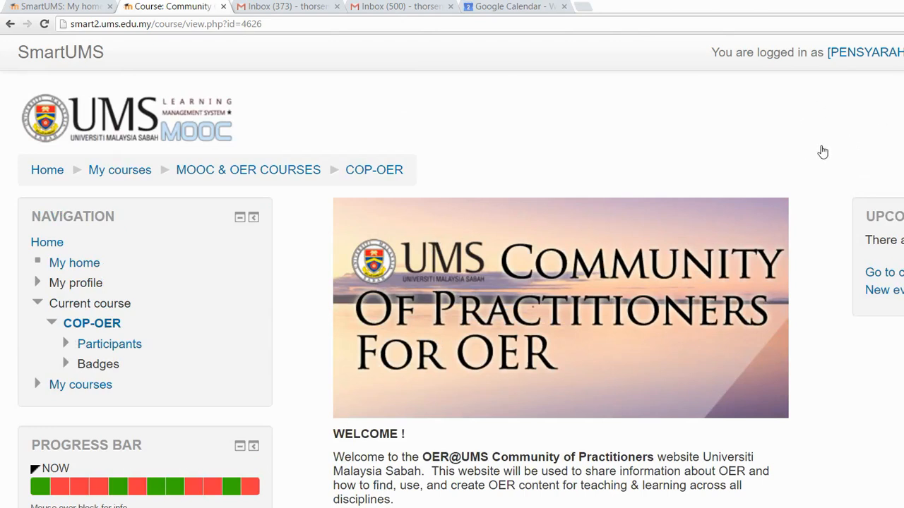
{"action": "mouse_move", "coordinate": [864, 140]}
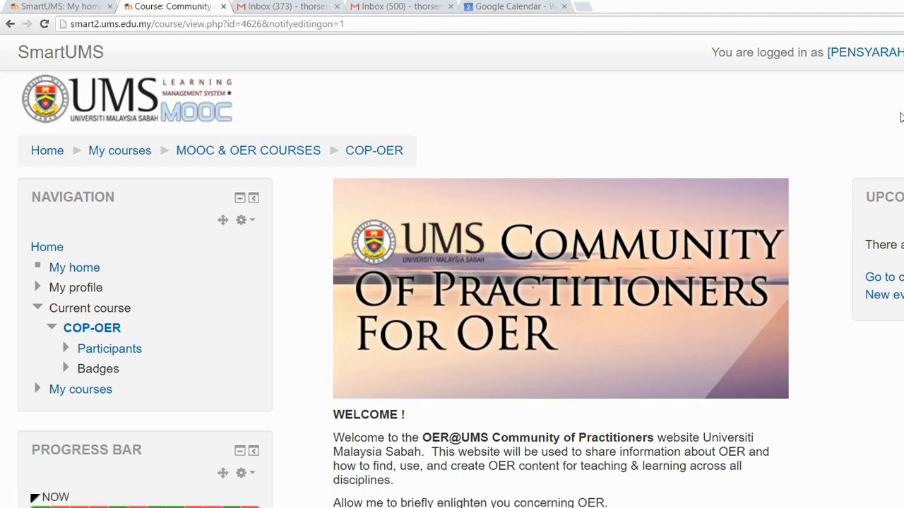
- Scroll to the bottom of the last topic section, near 'Add an activity or resource'
{"action": "scroll", "scroll_direction": "down", "scroll_amount": 3}
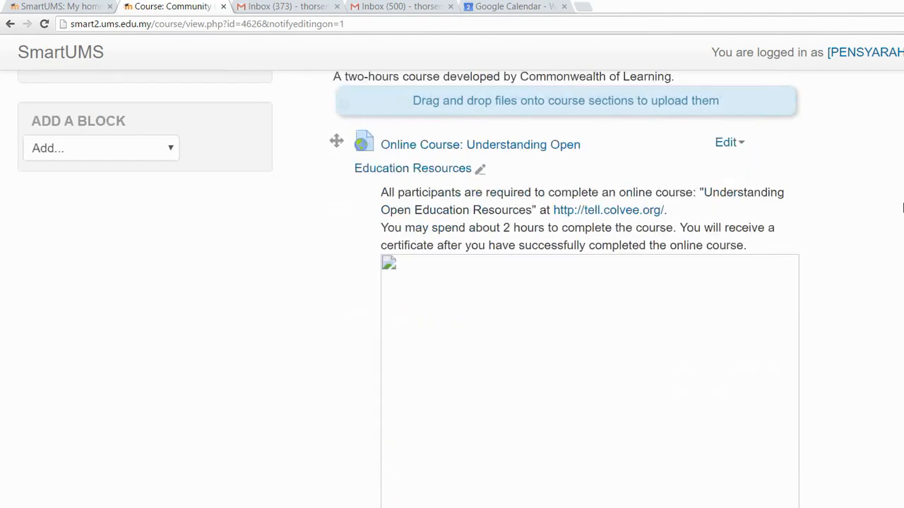
{"action": "scroll", "scroll_direction": "down", "scroll_amount": 3}
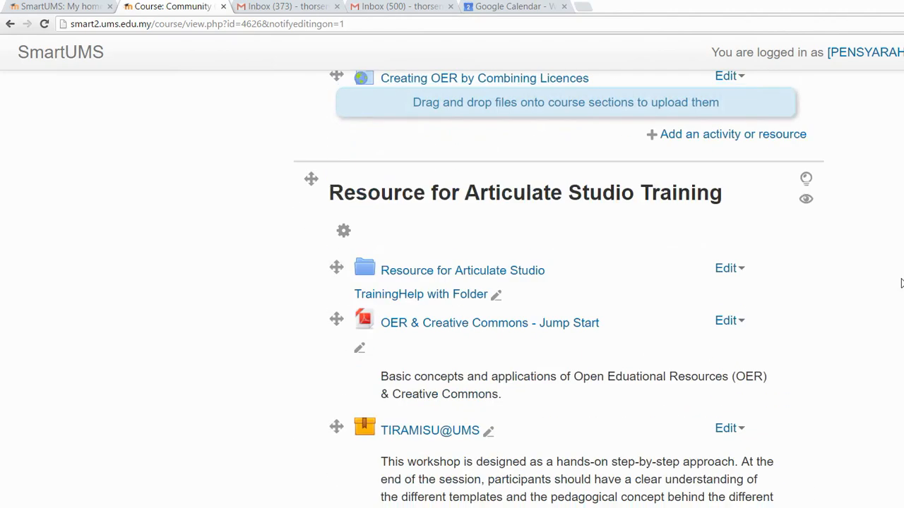
{"action": "scroll", "scroll_direction": "down", "scroll_amount": 3}
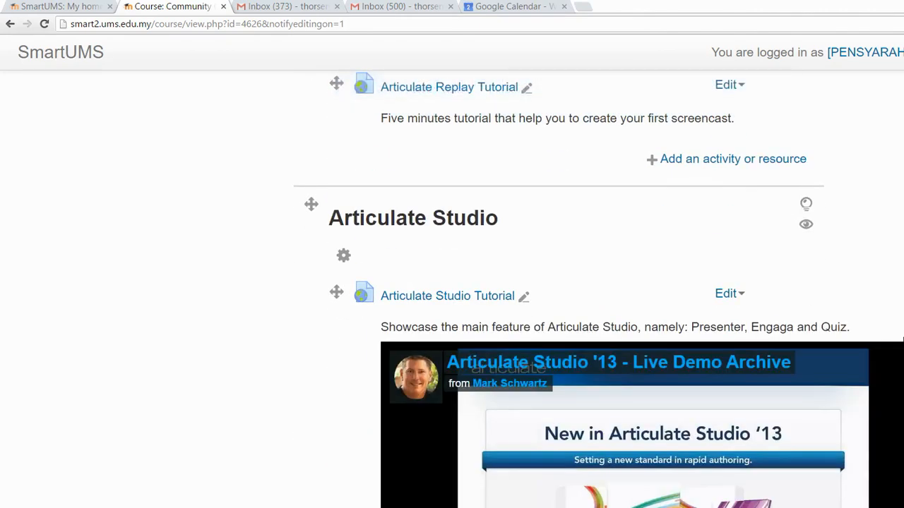
{"action": "scroll", "scroll_direction": "down", "scroll_amount": 3}
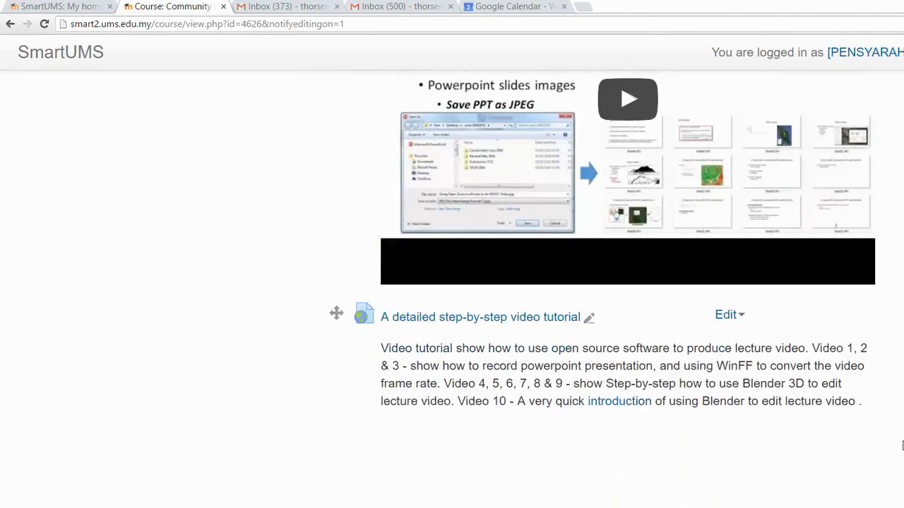
{"action": "scroll", "scroll_direction": "down", "scroll_amount": 3}
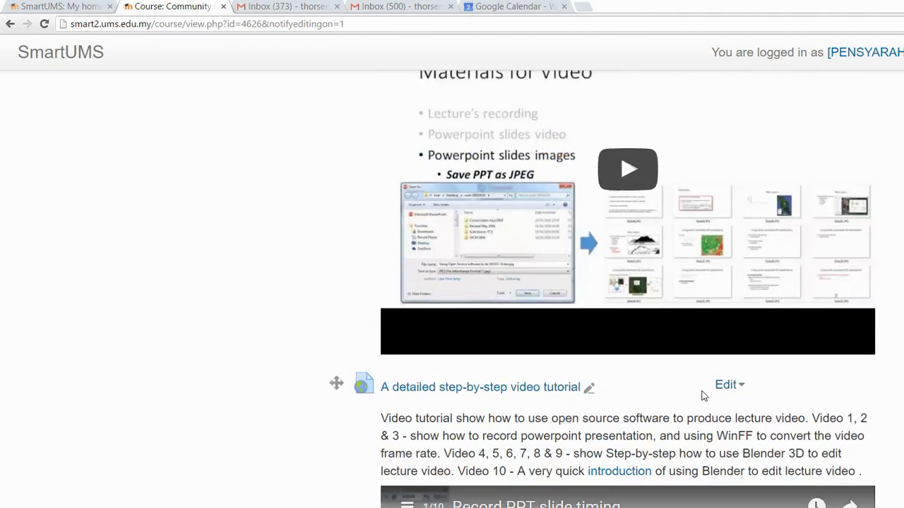
{"action": "scroll", "scroll_direction": "up", "scroll_amount": 3}
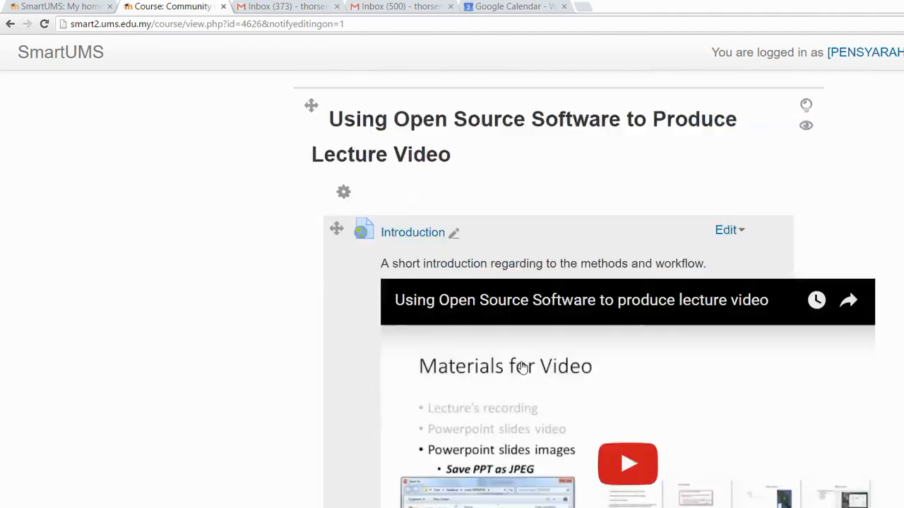
{"action": "scroll", "scroll_direction": "down", "scroll_amount": 3}
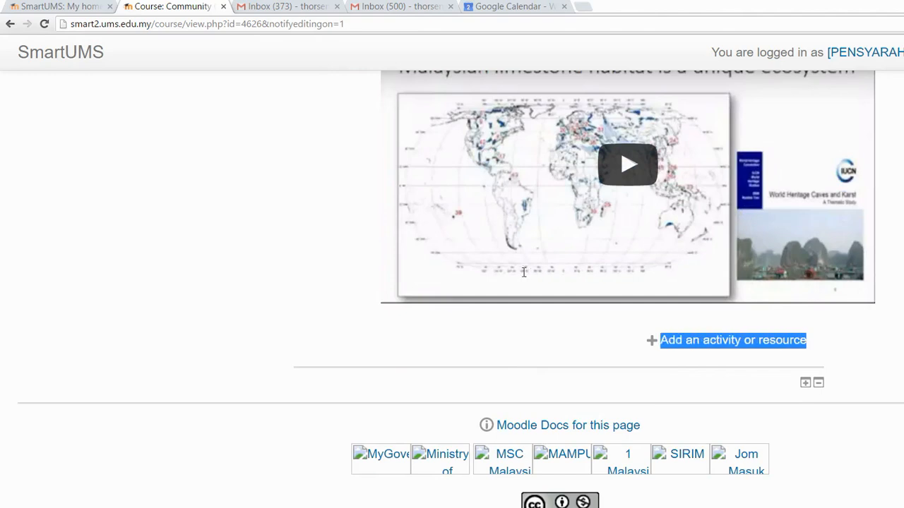
{"action": "mouse_move", "coordinate": [535, 283]}
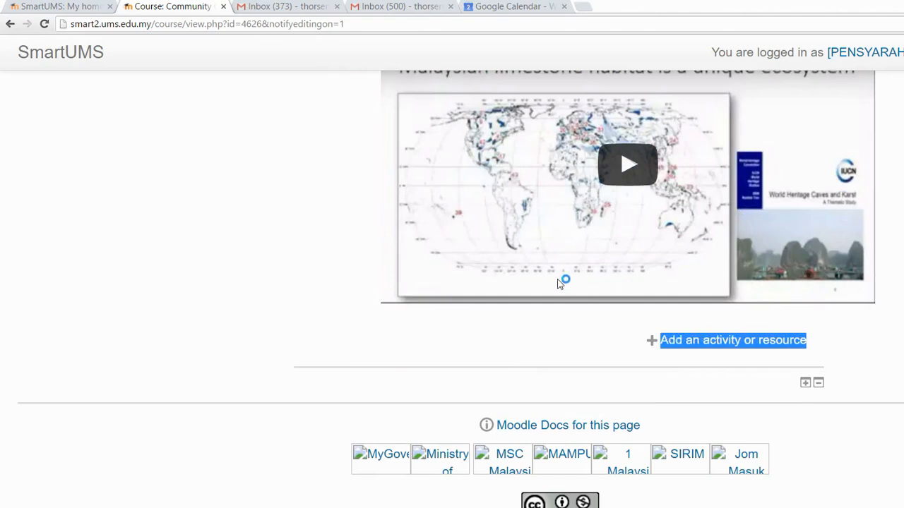
- Open the activity chooser for the last course section
{"action": "left_click", "coordinate": [733, 340]}
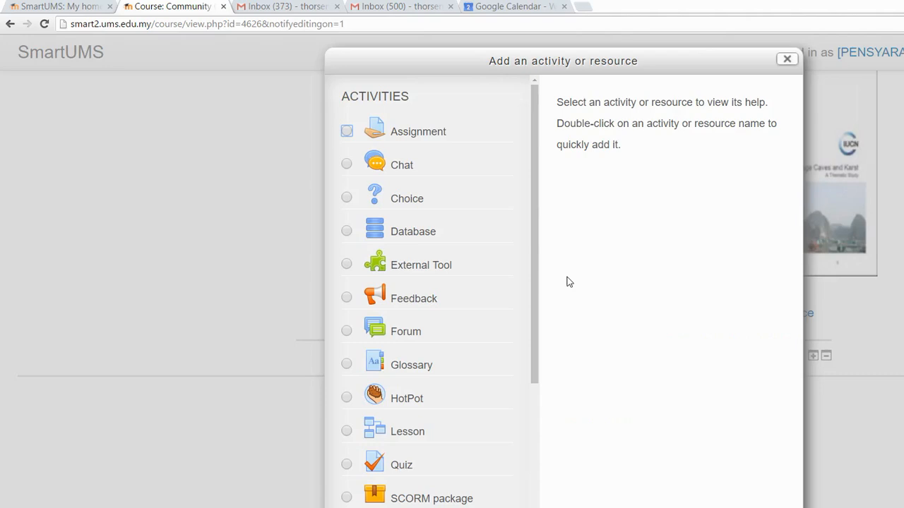
{"action": "mouse_move", "coordinate": [279, 113]}
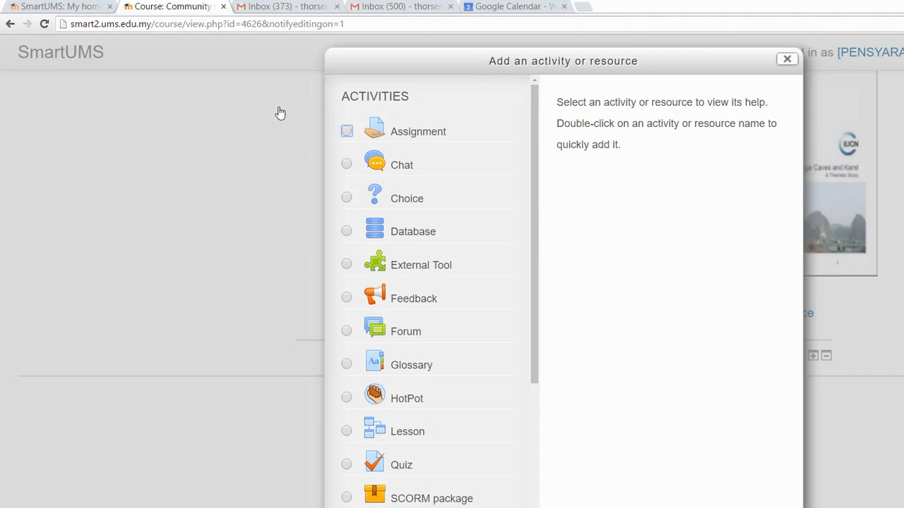
{"action": "mouse_move", "coordinate": [291, 90]}
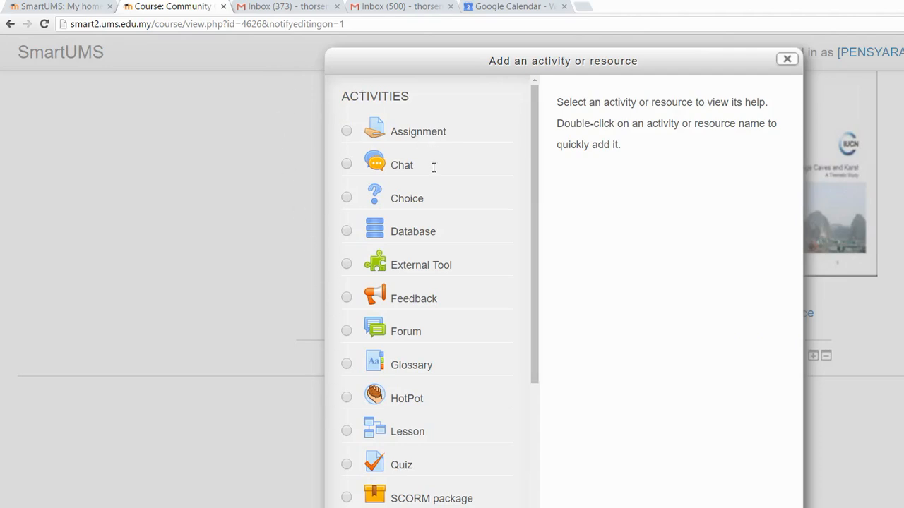
{"action": "mouse_move", "coordinate": [291, 103]}
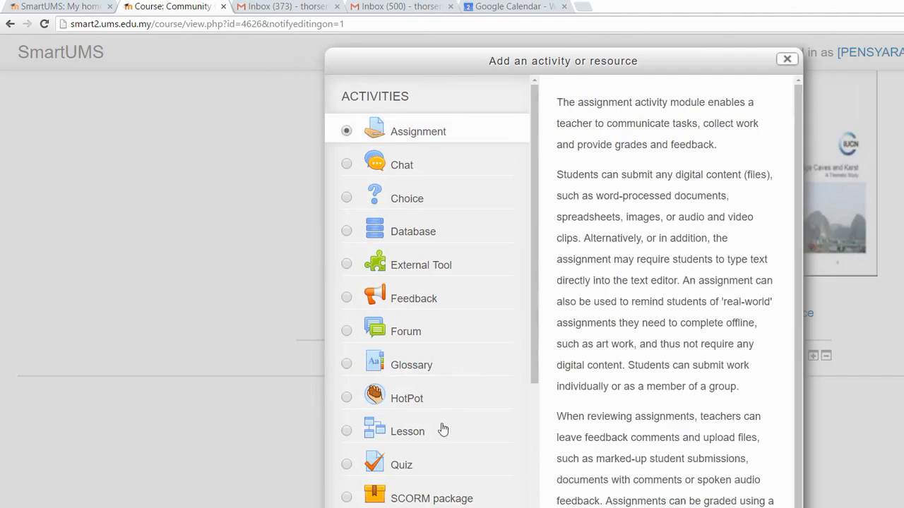
{"action": "mouse_move", "coordinate": [413, 483]}
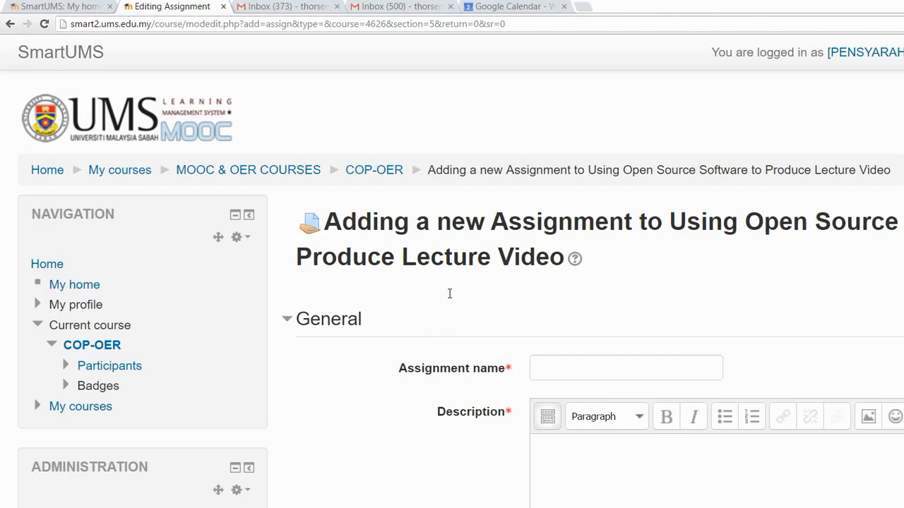
- Name the new assignment 'Submit a video'
{"action": "left_click", "coordinate": [626, 368]}
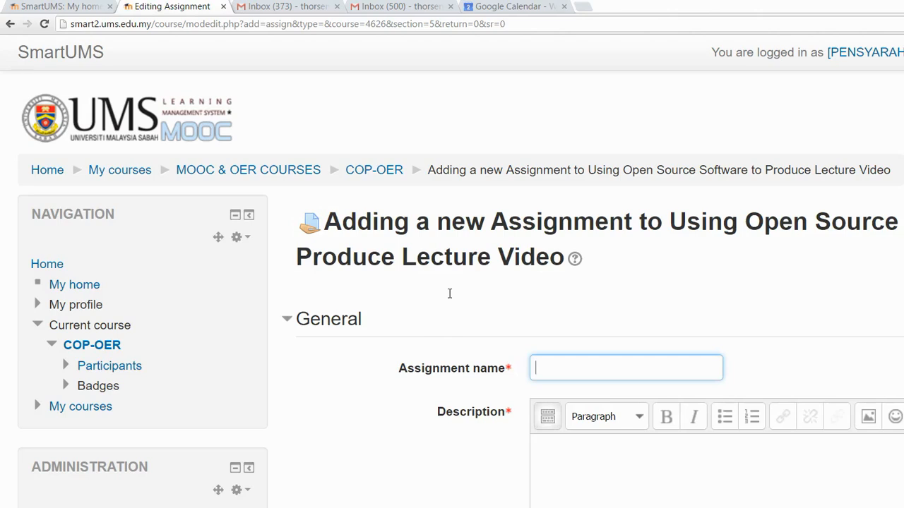
{"action": "type", "text": "C"}
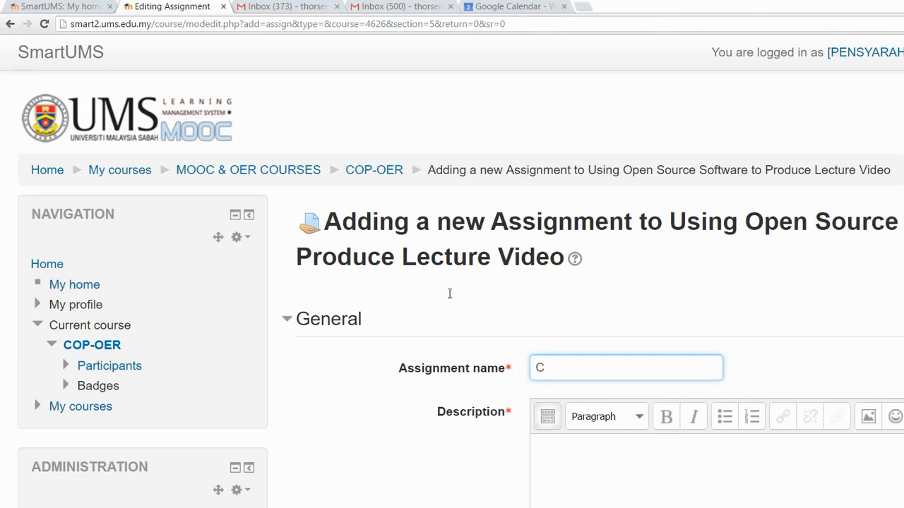
{"action": "key", "text": "Backspace"}
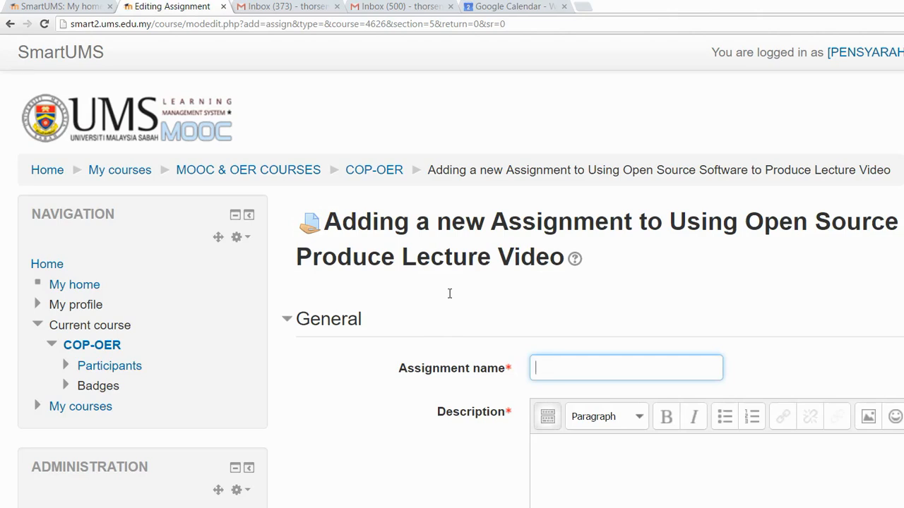
{"action": "type", "text": "Submit a"}
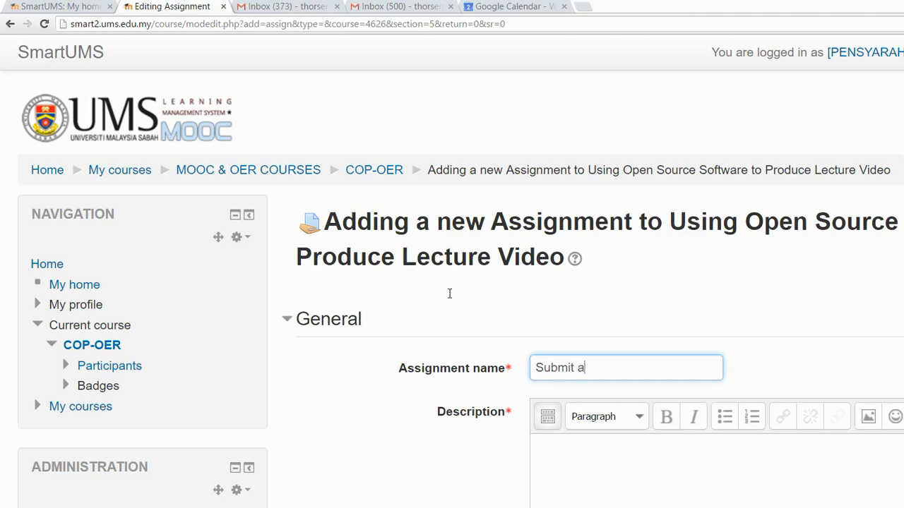
{"action": "type", "text": "vid"}
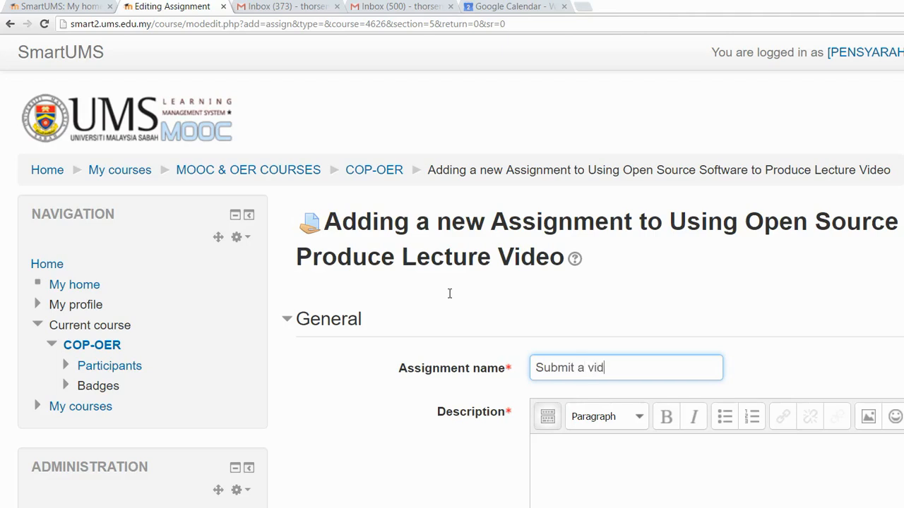
{"action": "type", "text": "eo"}
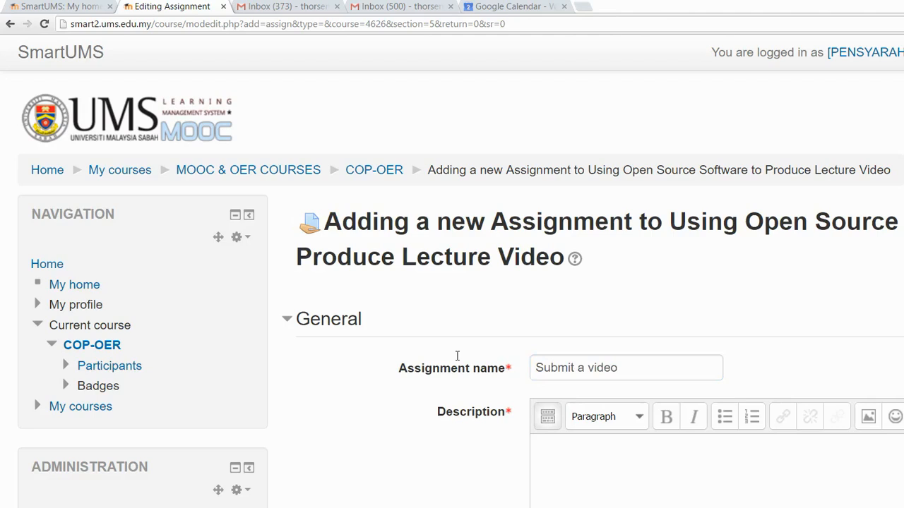
- Enter the description 'Record and edit a 10 minutes video.'
{"action": "type", "text": "Sum"}
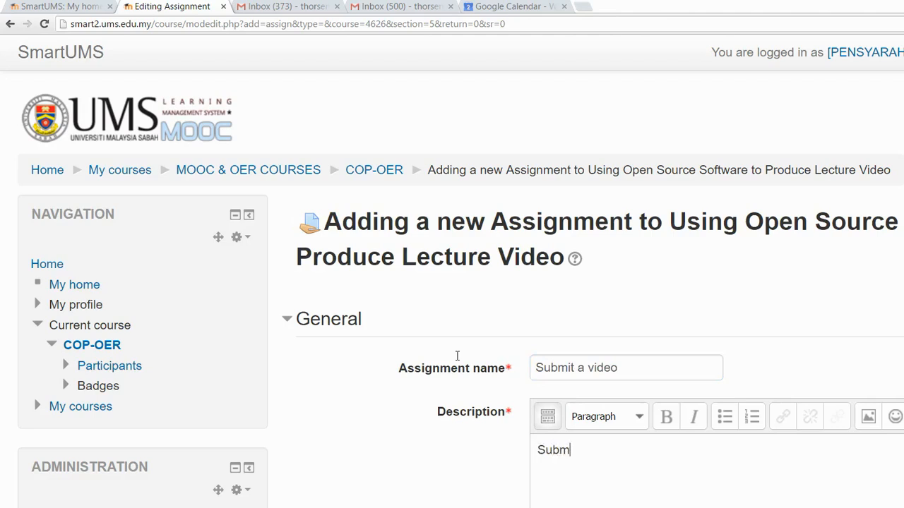
{"action": "type", "text": "Record and edit"}
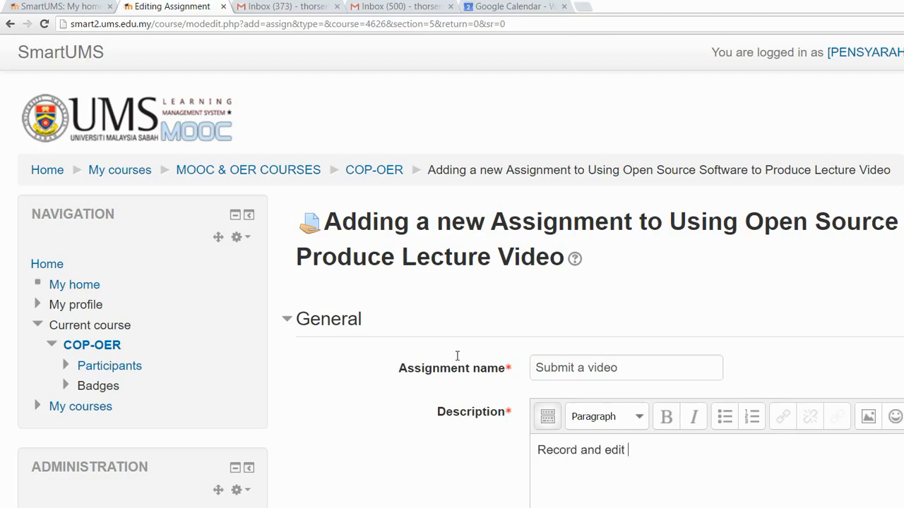
{"action": "type", "text": "a"}
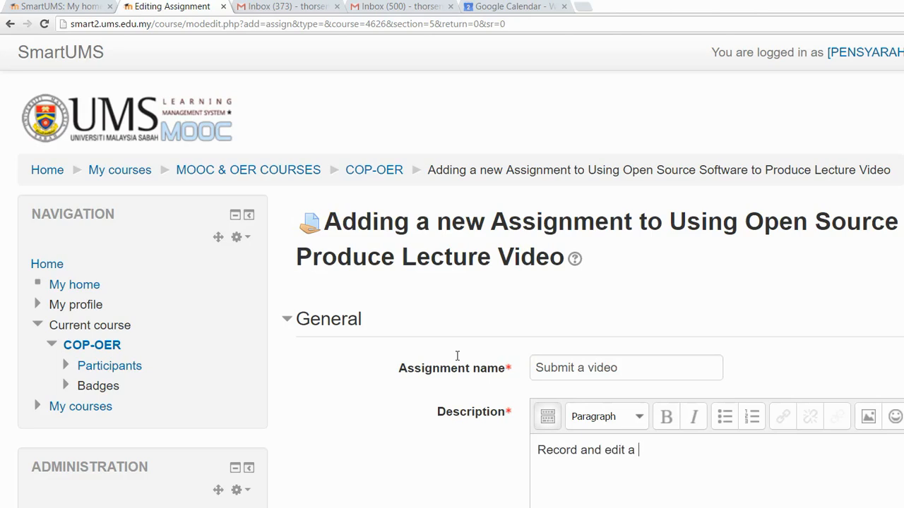
{"action": "type", "text": "10 minutes vd"}
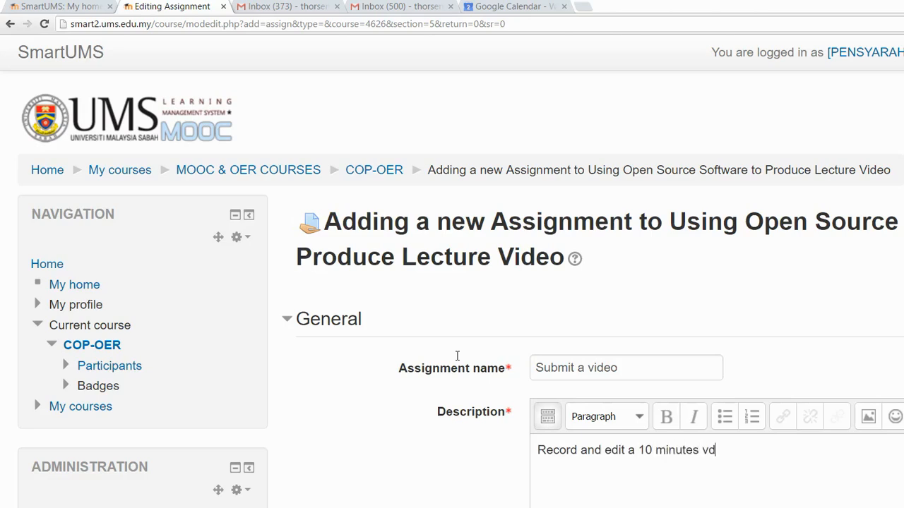
{"action": "type", "text": "ide"}
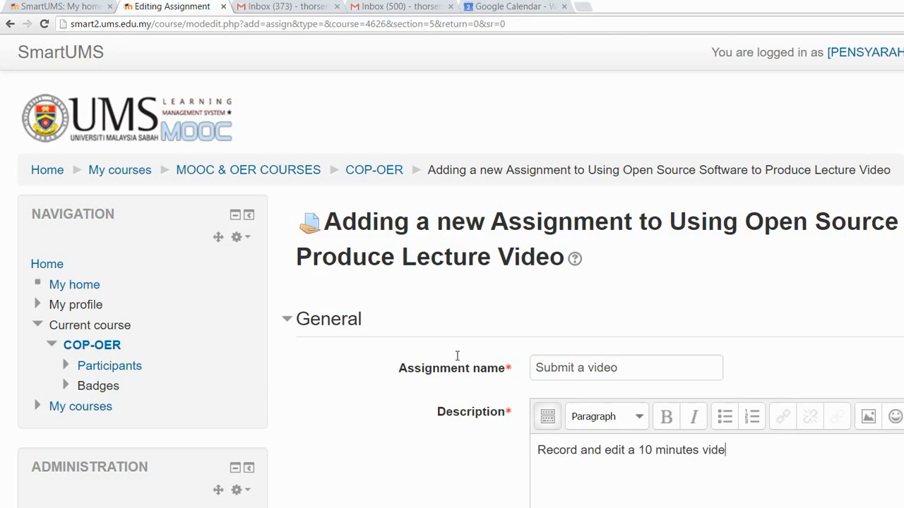
{"action": "type", "text": "o."}
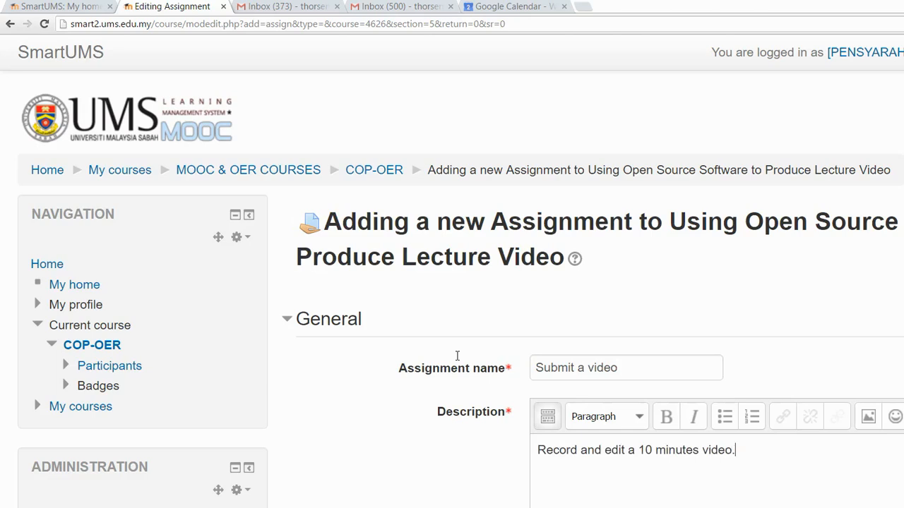
{"action": "scroll", "scroll_direction": "down", "scroll_amount": 3}
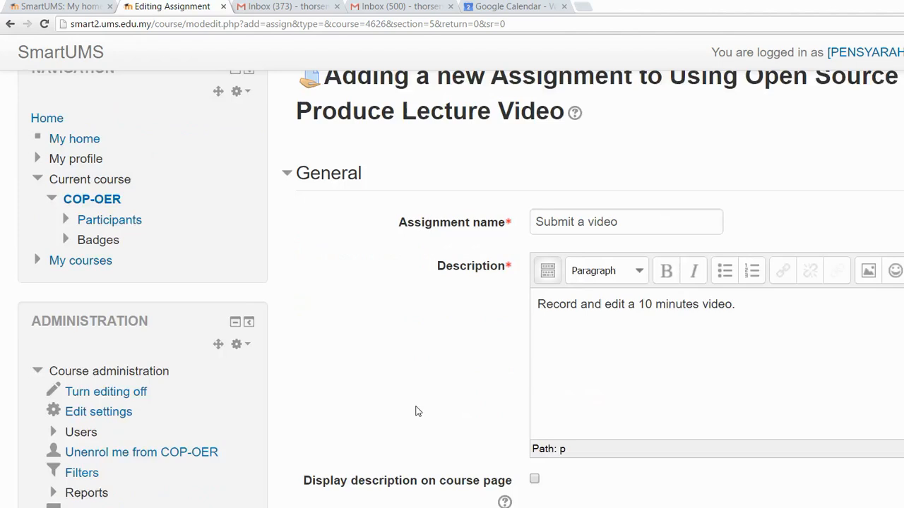
- Collapse the Availability settings and scroll further down the assignment form
{"action": "scroll", "scroll_direction": "down", "scroll_amount": 3}
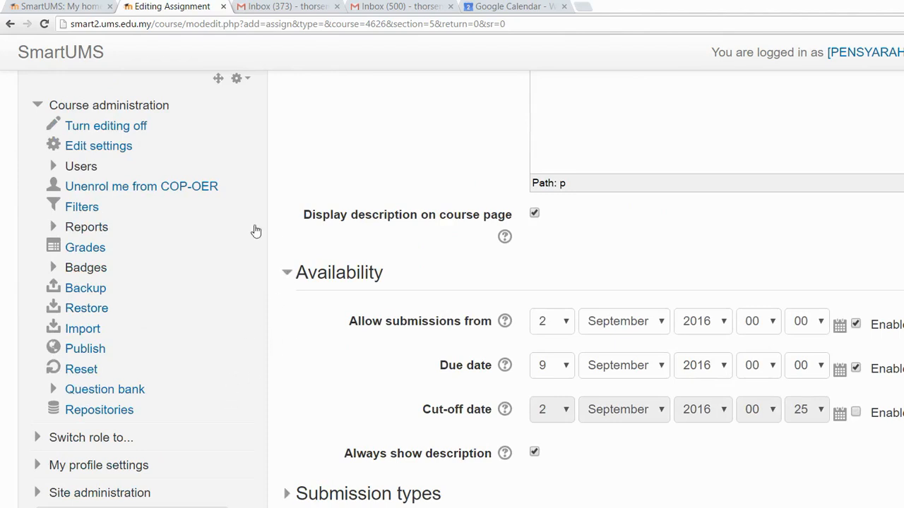
{"action": "left_click", "coordinate": [338, 272]}
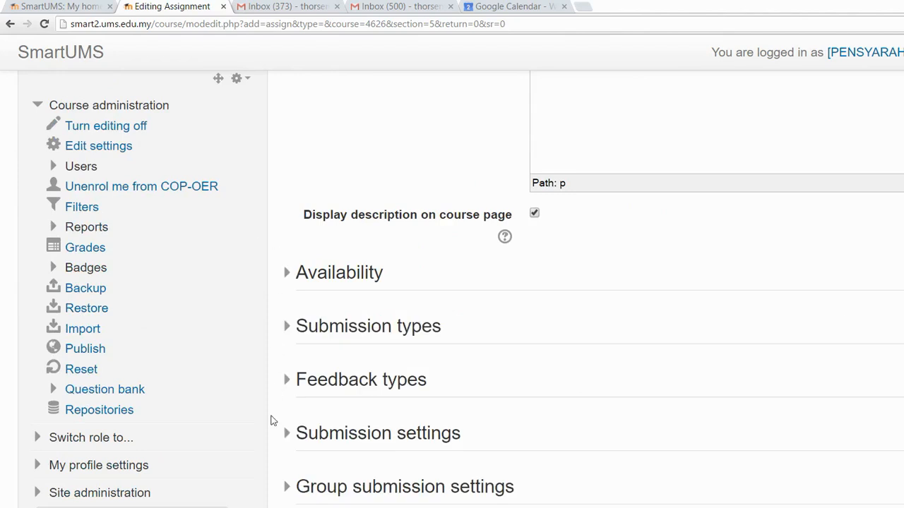
{"action": "scroll", "scroll_direction": "down", "scroll_amount": 3}
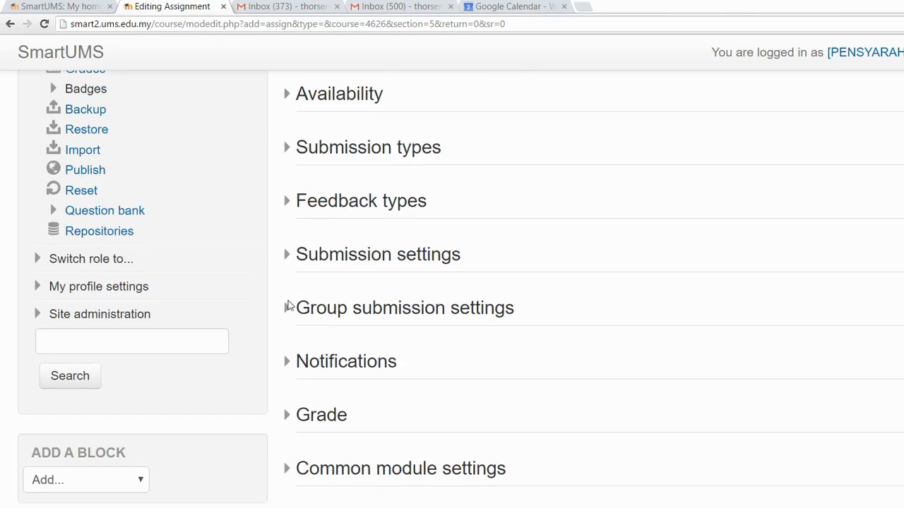
{"action": "scroll", "scroll_direction": "down", "scroll_amount": 3}
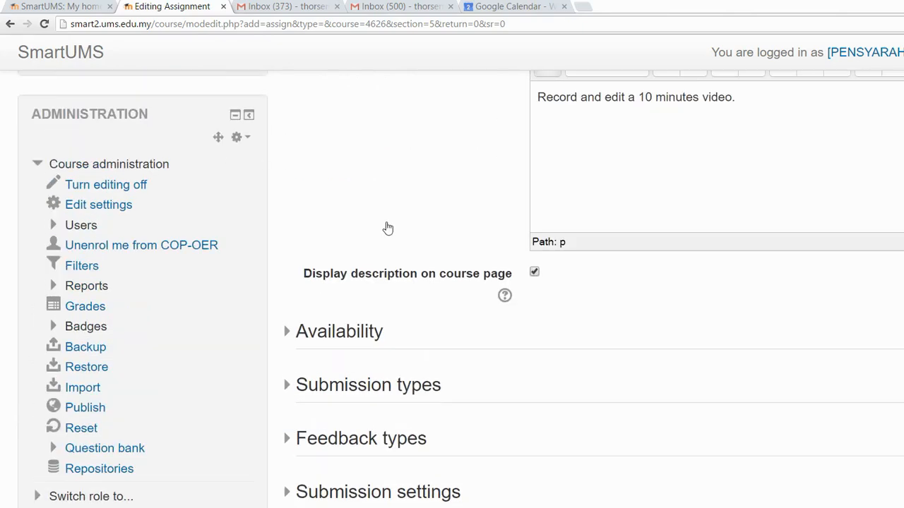
{"action": "mouse_move", "coordinate": [235, 272]}
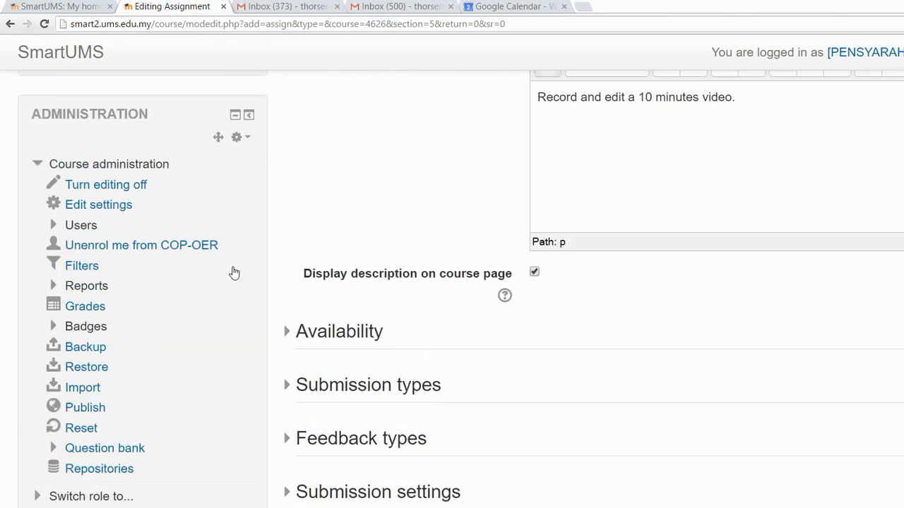
- Reopen Availability, expand the Grade section and enter 10 as Maximum points
{"action": "left_click", "coordinate": [338, 331]}
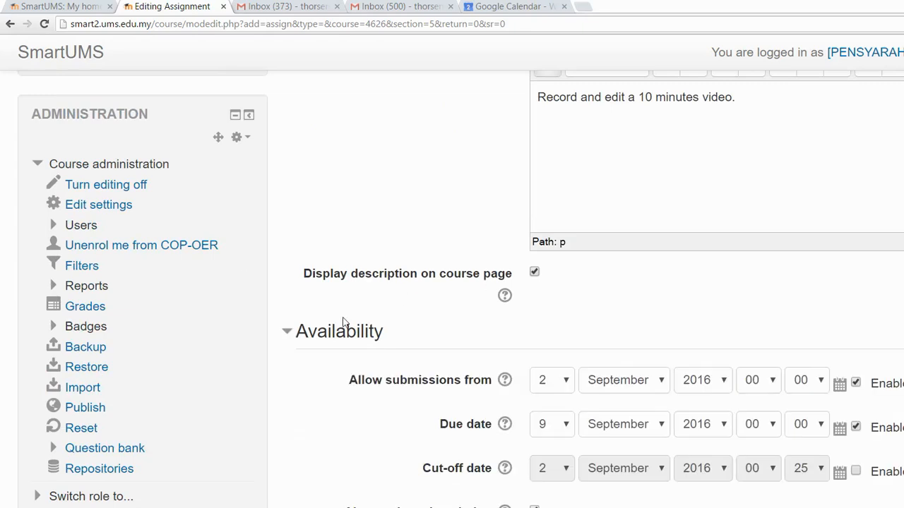
{"action": "mouse_move", "coordinate": [425, 346]}
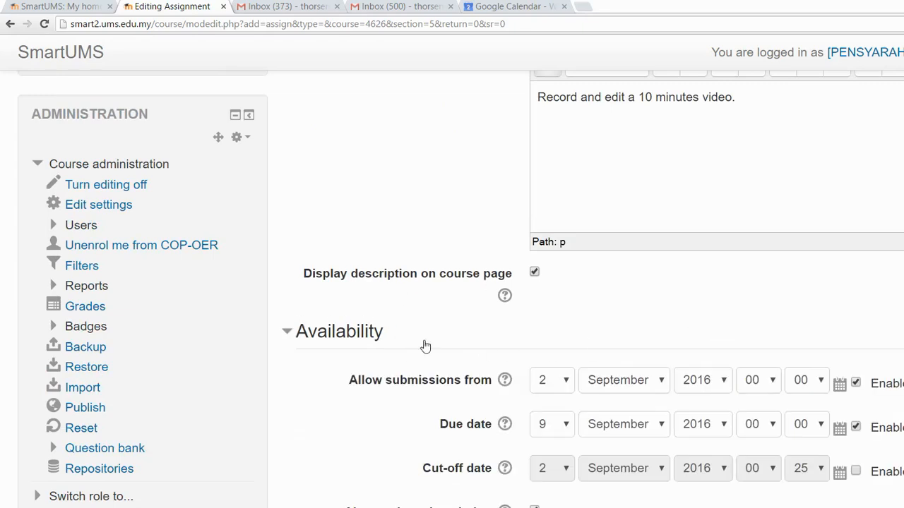
{"action": "mouse_move", "coordinate": [402, 314]}
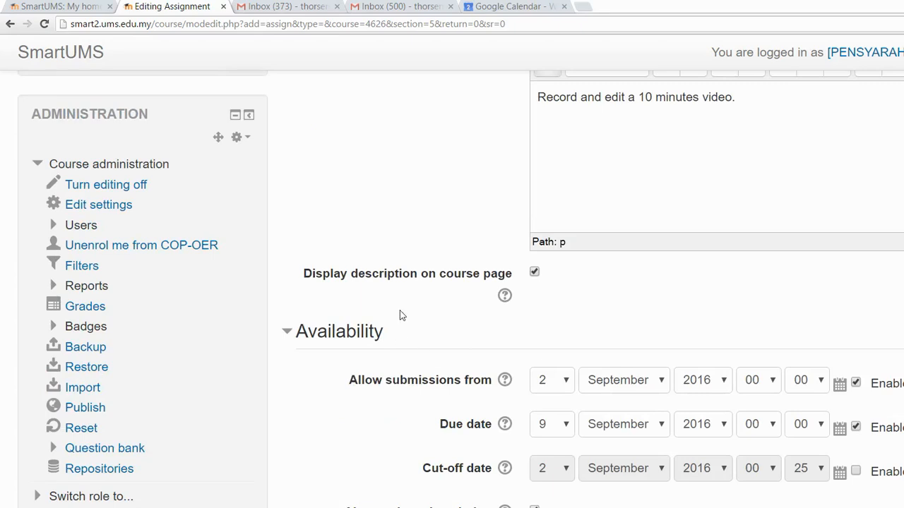
{"action": "mouse_move", "coordinate": [406, 320]}
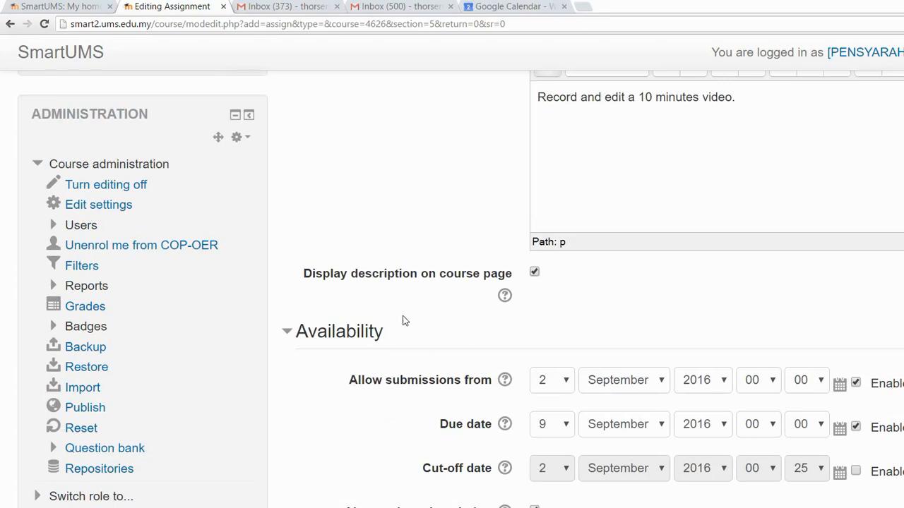
{"action": "mouse_move", "coordinate": [417, 308]}
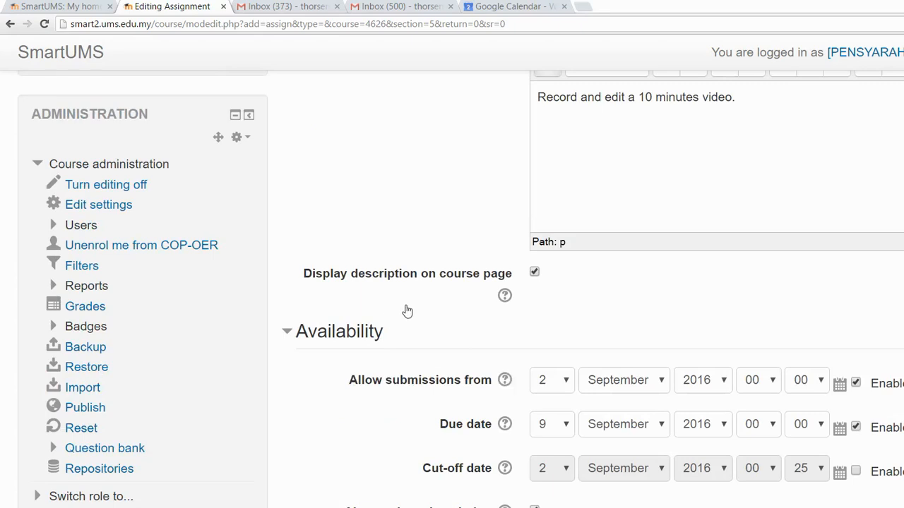
{"action": "left_click", "coordinate": [504, 380]}
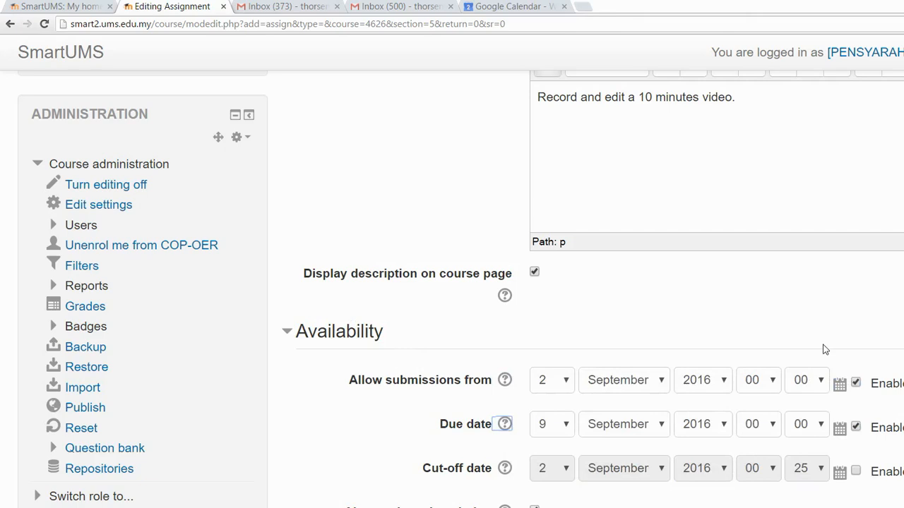
{"action": "scroll", "scroll_direction": "down", "scroll_amount": 3}
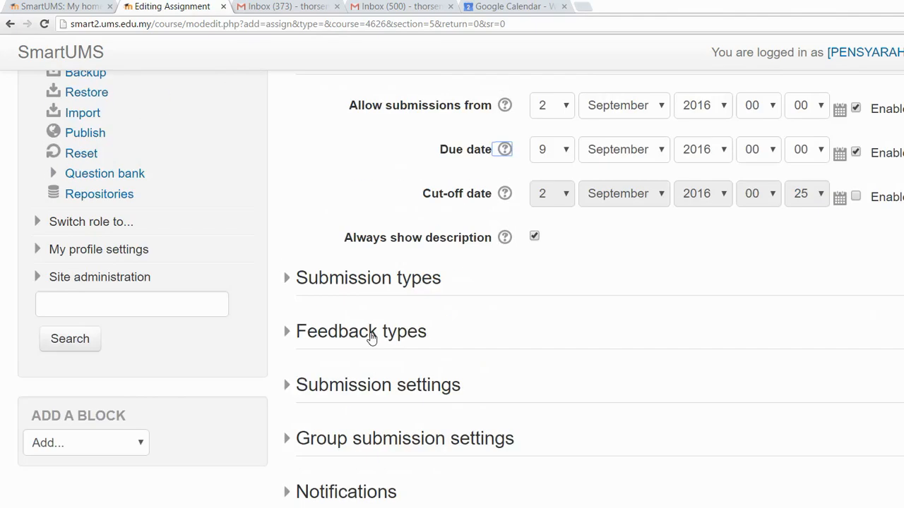
{"action": "scroll", "scroll_direction": "down", "scroll_amount": 3}
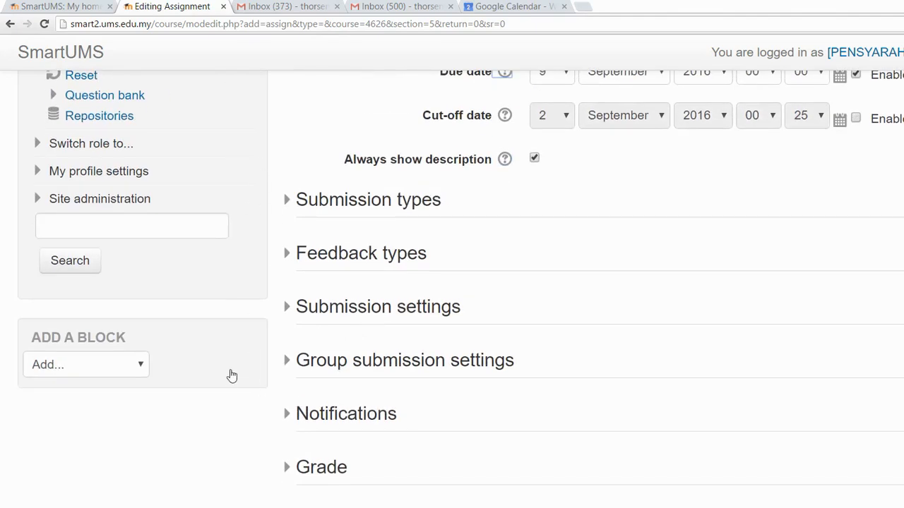
{"action": "left_click", "coordinate": [321, 468]}
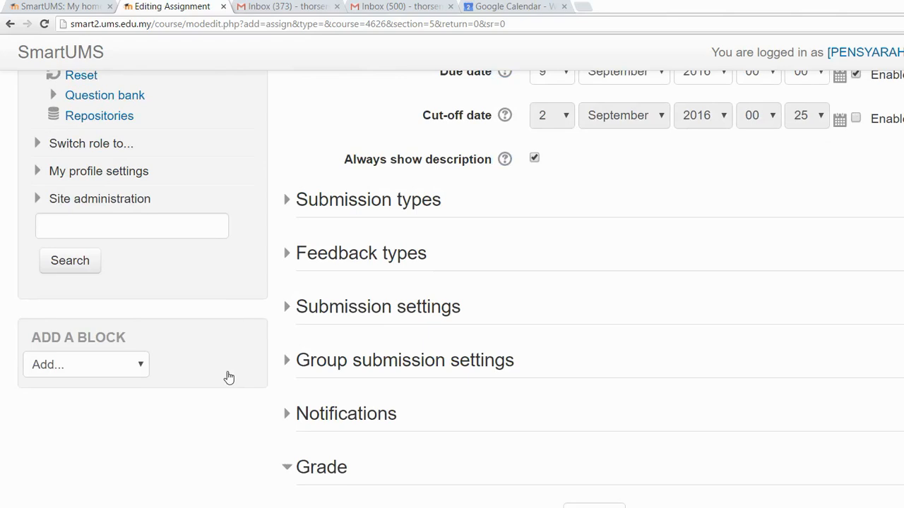
{"action": "scroll", "scroll_direction": "down", "scroll_amount": 3}
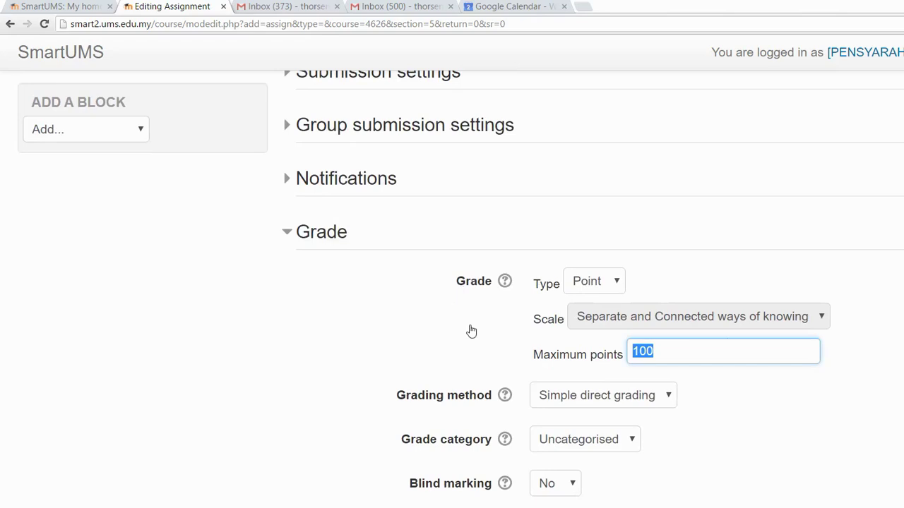
{"action": "mouse_move", "coordinate": [823, 295]}
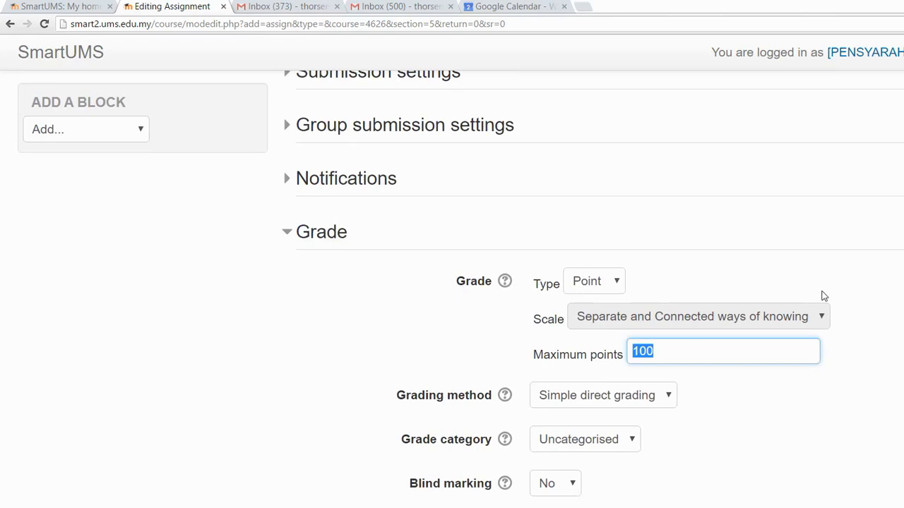
{"action": "type", "text": "10"}
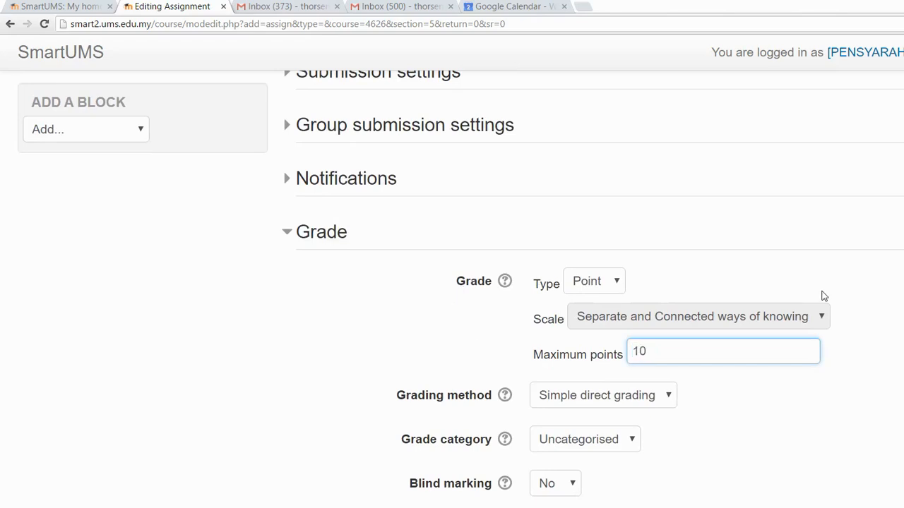
{"action": "mouse_move", "coordinate": [703, 370]}
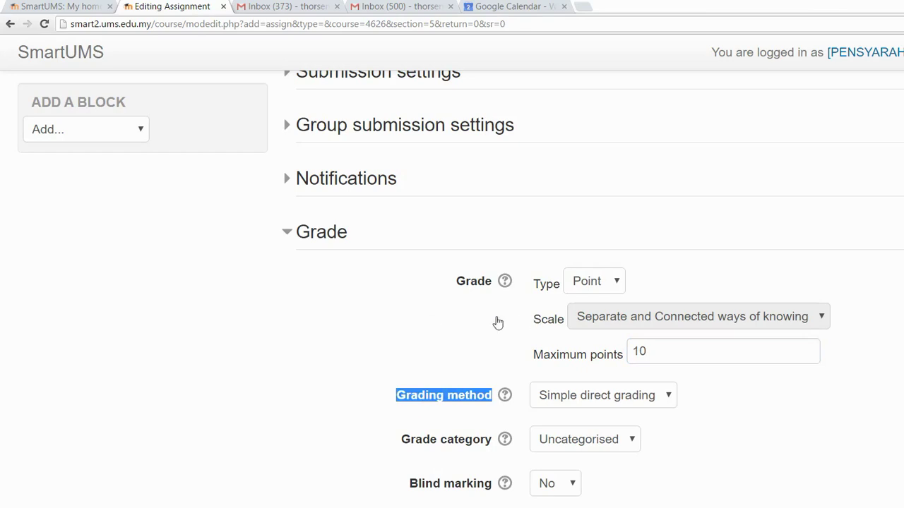
{"action": "mouse_move", "coordinate": [495, 324]}
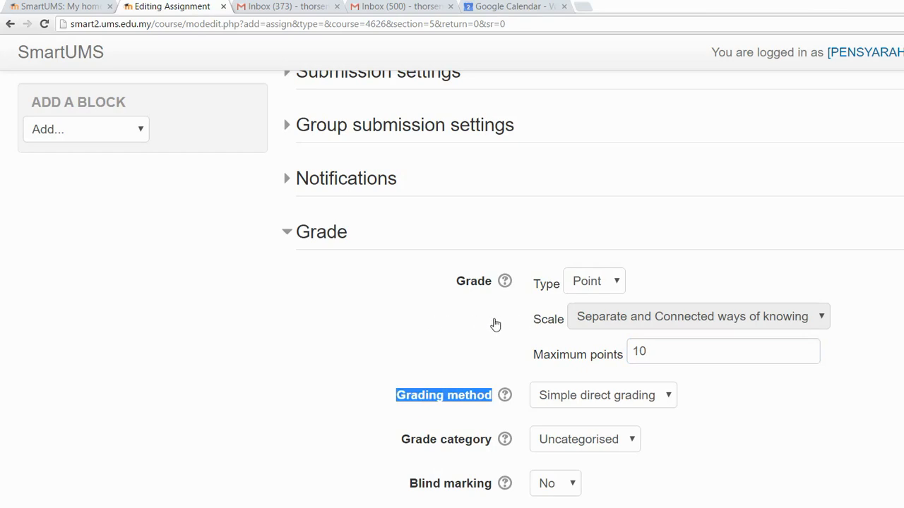
- Set the assignment's grading method to Rubric
{"action": "left_click", "coordinate": [603, 395]}
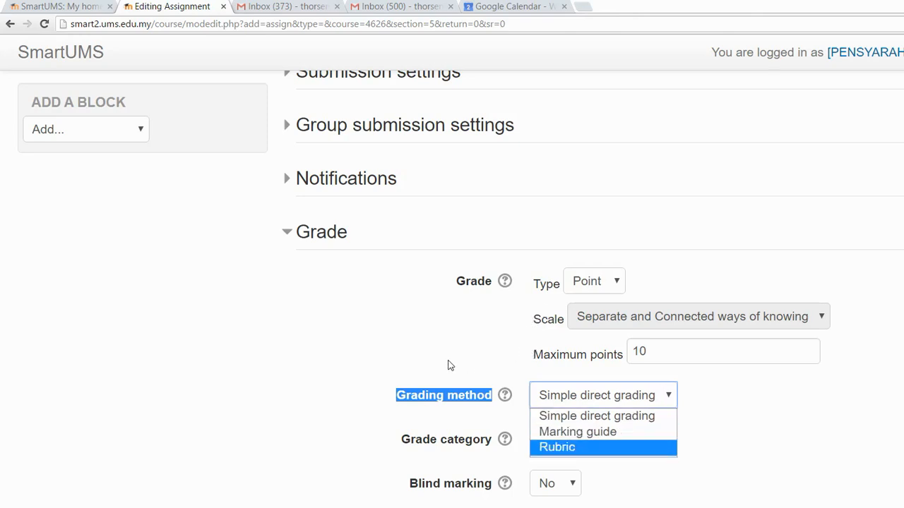
{"action": "left_click", "coordinate": [556, 447]}
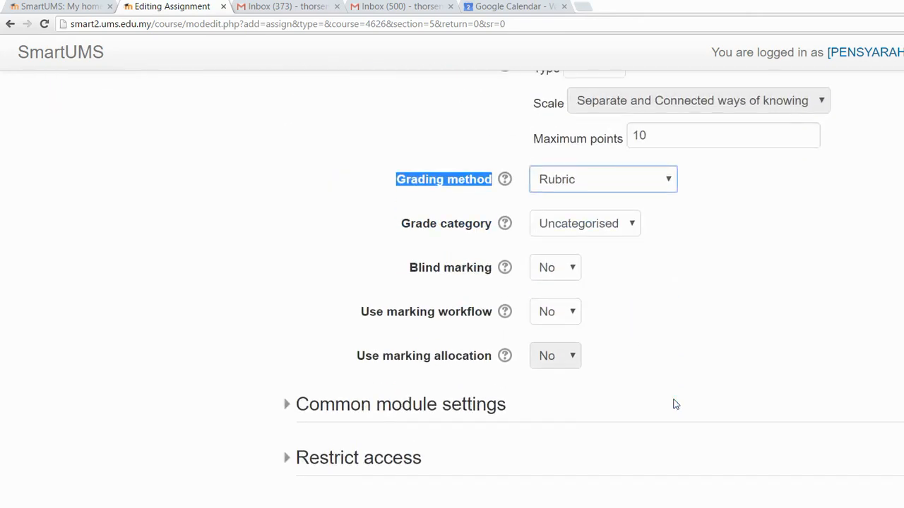
{"action": "scroll", "scroll_direction": "down", "scroll_amount": 3}
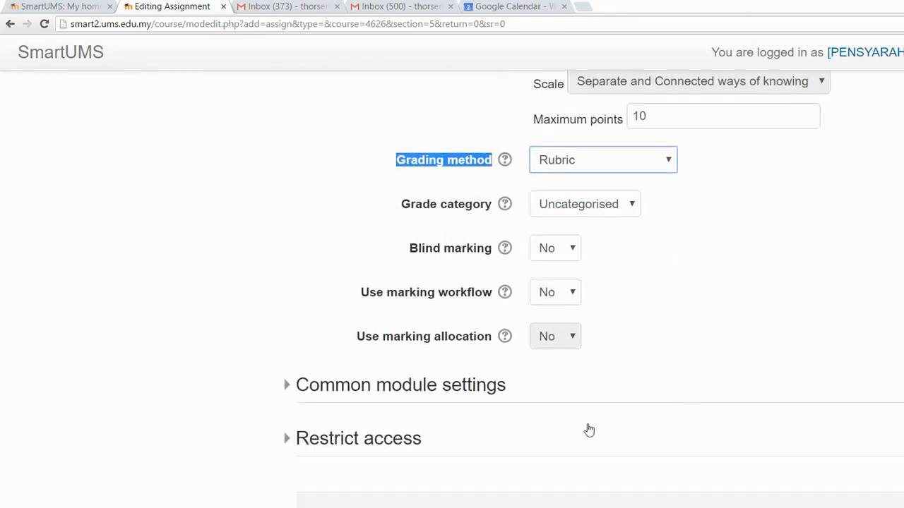
{"action": "mouse_move", "coordinate": [577, 423]}
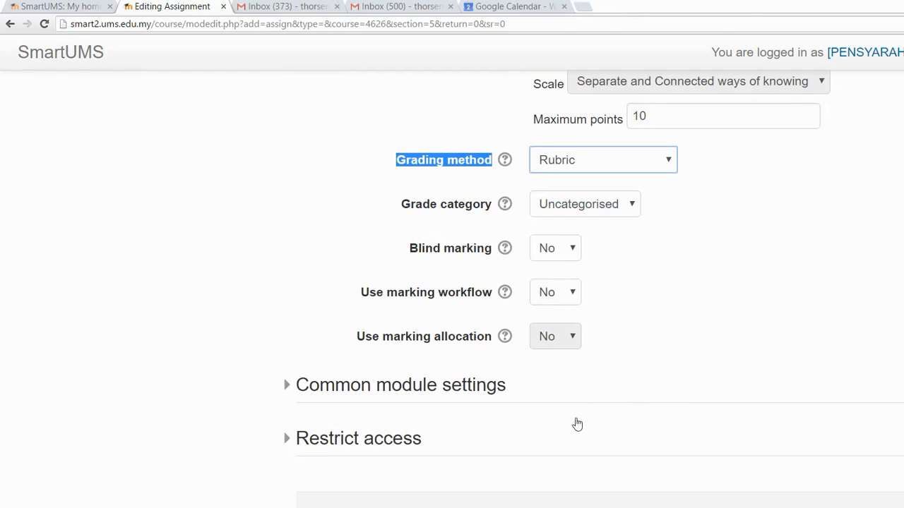
{"action": "mouse_move", "coordinate": [612, 426]}
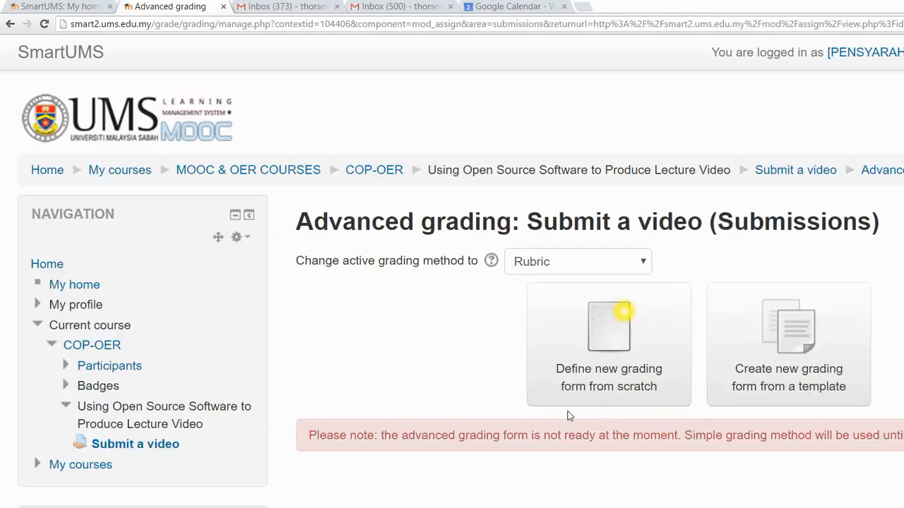
{"action": "mouse_move", "coordinate": [534, 283]}
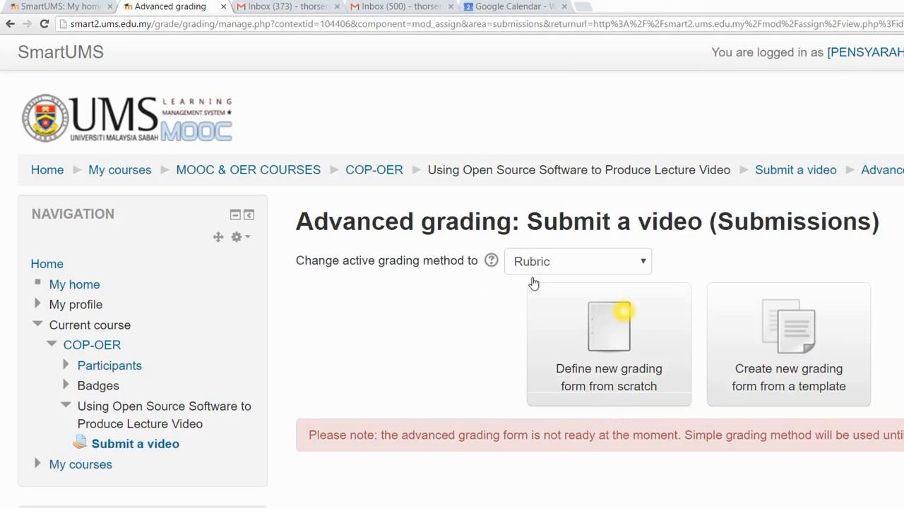
{"action": "mouse_move", "coordinate": [499, 267]}
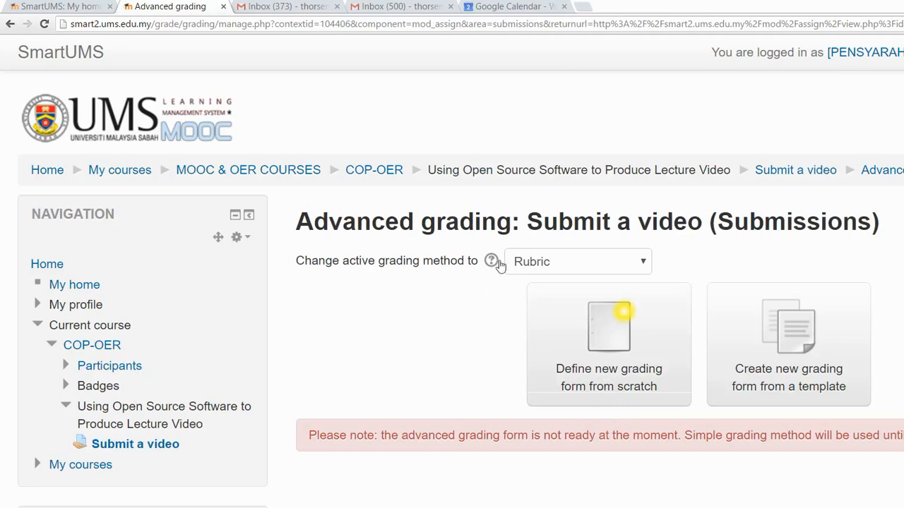
{"action": "mouse_move", "coordinate": [516, 262]}
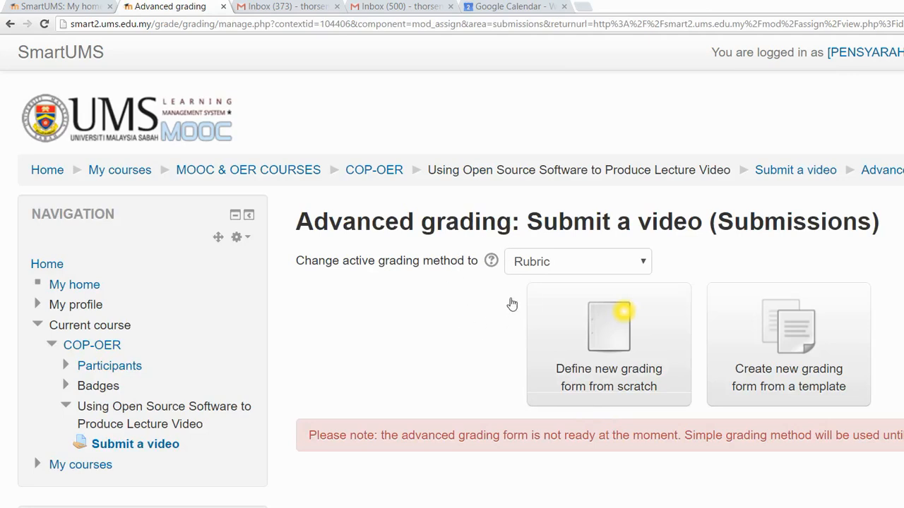
{"action": "mouse_move", "coordinate": [674, 287]}
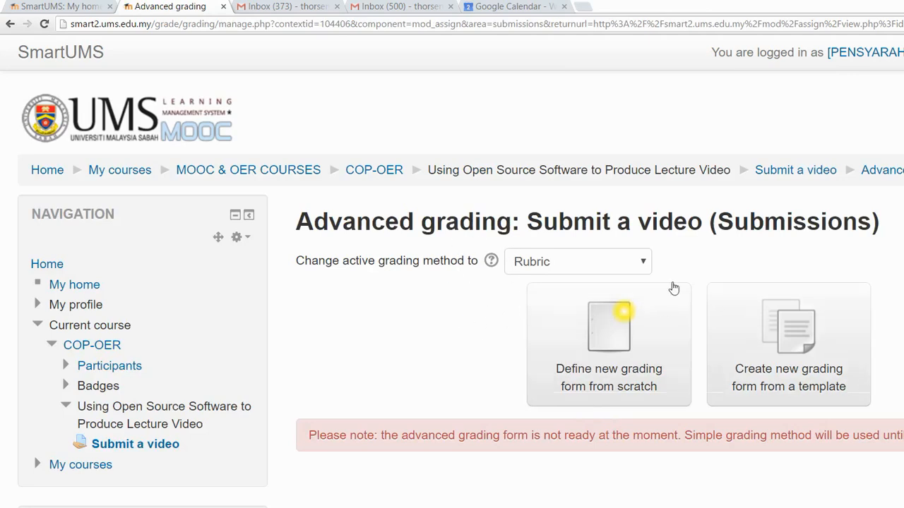
{"action": "mouse_move", "coordinate": [660, 235]}
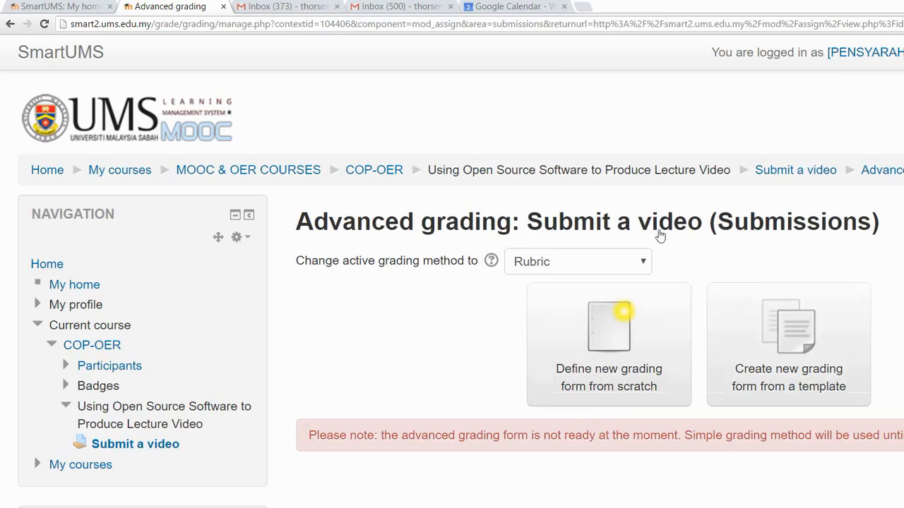
{"action": "mouse_move", "coordinate": [683, 276]}
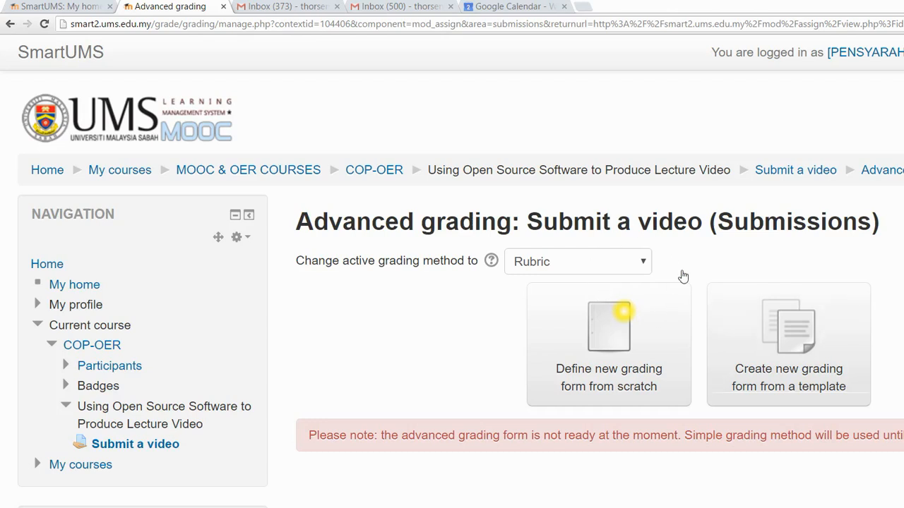
{"action": "mouse_move", "coordinate": [601, 215]}
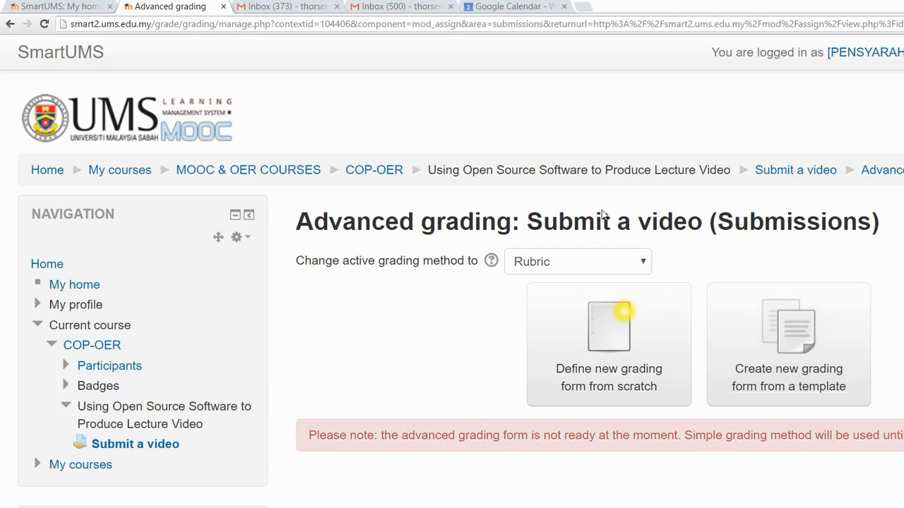
{"action": "mouse_move", "coordinate": [529, 285]}
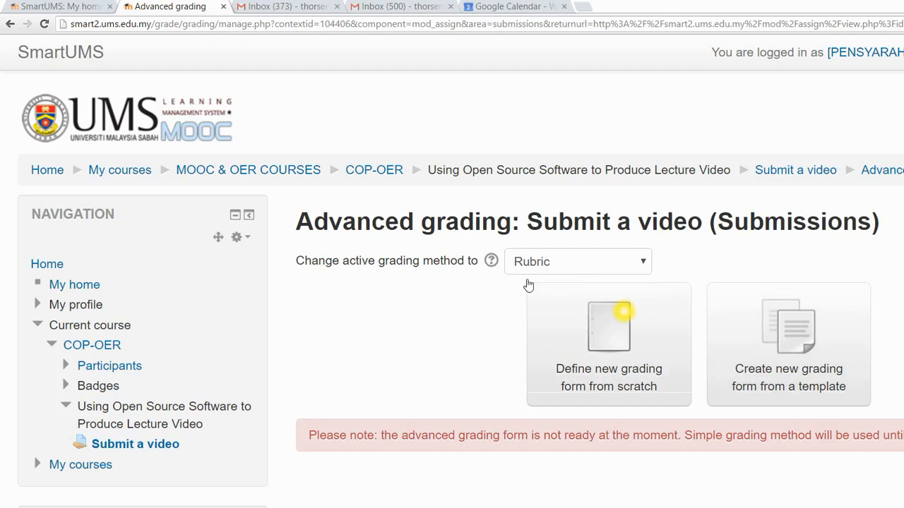
{"action": "mouse_move", "coordinate": [470, 269]}
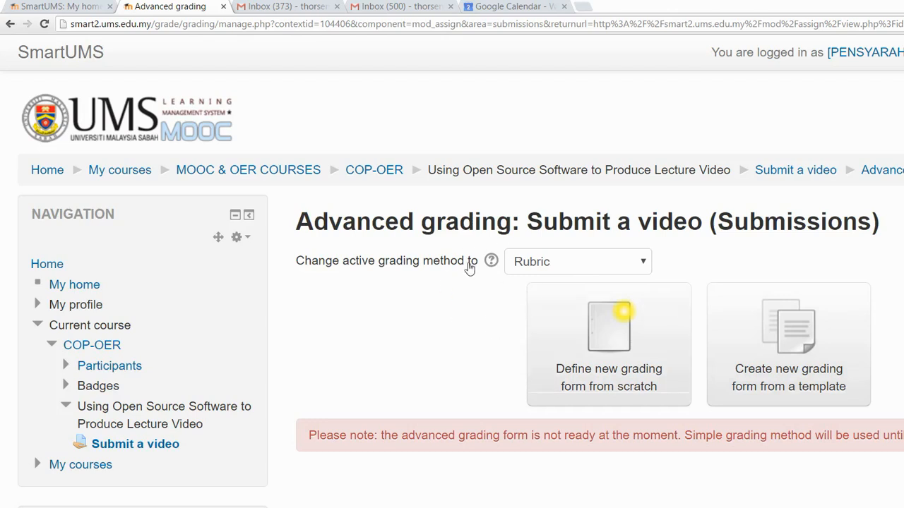
{"action": "mouse_move", "coordinate": [492, 283]}
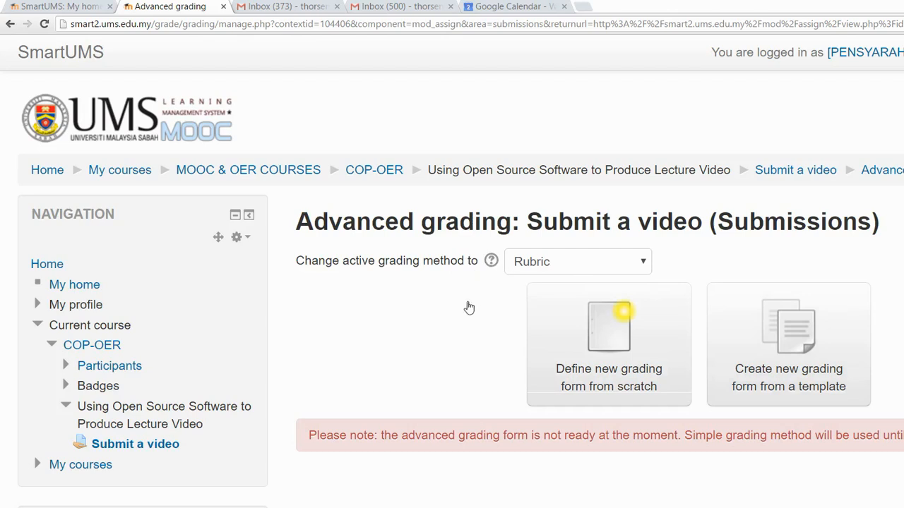
{"action": "mouse_move", "coordinate": [485, 292]}
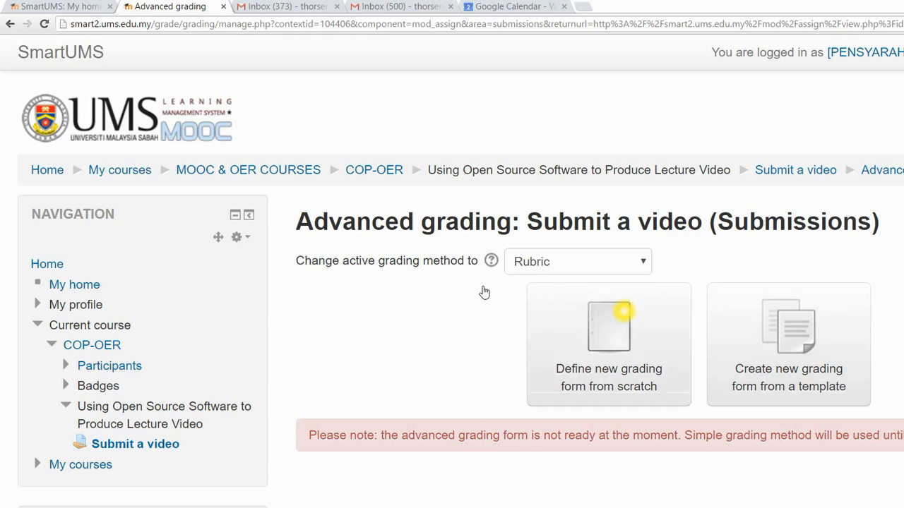
{"action": "mouse_move", "coordinate": [486, 276]}
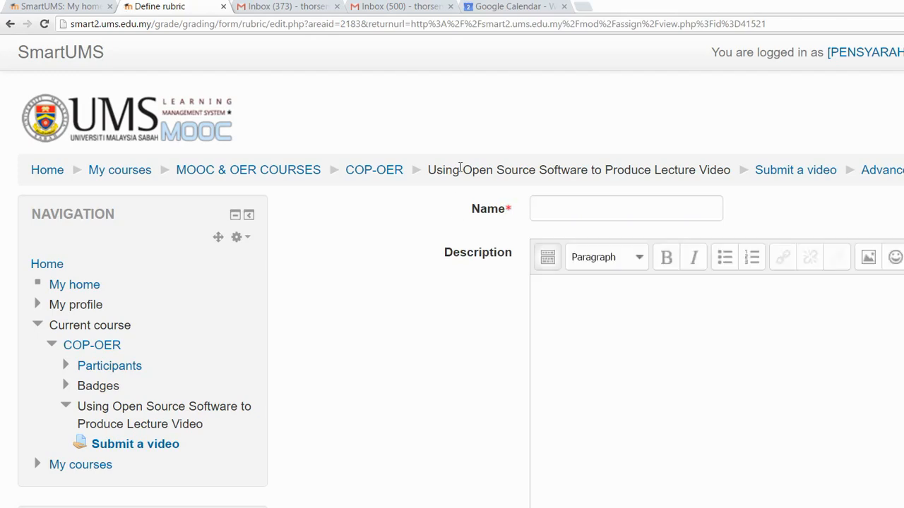
- Name the rubric 'Rubric for video assignment'
{"action": "left_click", "coordinate": [626, 209]}
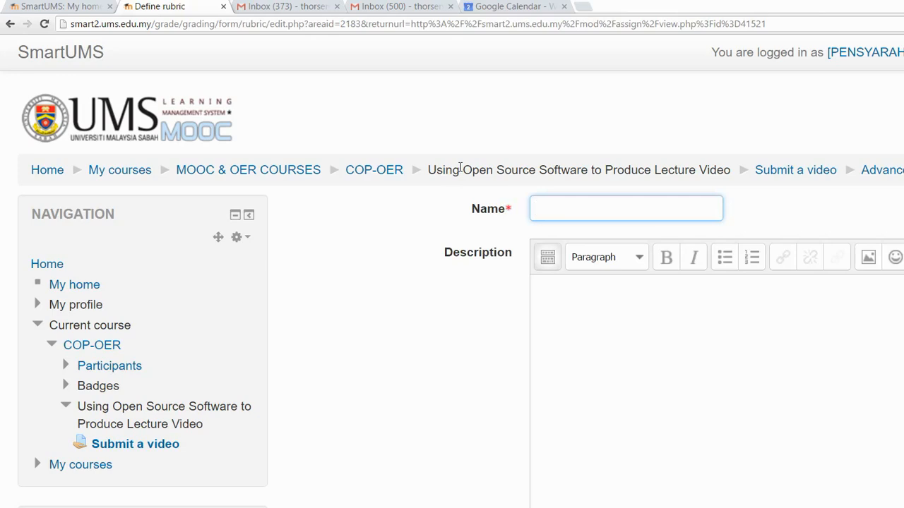
{"action": "left_click", "coordinate": [626, 208]}
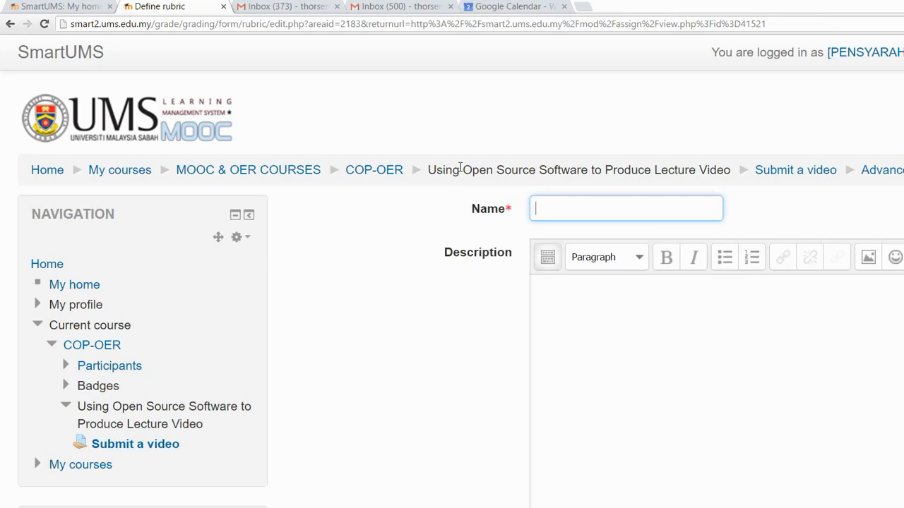
{"action": "type", "text": "R"}
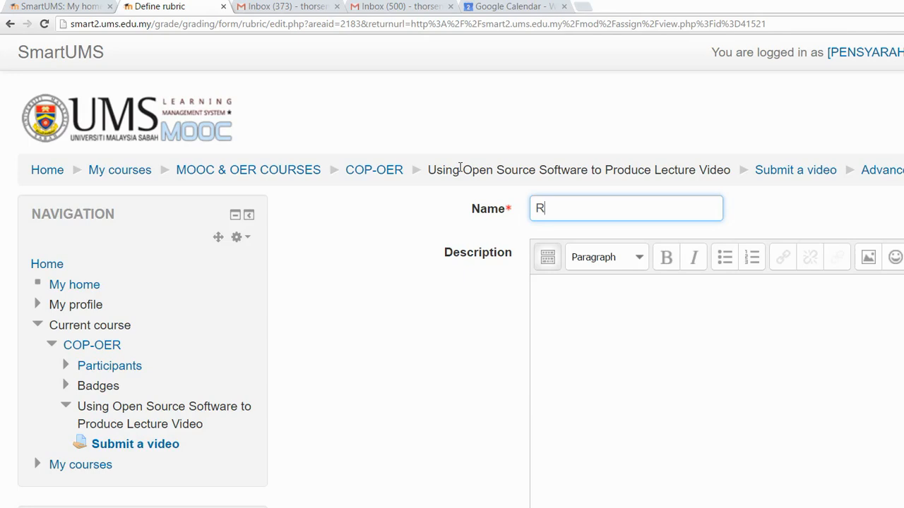
{"action": "type", "text": "ubric"}
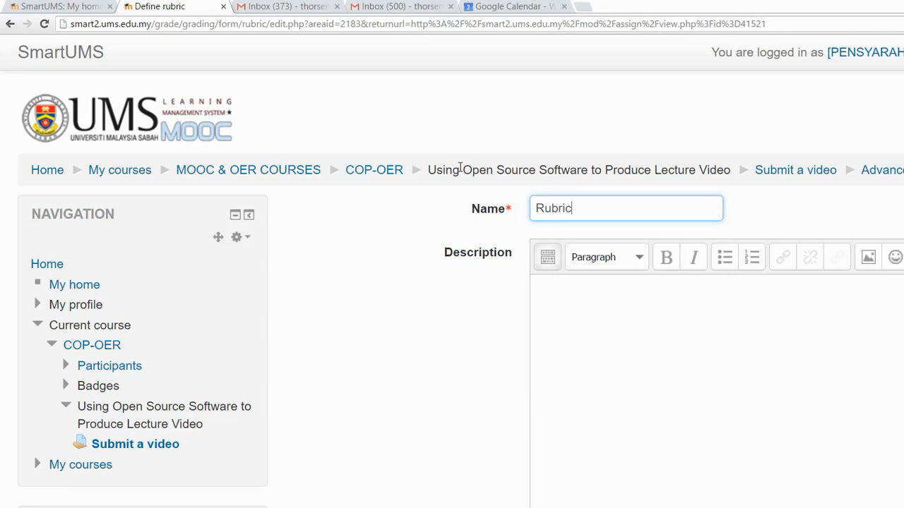
{"action": "type", "text": "for video"}
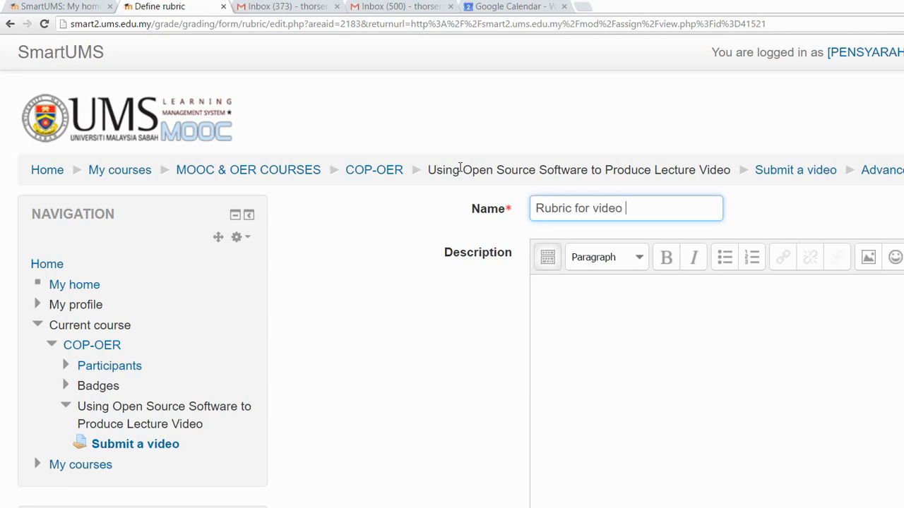
{"action": "type", "text": "assignmn"}
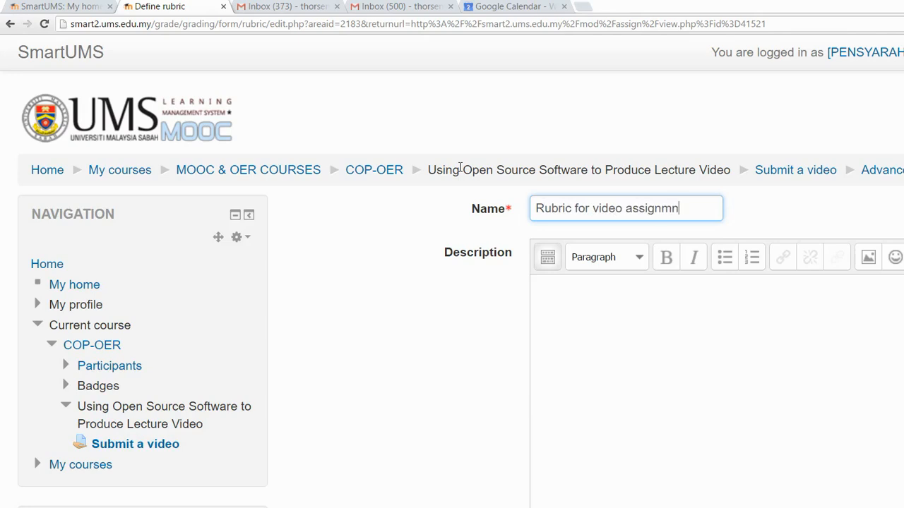
{"action": "type", "text": "ent"}
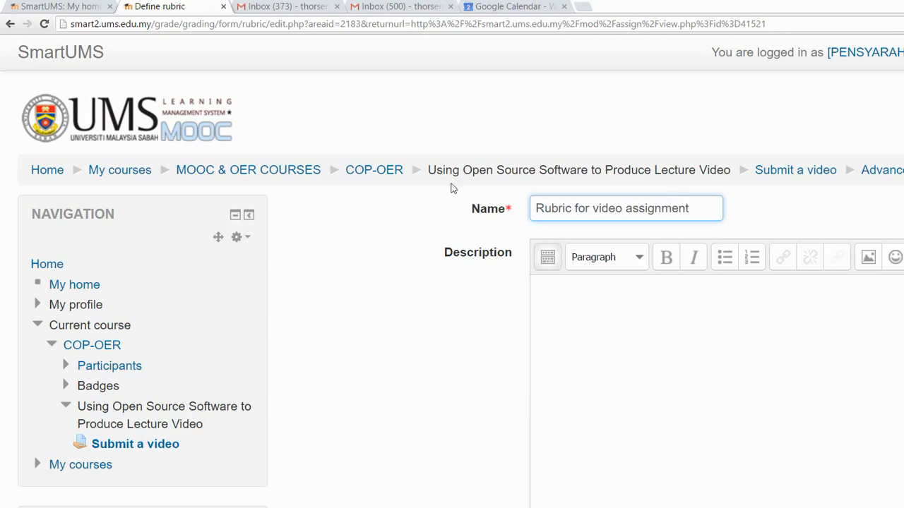
{"action": "mouse_move", "coordinate": [467, 248]}
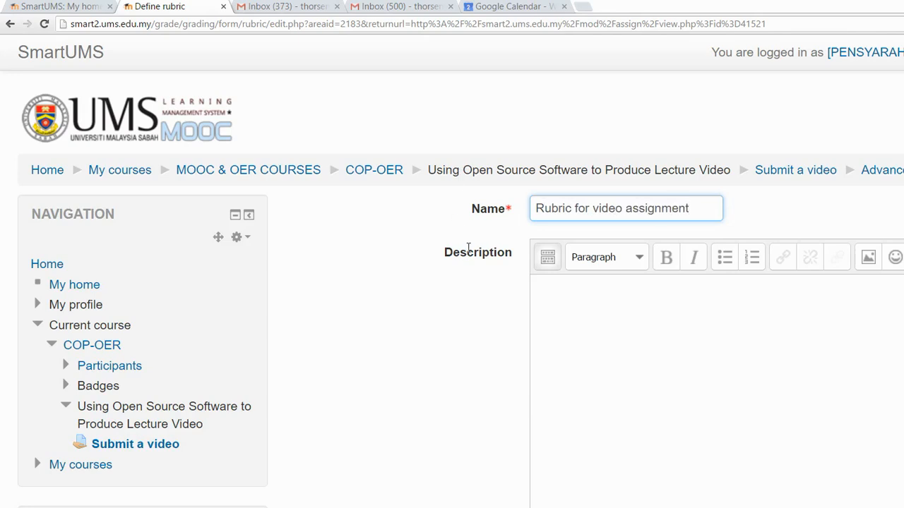
- Scroll down to the rubric grid with its blank criterion row
{"action": "scroll", "scroll_direction": "down", "scroll_amount": 3}
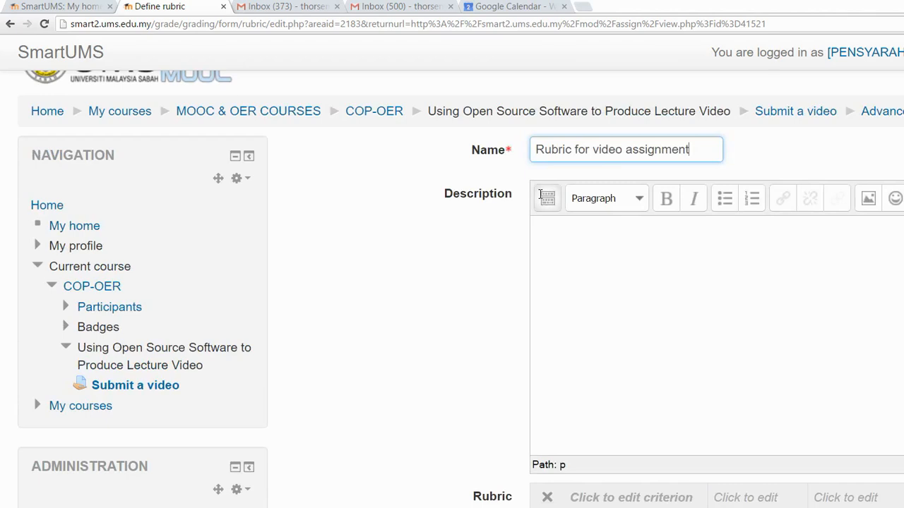
{"action": "scroll", "scroll_direction": "down", "scroll_amount": 3}
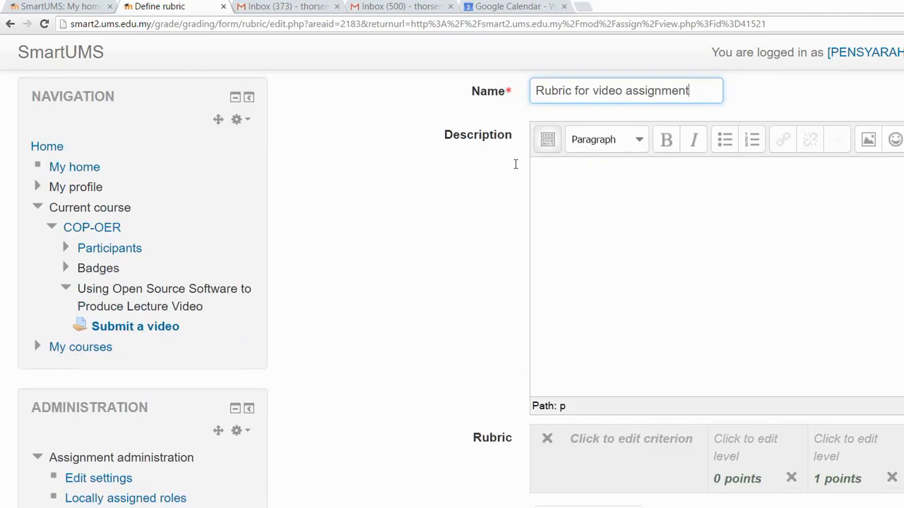
{"action": "scroll", "scroll_direction": "down", "scroll_amount": 3}
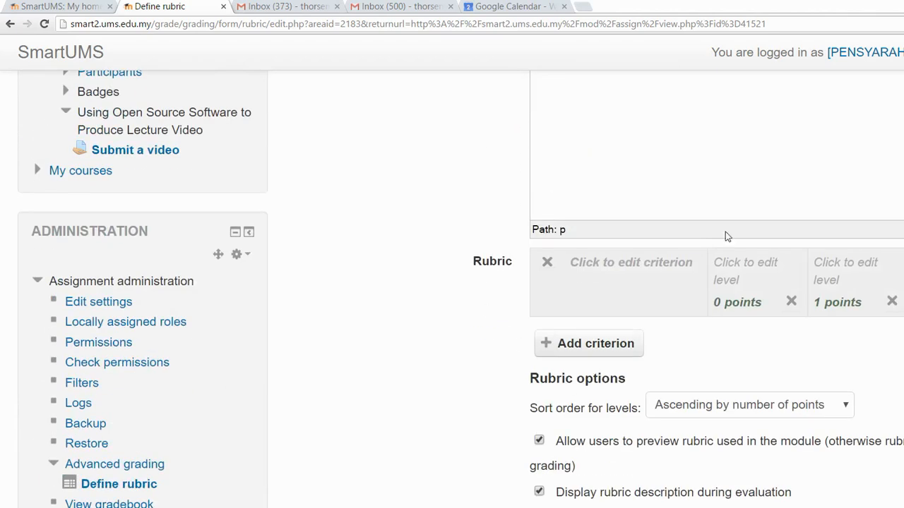
{"action": "mouse_move", "coordinate": [659, 246]}
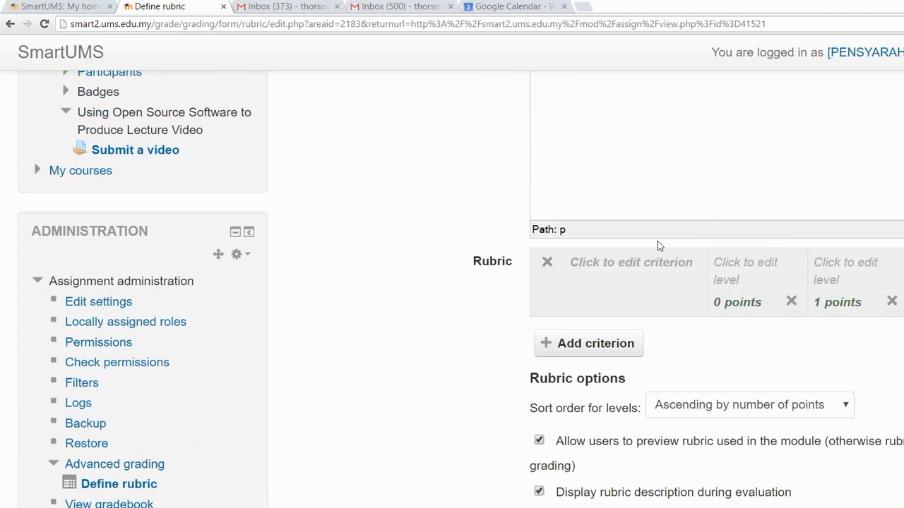
{"action": "mouse_move", "coordinate": [487, 205]}
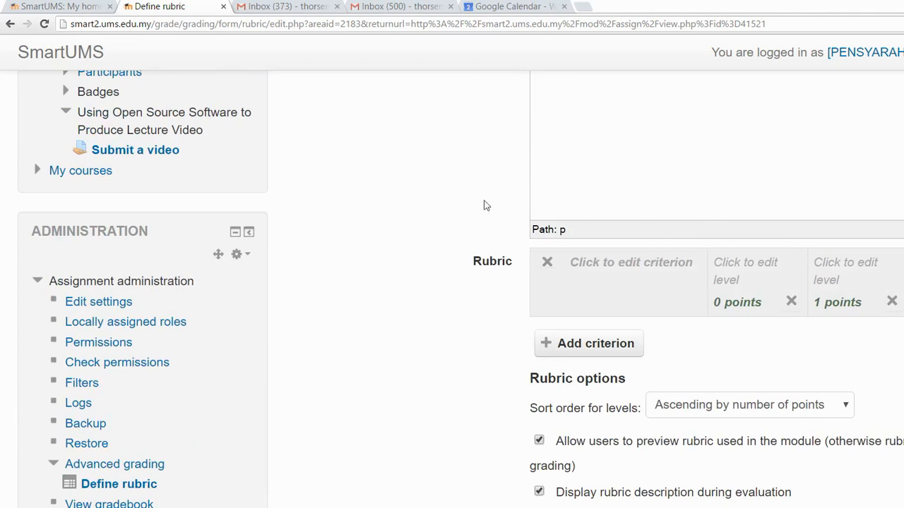
{"action": "mouse_move", "coordinate": [488, 213]}
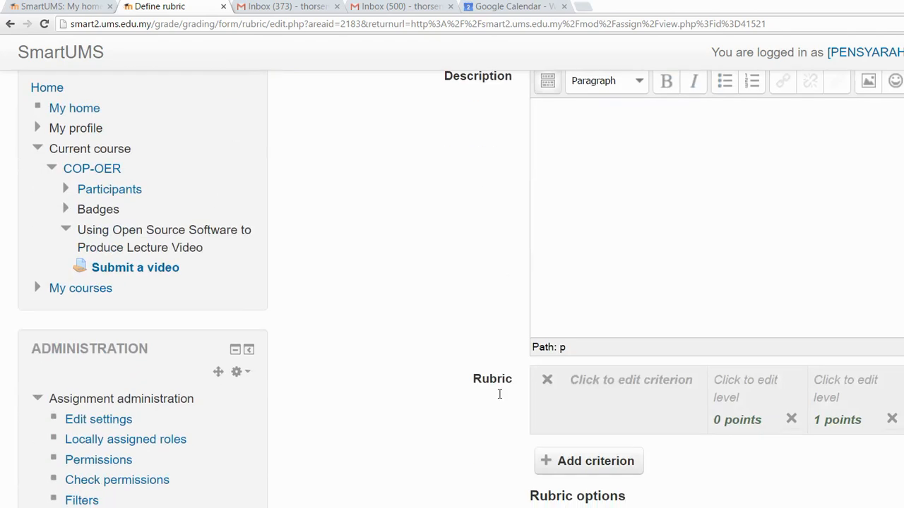
{"action": "mouse_move", "coordinate": [491, 312]}
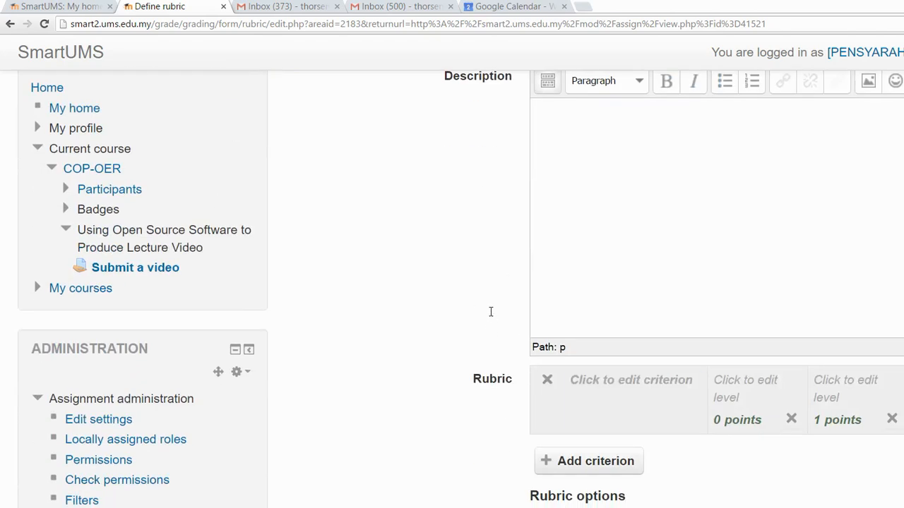
- Add two rubric criteria named Sound and Actor
{"action": "left_click", "coordinate": [630, 380]}
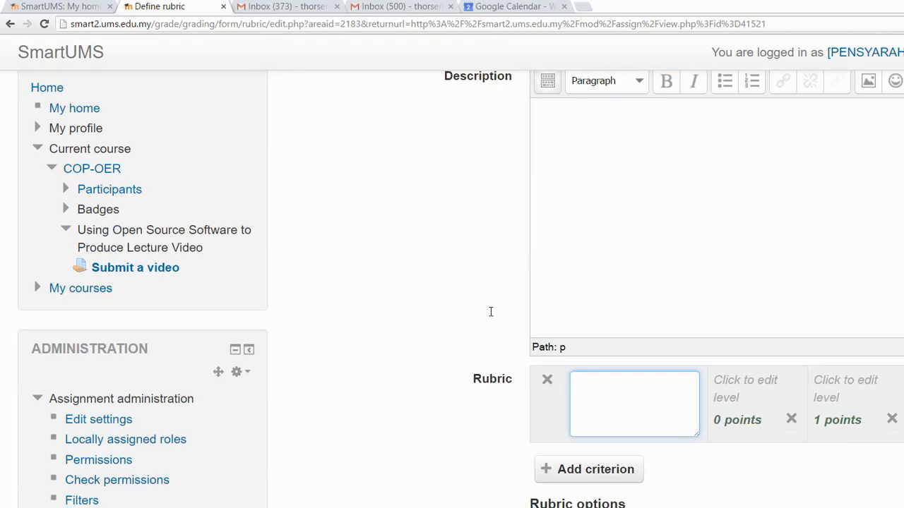
{"action": "type", "text": "Sound"}
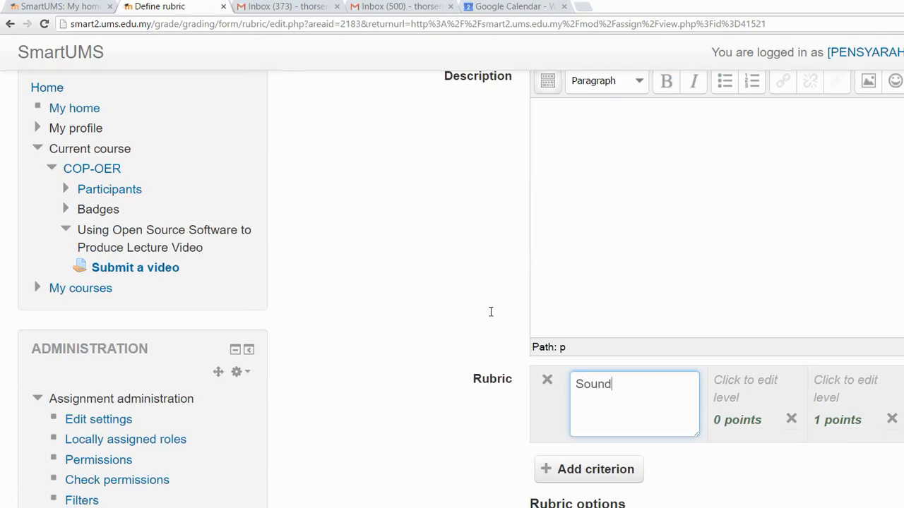
{"action": "mouse_move", "coordinate": [469, 383]}
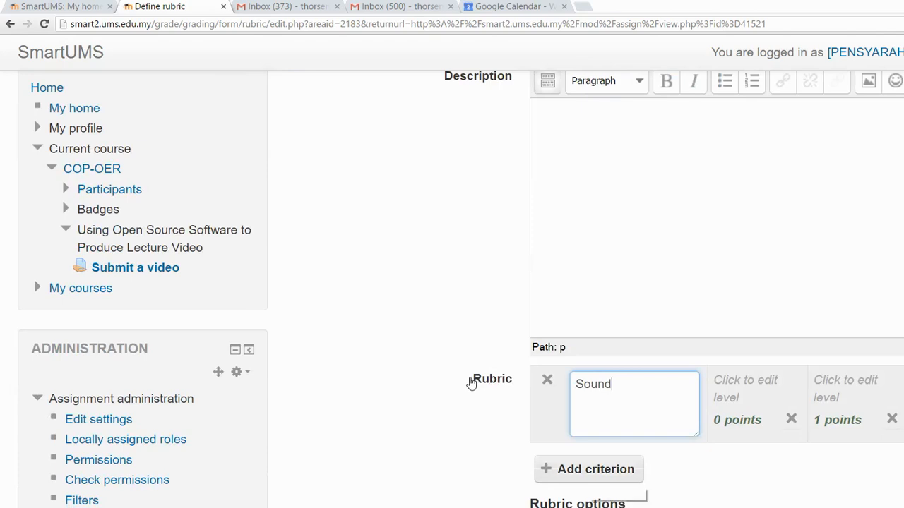
{"action": "left_click", "coordinate": [588, 468]}
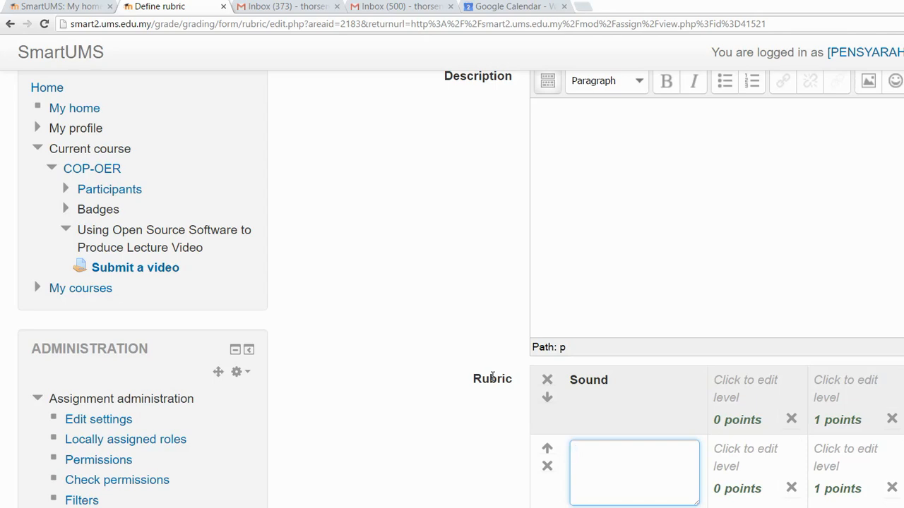
{"action": "type", "text": "A"}
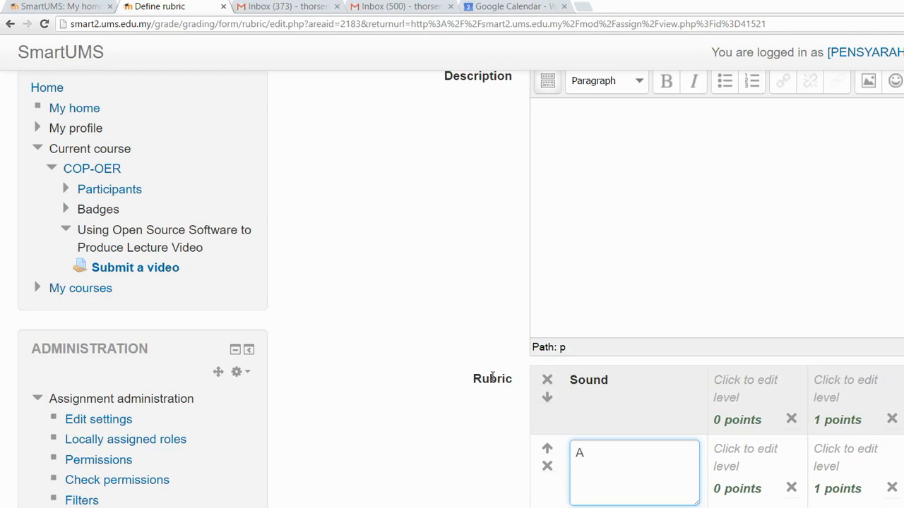
{"action": "type", "text": "ctors"}
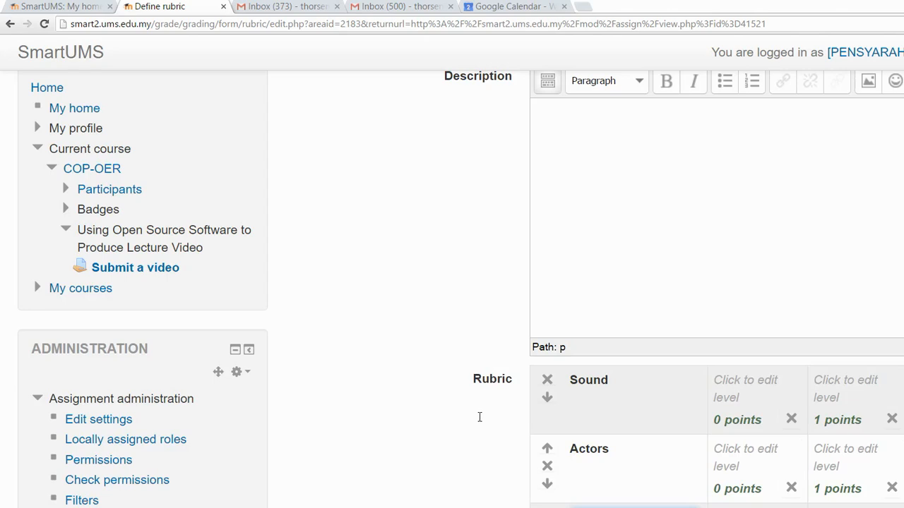
{"action": "mouse_move", "coordinate": [299, 352]}
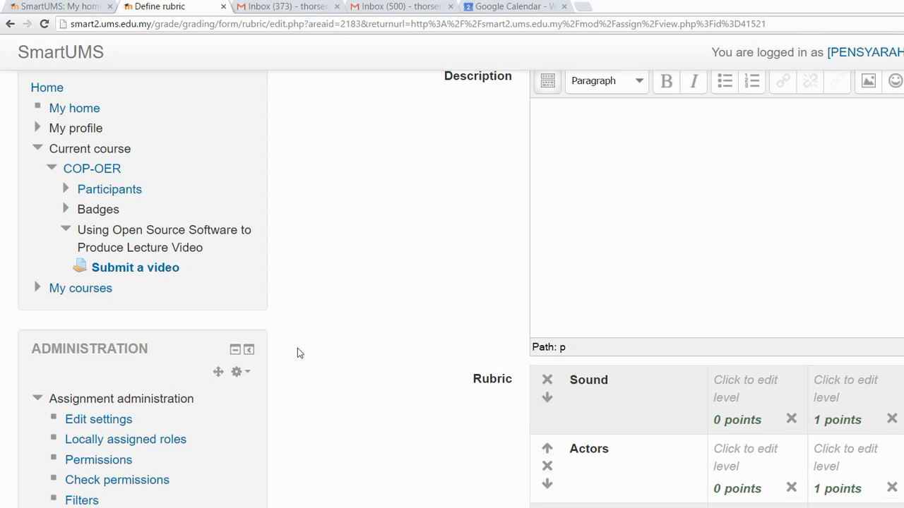
{"action": "mouse_move", "coordinate": [514, 431]}
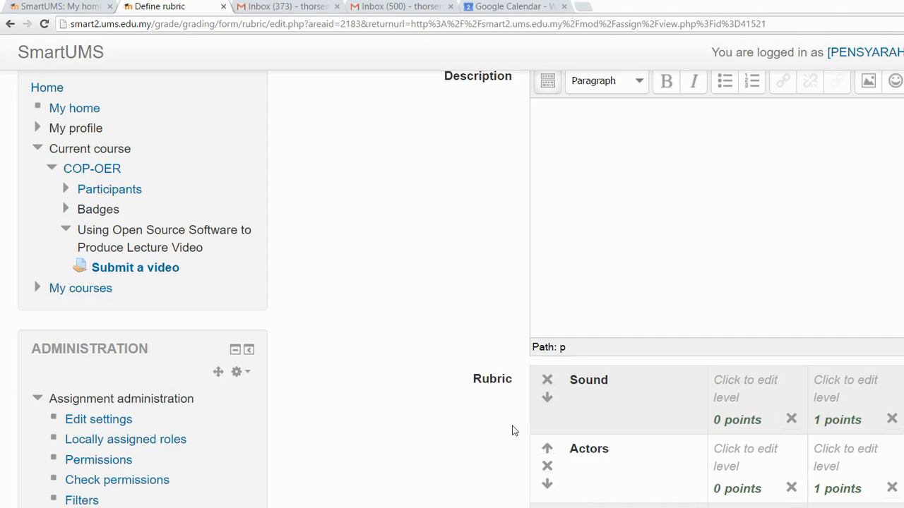
{"action": "mouse_move", "coordinate": [702, 325]}
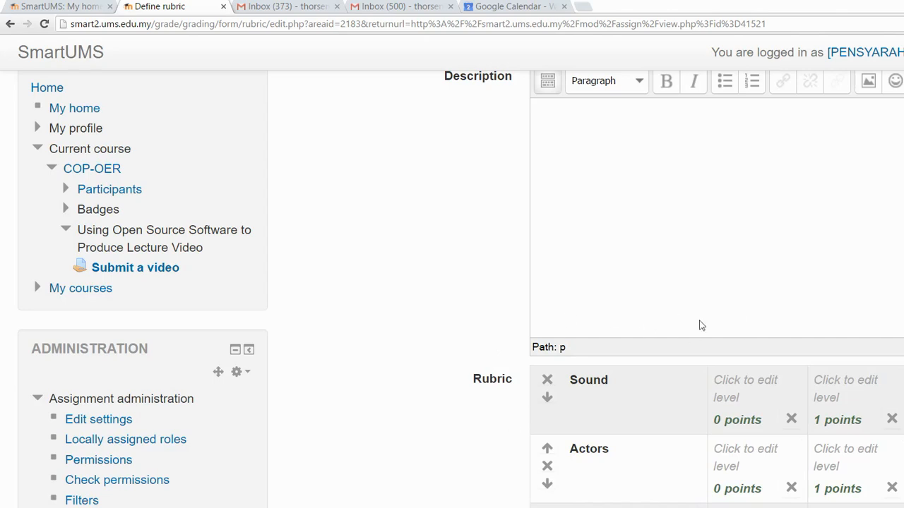
{"action": "mouse_move", "coordinate": [517, 322]}
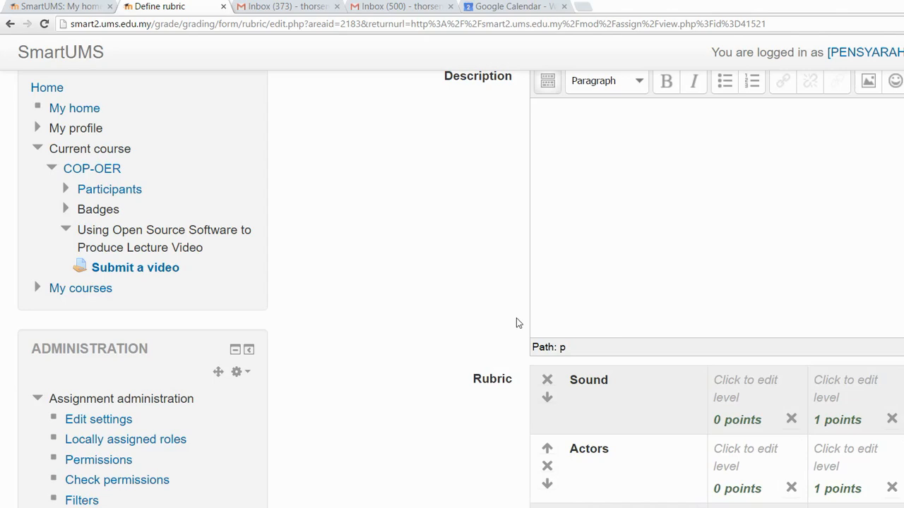
{"action": "mouse_move", "coordinate": [596, 332]}
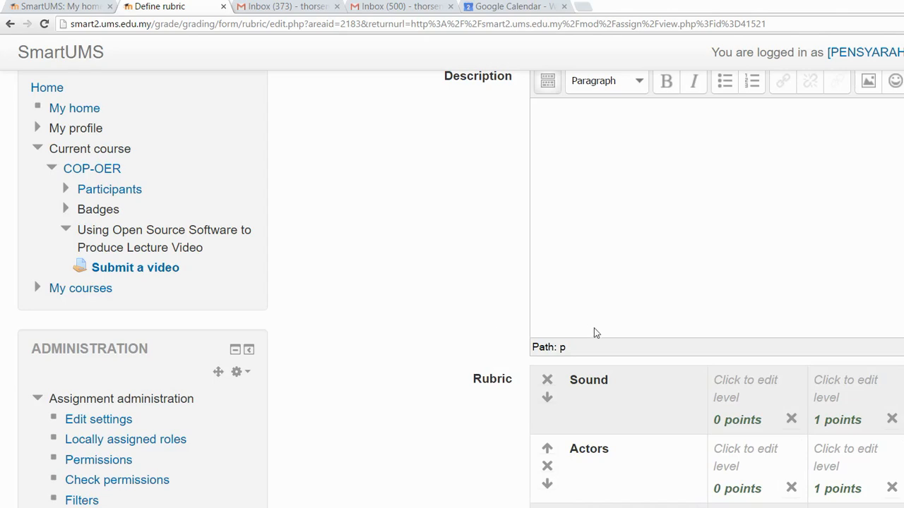
{"action": "mouse_move", "coordinate": [571, 338]}
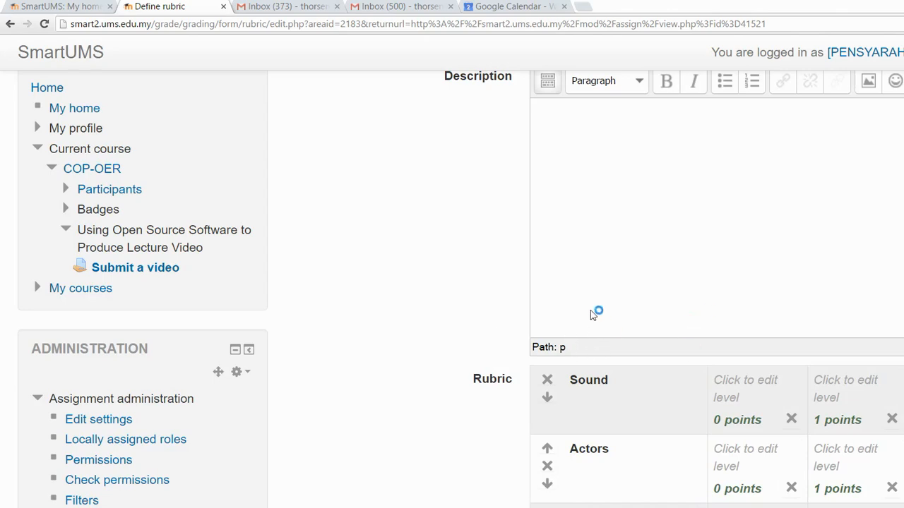
- Label Sound's first two levels Very Poor and Poor
{"action": "left_click", "coordinate": [745, 399]}
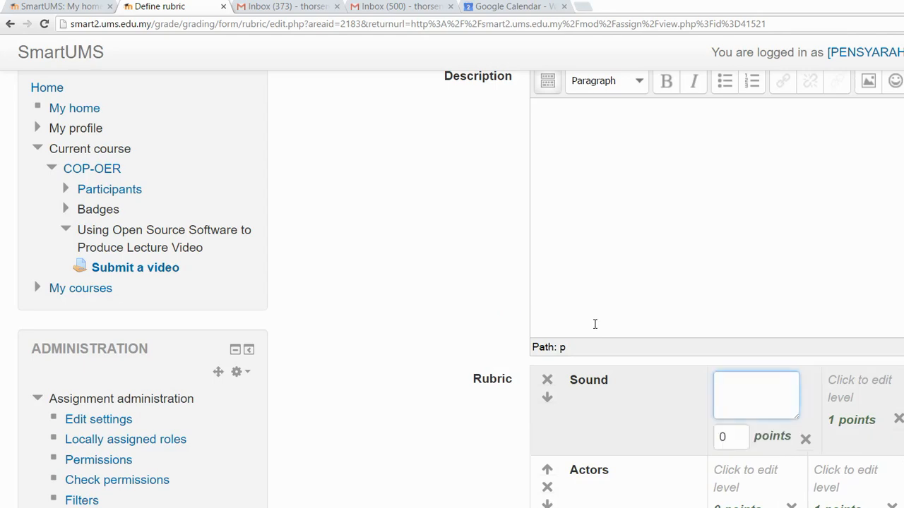
{"action": "left_click", "coordinate": [756, 395]}
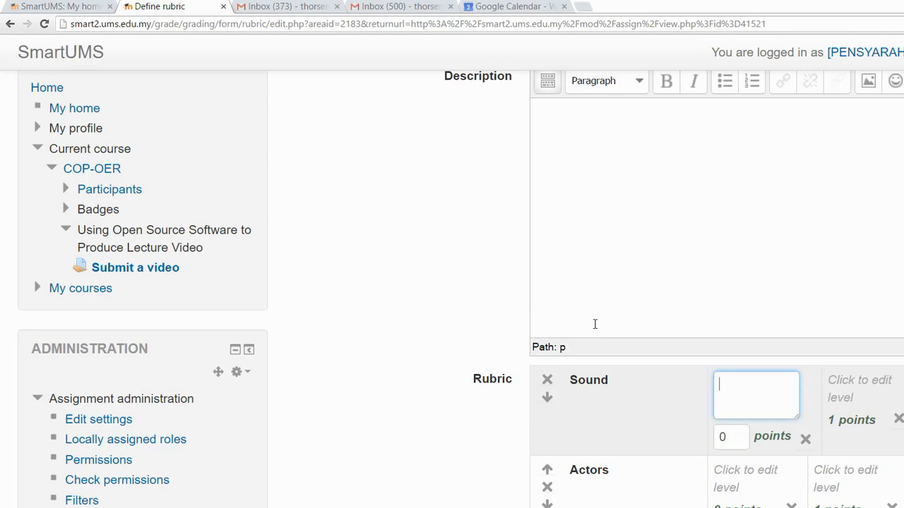
{"action": "type", "text": "V"}
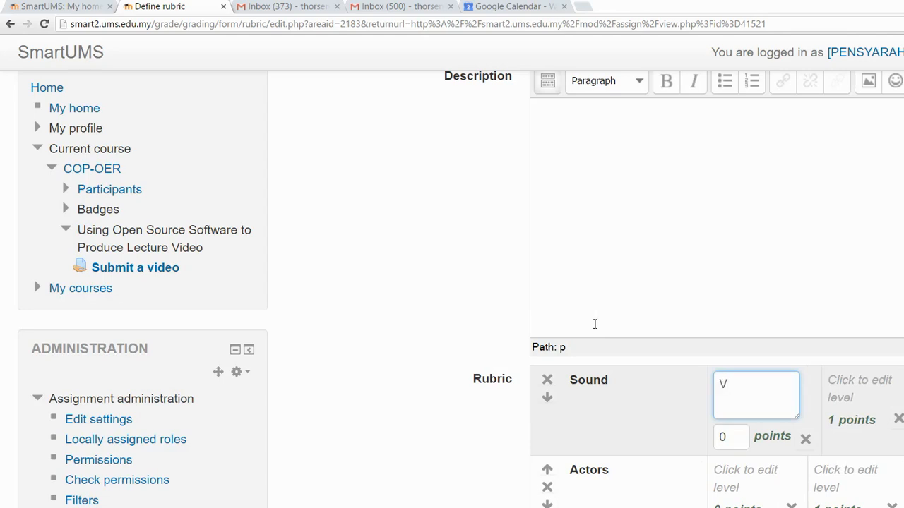
{"action": "type", "text": "ery"}
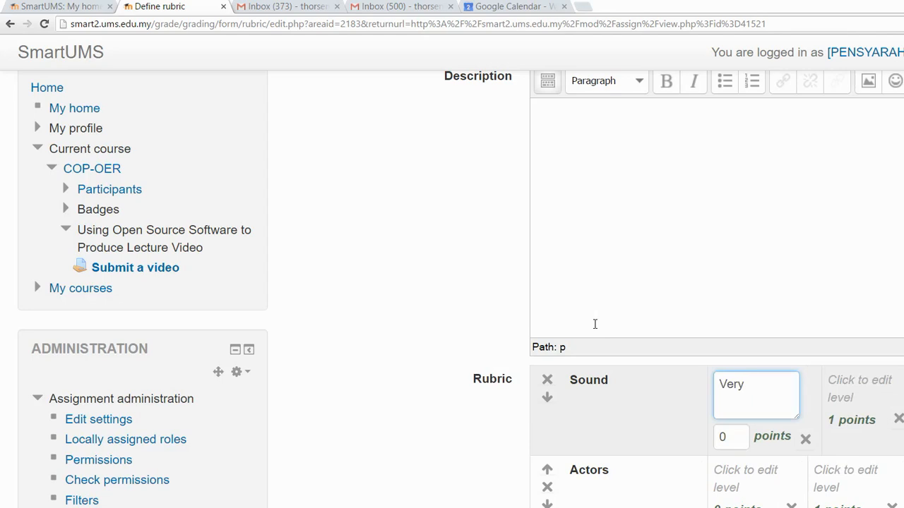
{"action": "type", "text": "Poor"}
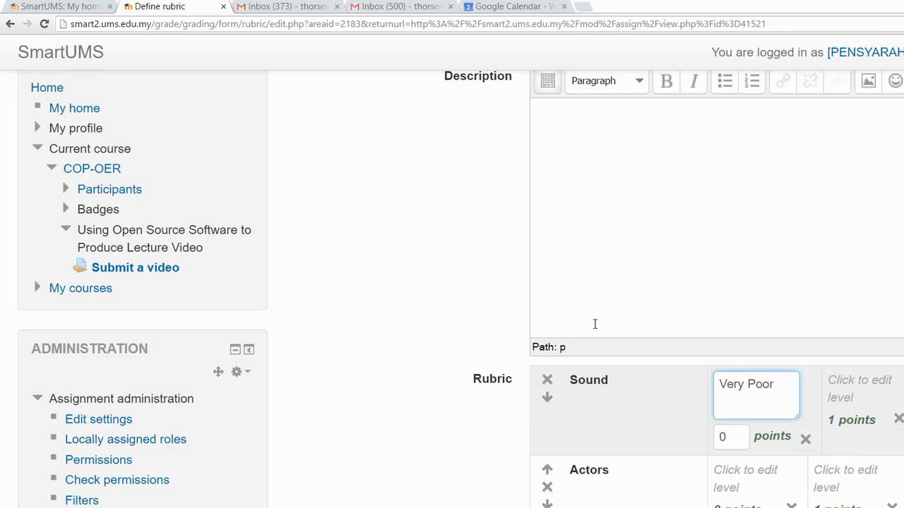
{"action": "left_click", "coordinate": [730, 437]}
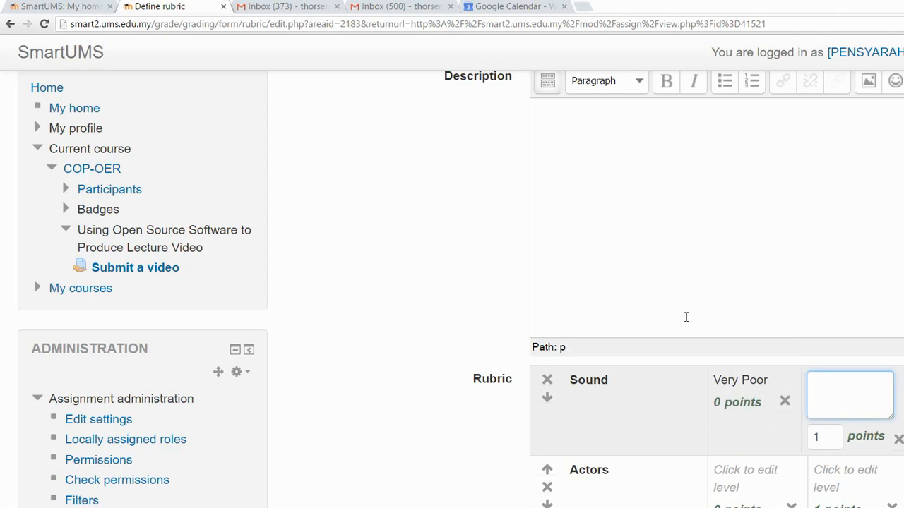
{"action": "type", "text": "Poor"}
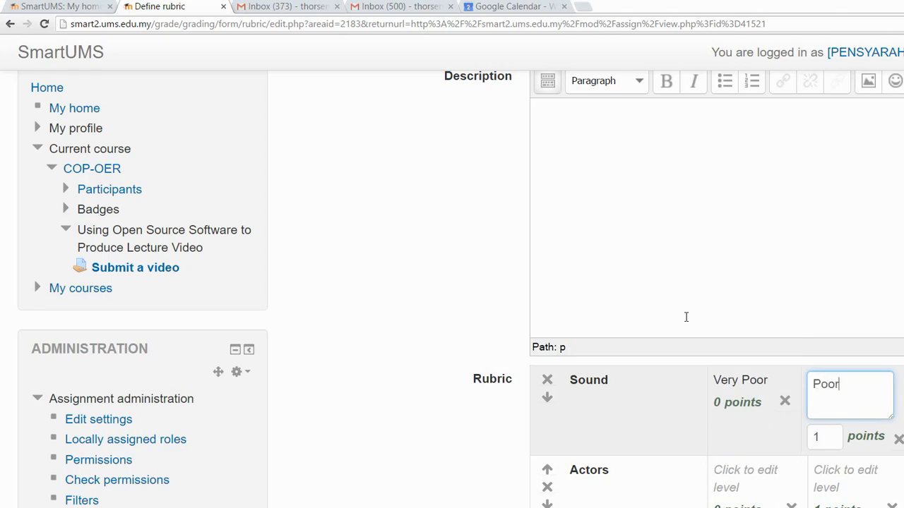
{"action": "left_click", "coordinate": [825, 436]}
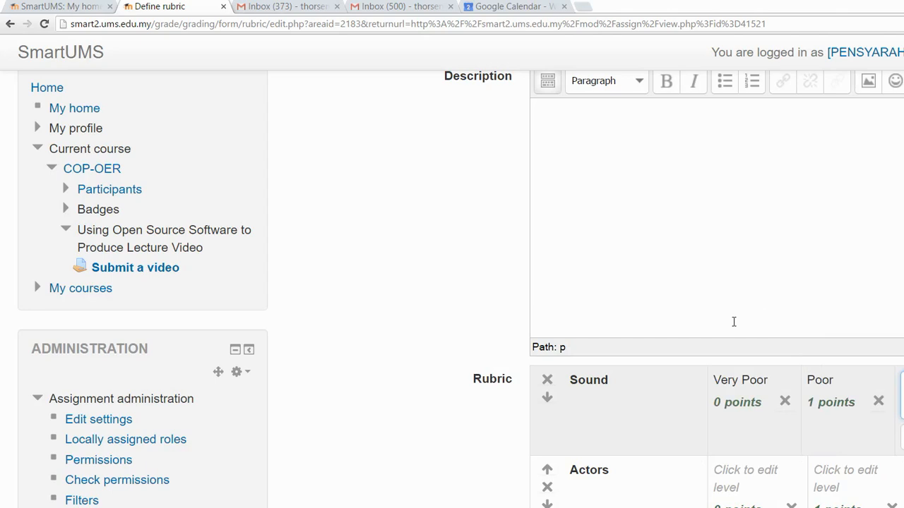
{"action": "mouse_move", "coordinate": [851, 330]}
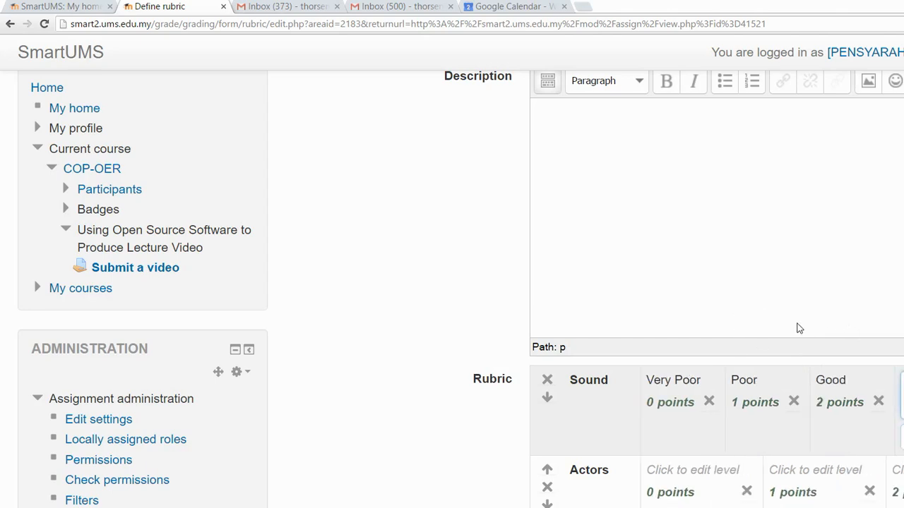
{"action": "mouse_move", "coordinate": [796, 327]}
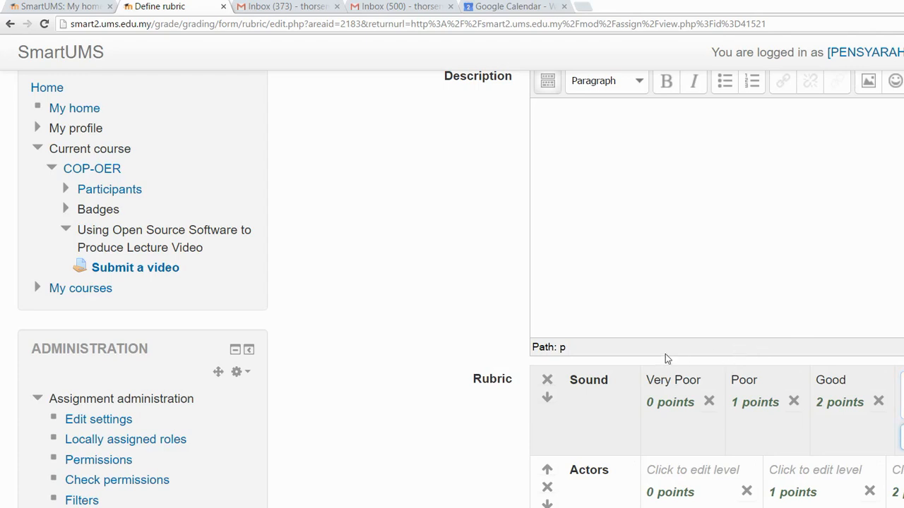
- Edit the Very Poor level and Actors' first level description in the rubric
{"action": "left_click", "coordinate": [673, 380]}
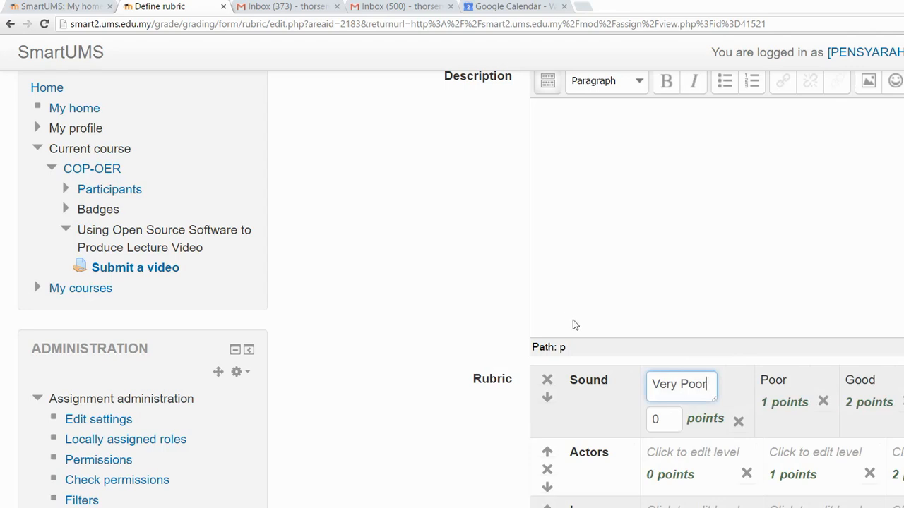
{"action": "mouse_move", "coordinate": [569, 355]}
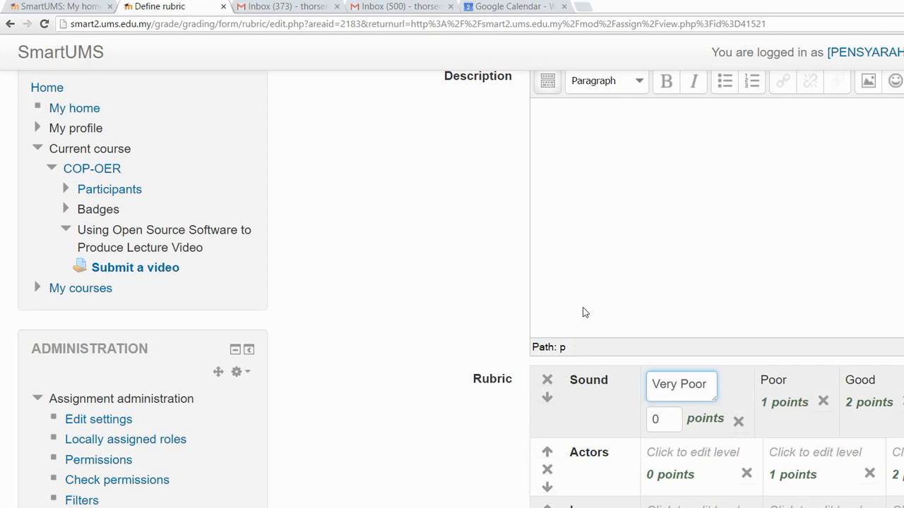
{"action": "mouse_move", "coordinate": [558, 366]}
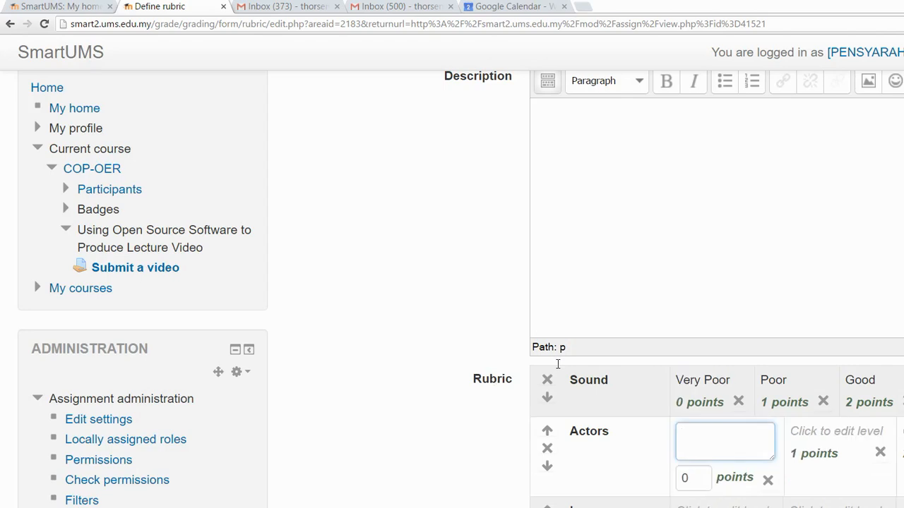
{"action": "left_click", "coordinate": [725, 441]}
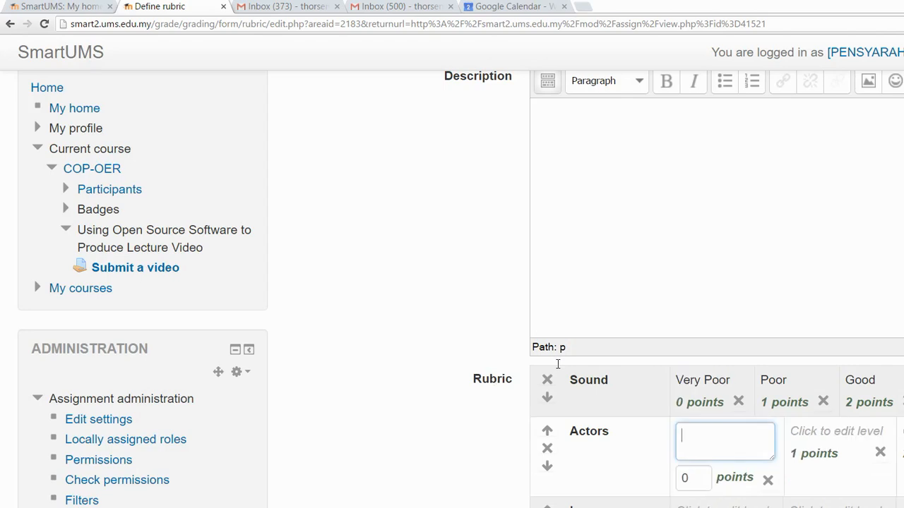
{"action": "mouse_move", "coordinate": [560, 317]}
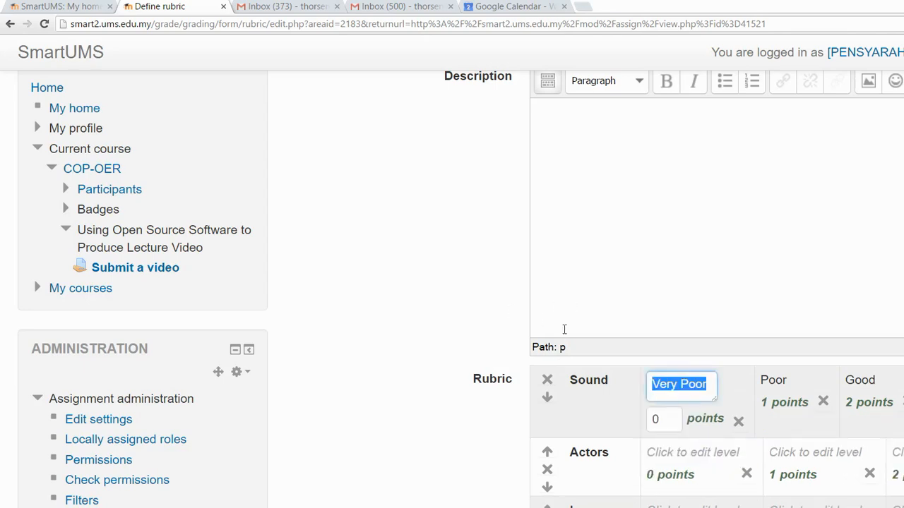
{"action": "left_click", "coordinate": [774, 380]}
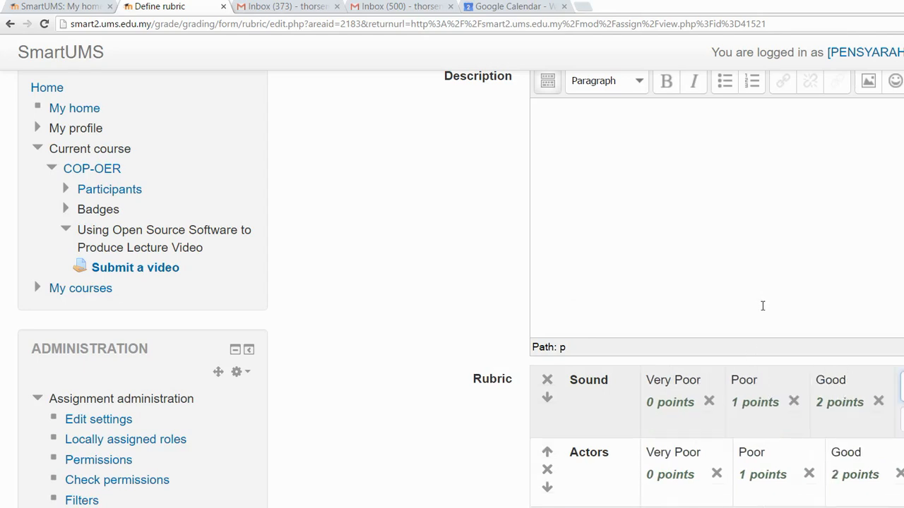
{"action": "mouse_move", "coordinate": [775, 366]}
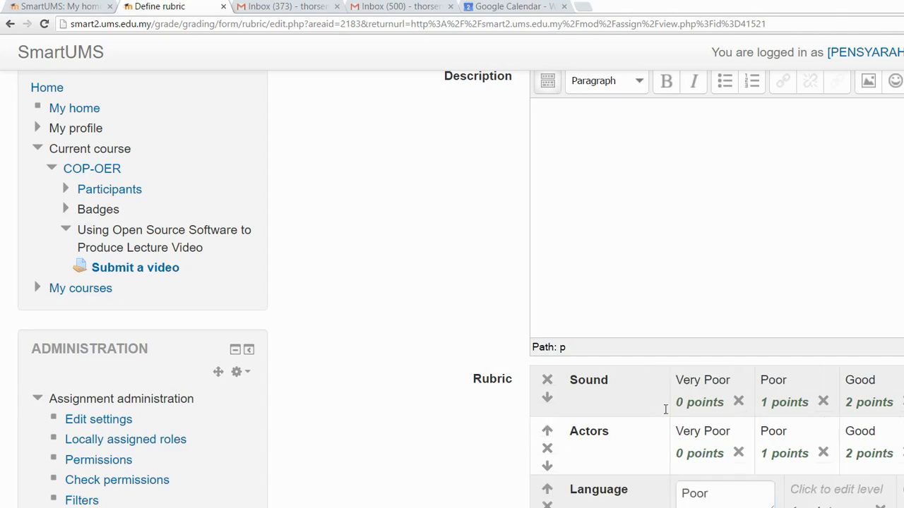
- Label the Language criterion's second level box 'Good'
{"action": "left_click", "coordinate": [837, 489]}
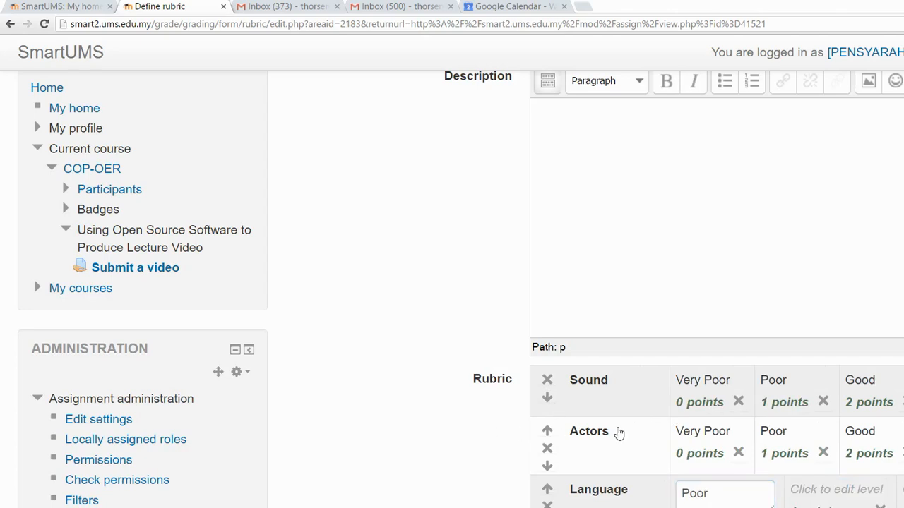
{"action": "left_click", "coordinate": [834, 489]}
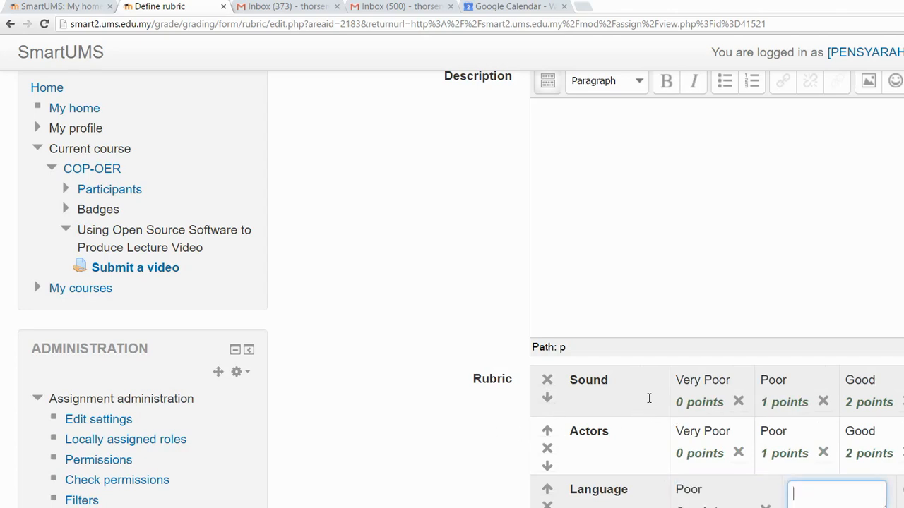
{"action": "type", "text": "Good"}
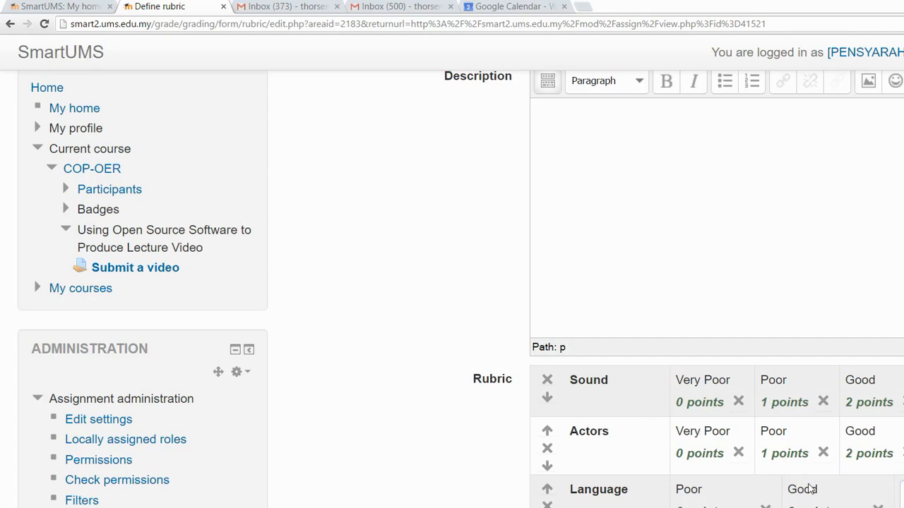
{"action": "mouse_move", "coordinate": [782, 466]}
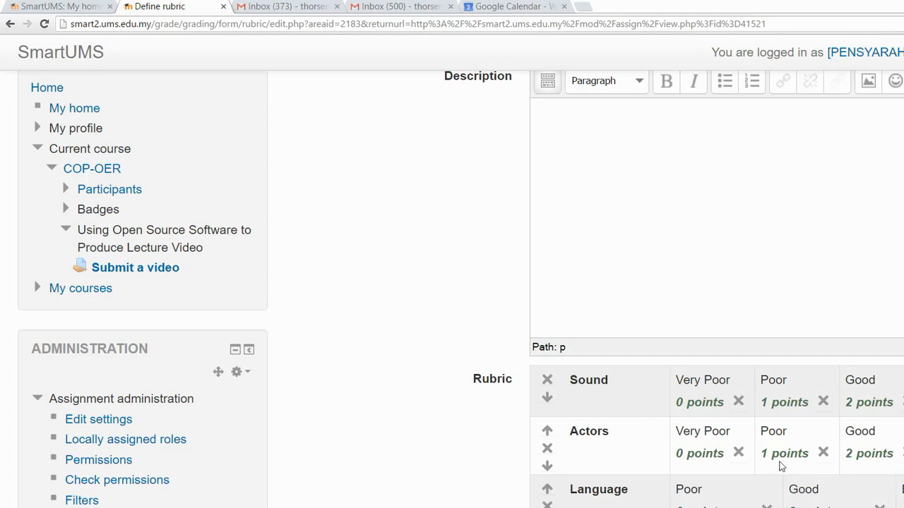
{"action": "scroll", "scroll_direction": "down", "scroll_amount": 3}
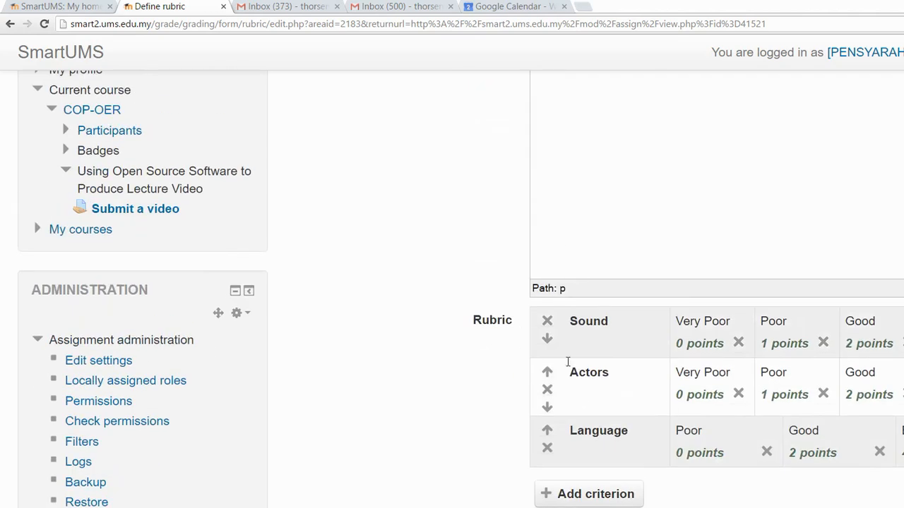
{"action": "mouse_move", "coordinate": [571, 353]}
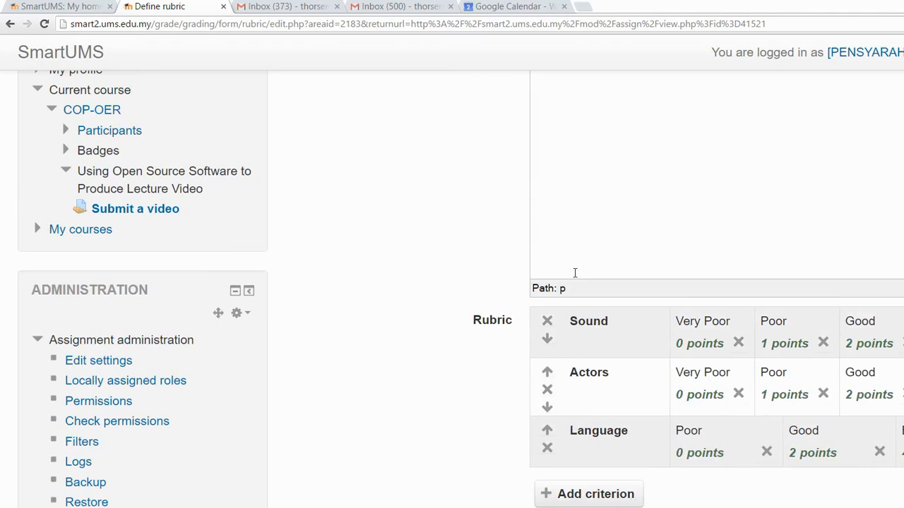
{"action": "mouse_move", "coordinate": [550, 256]}
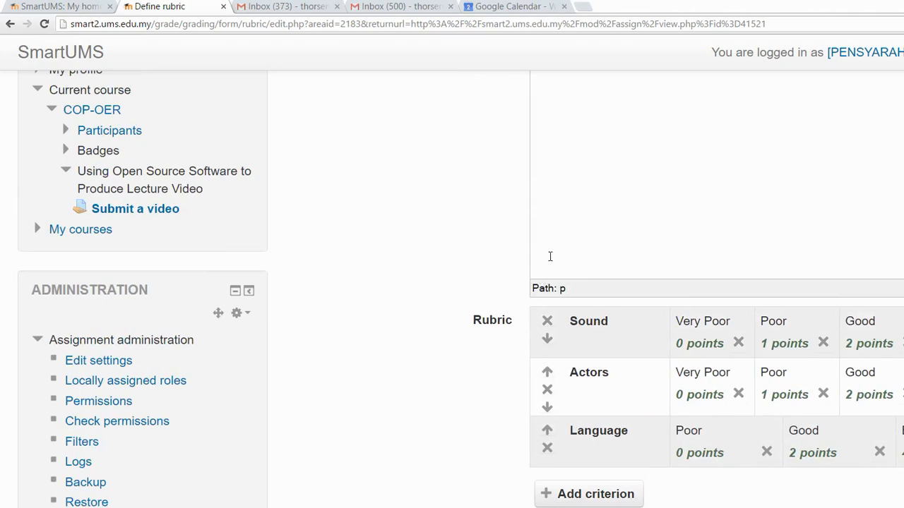
{"action": "mouse_move", "coordinate": [542, 330]}
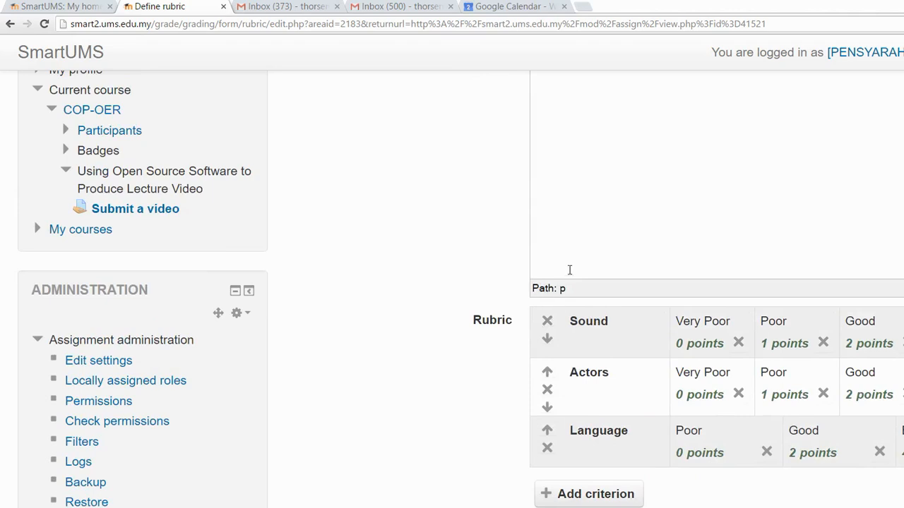
{"action": "mouse_move", "coordinate": [551, 273]}
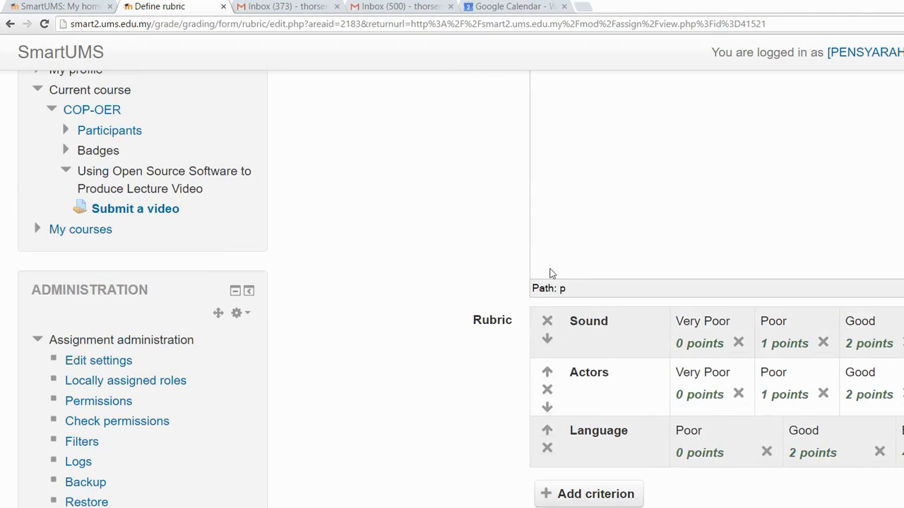
{"action": "mouse_move", "coordinate": [548, 338]}
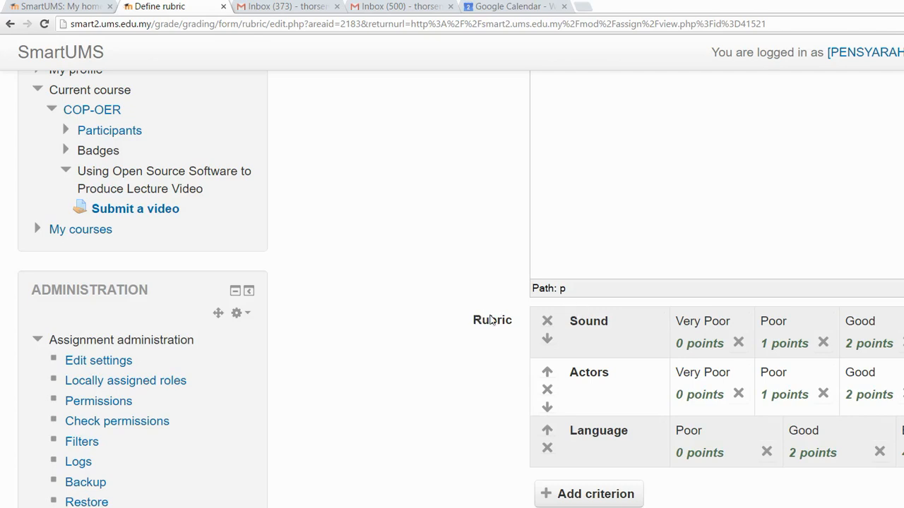
{"action": "mouse_move", "coordinate": [572, 359]}
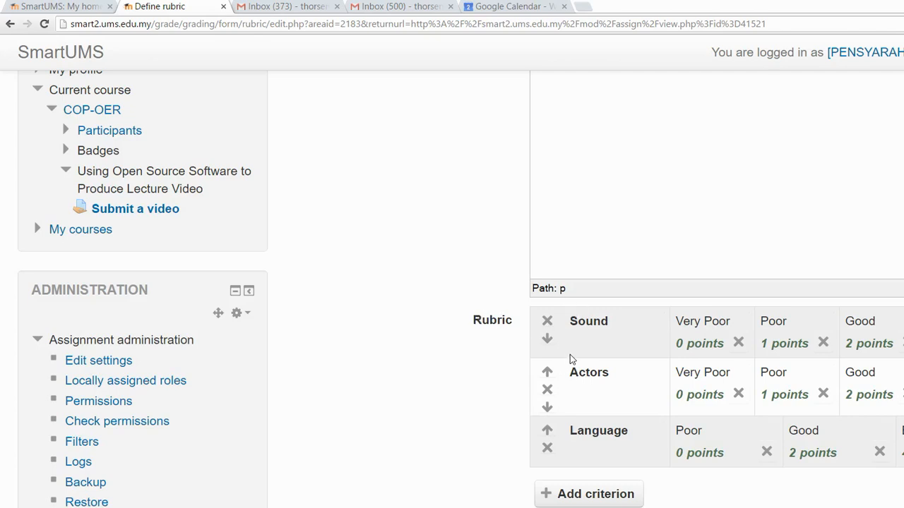
{"action": "mouse_move", "coordinate": [561, 361]}
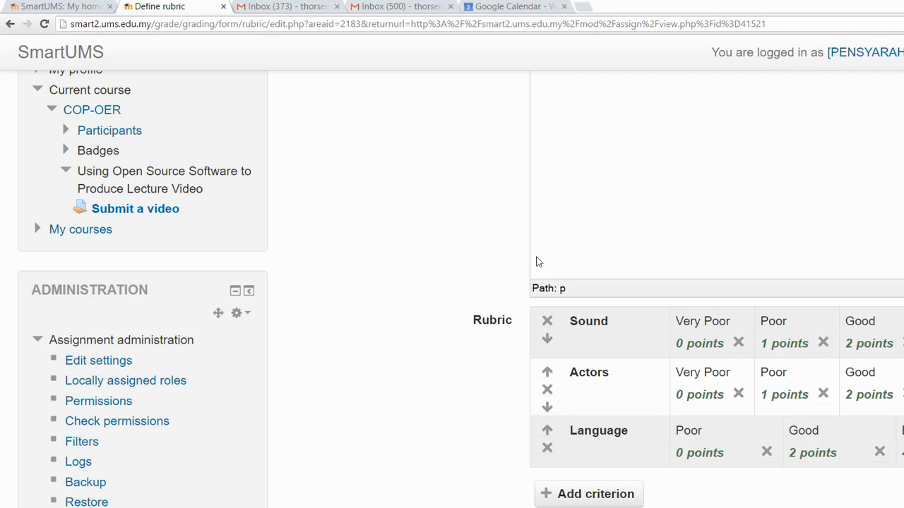
{"action": "mouse_move", "coordinate": [549, 385]}
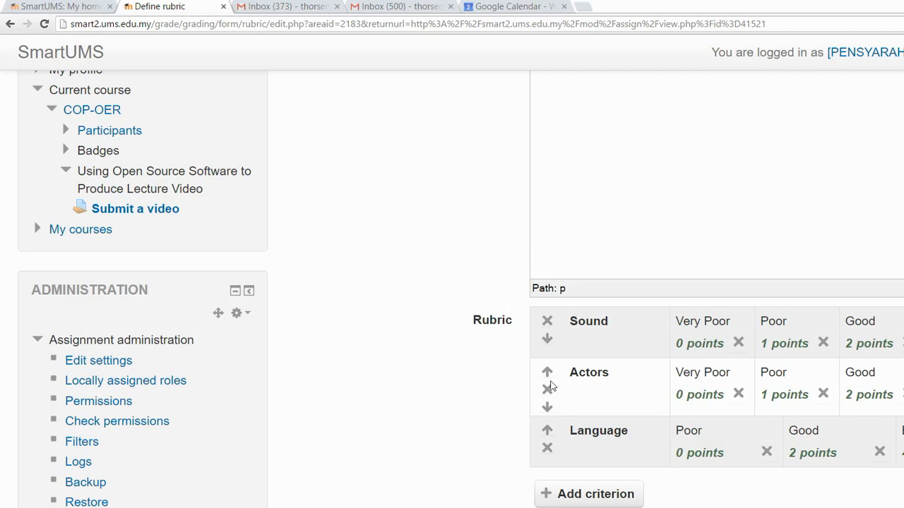
{"action": "mouse_move", "coordinate": [554, 378]}
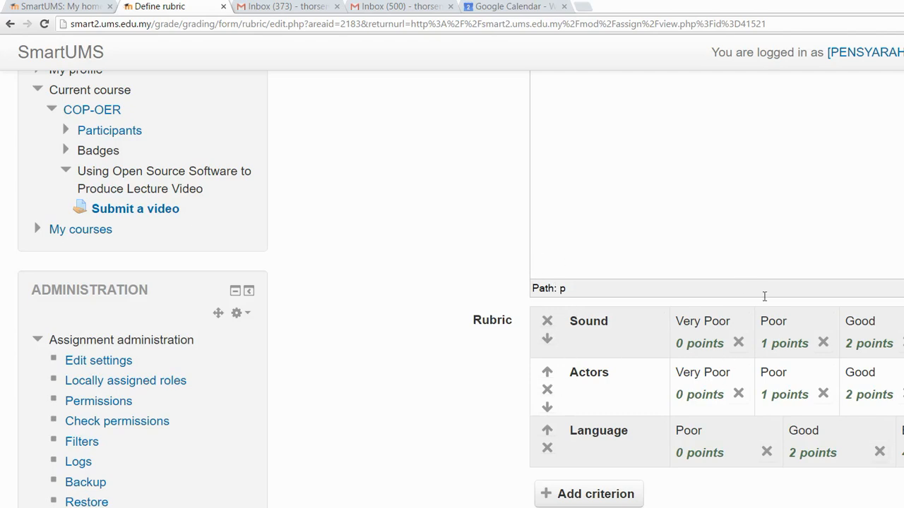
{"action": "mouse_move", "coordinate": [729, 395]}
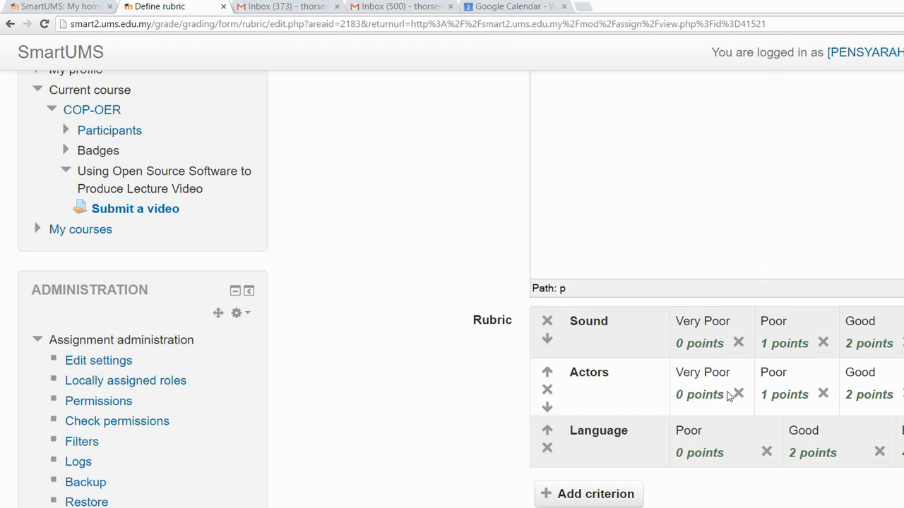
- Scroll to the form's bottom and save the rubric as ready for grading
{"action": "scroll", "scroll_direction": "down", "scroll_amount": 3}
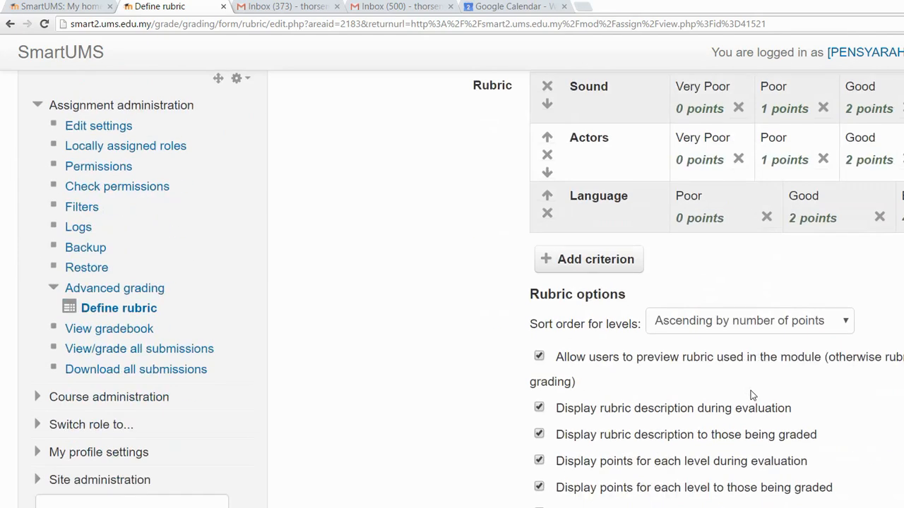
{"action": "scroll", "scroll_direction": "down", "scroll_amount": 3}
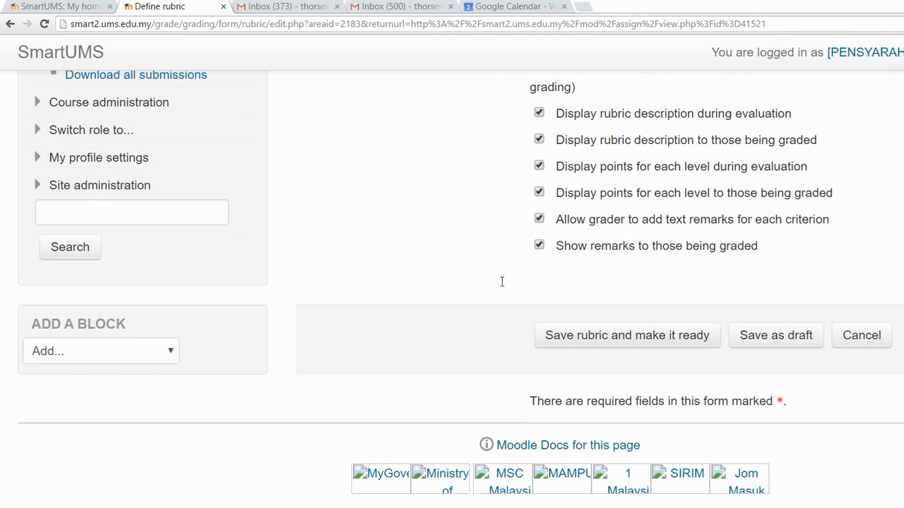
{"action": "mouse_move", "coordinate": [550, 274]}
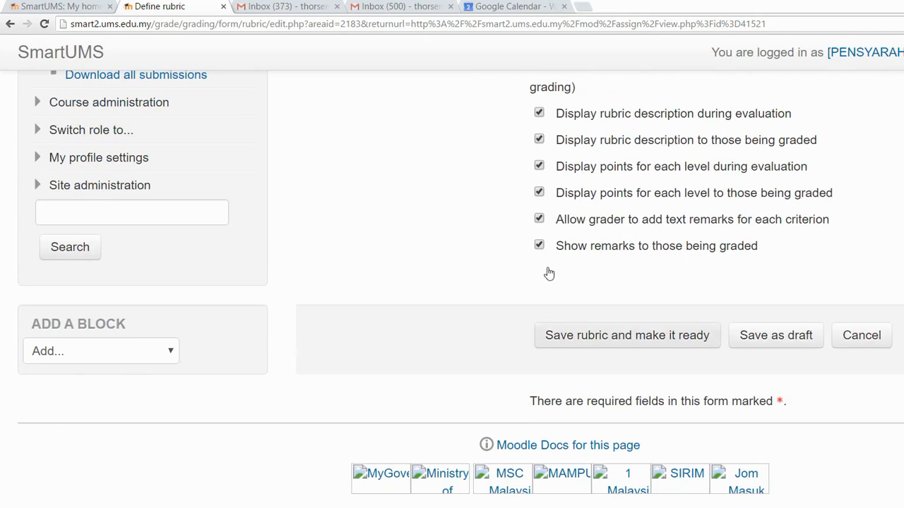
{"action": "left_click", "coordinate": [627, 336]}
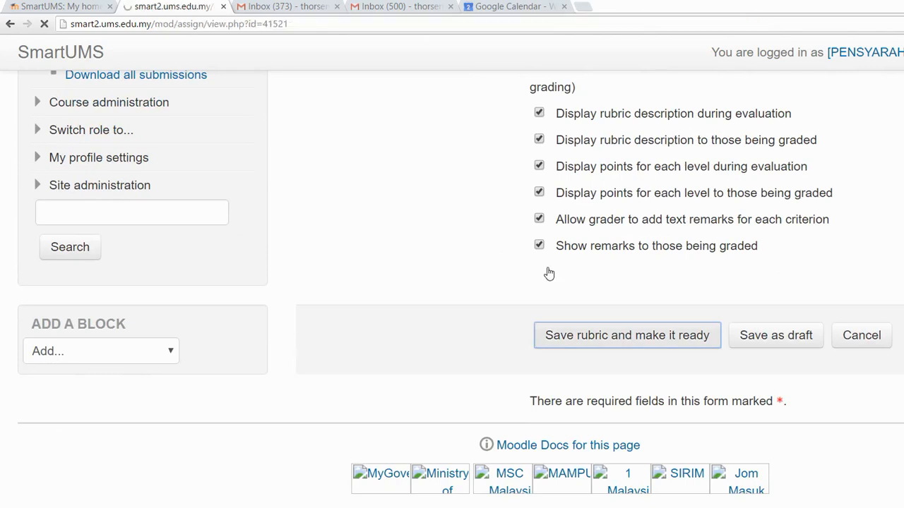
- Scroll the Submit a video page to check the rubric under Grading criteria
{"action": "left_click", "coordinate": [627, 336]}
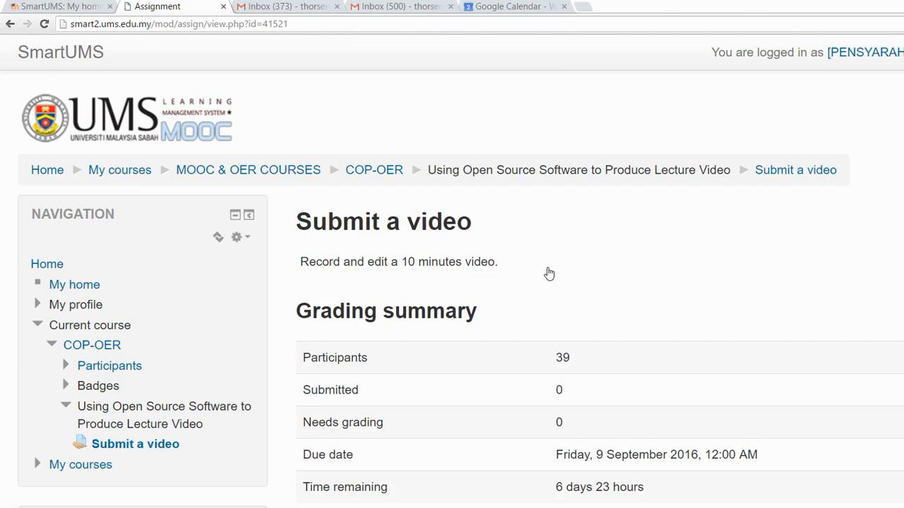
{"action": "scroll", "scroll_direction": "down", "scroll_amount": 3}
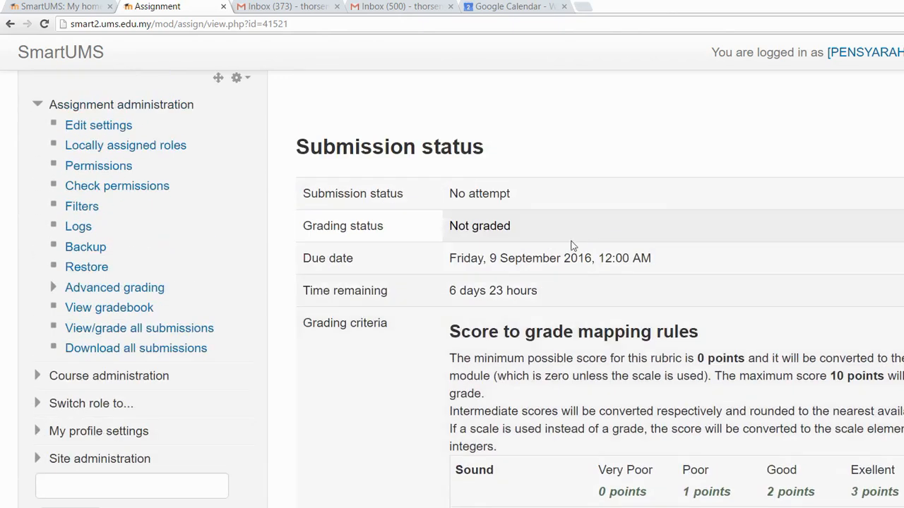
{"action": "scroll", "scroll_direction": "down", "scroll_amount": 3}
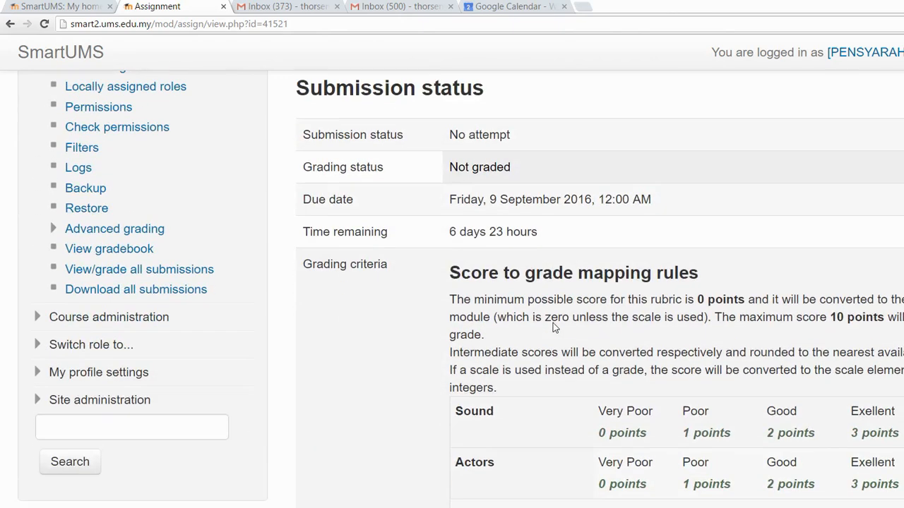
{"action": "mouse_move", "coordinate": [358, 241]}
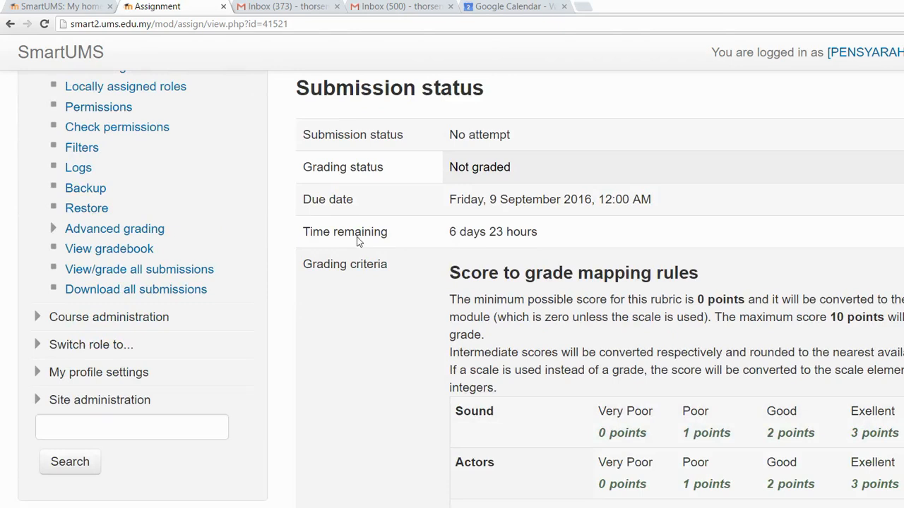
{"action": "mouse_move", "coordinate": [593, 237]}
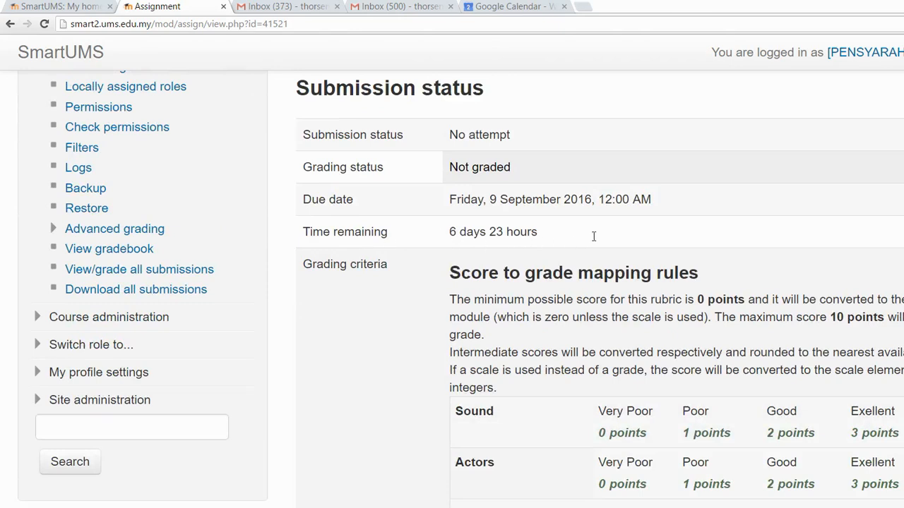
{"action": "mouse_move", "coordinate": [731, 292]}
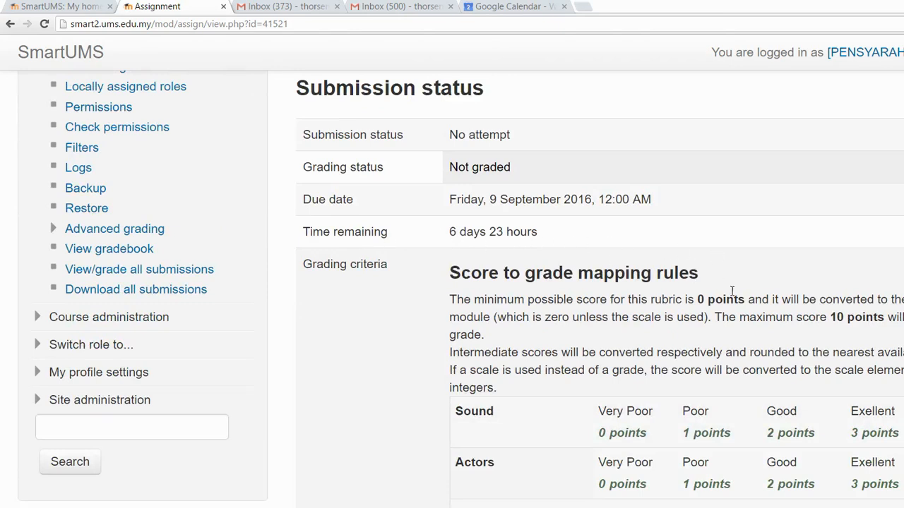
{"action": "scroll", "scroll_direction": "down", "scroll_amount": 3}
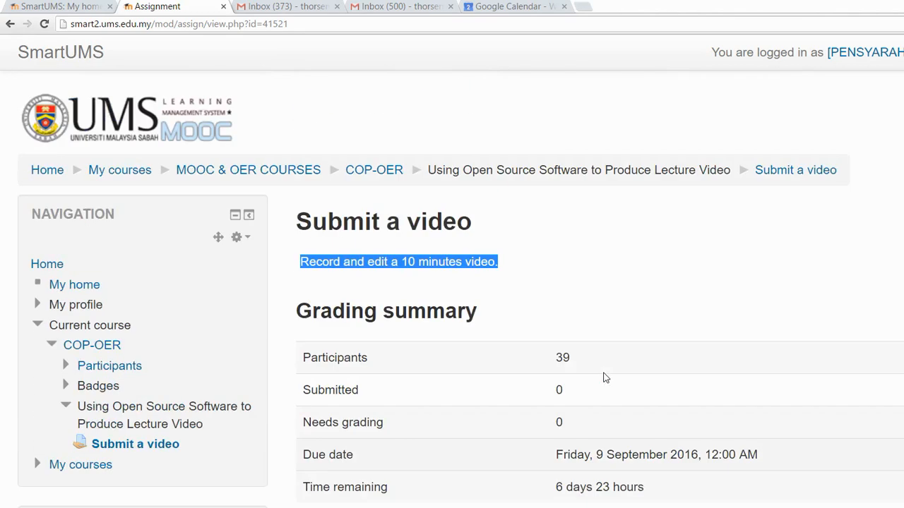
{"action": "mouse_move", "coordinate": [652, 144]}
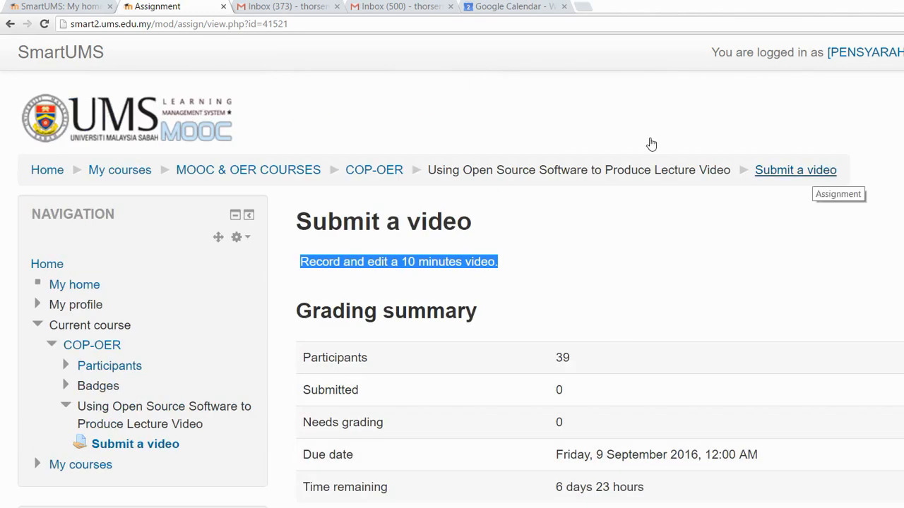